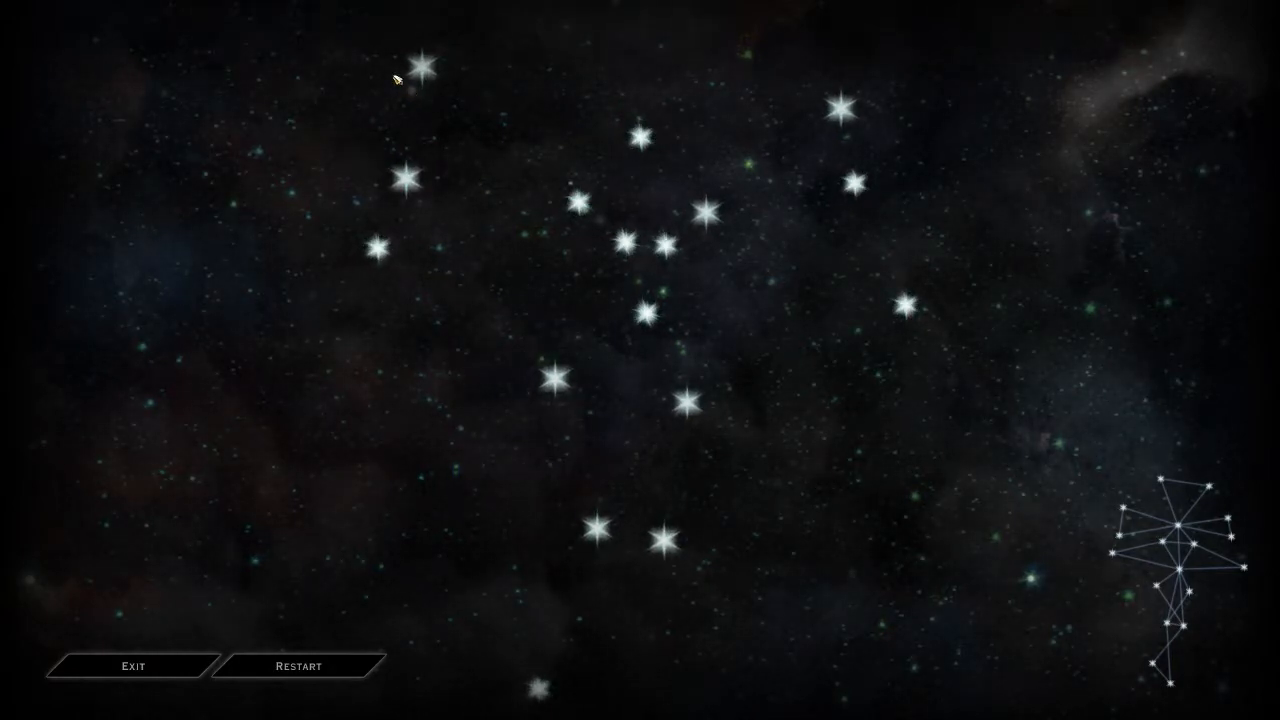
Step: Try early star links, restart, and begin a new chain from the central star
left_click(843, 105)
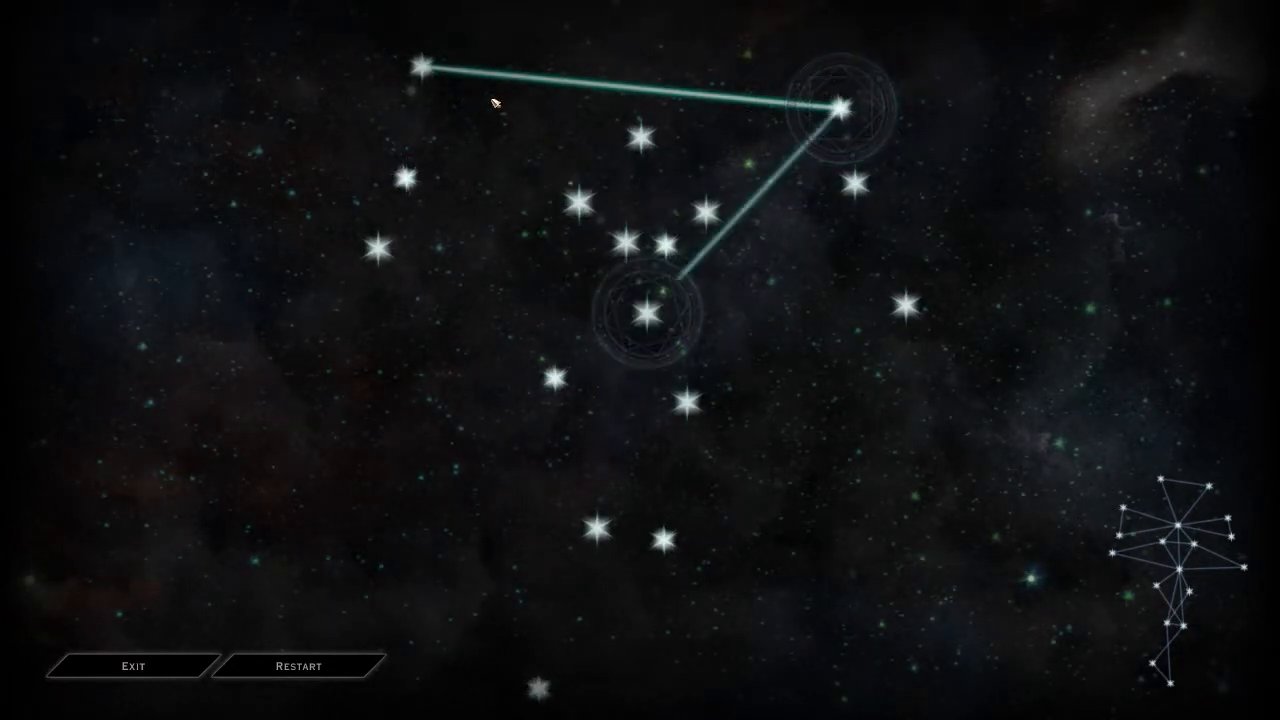
left_click(425, 69)
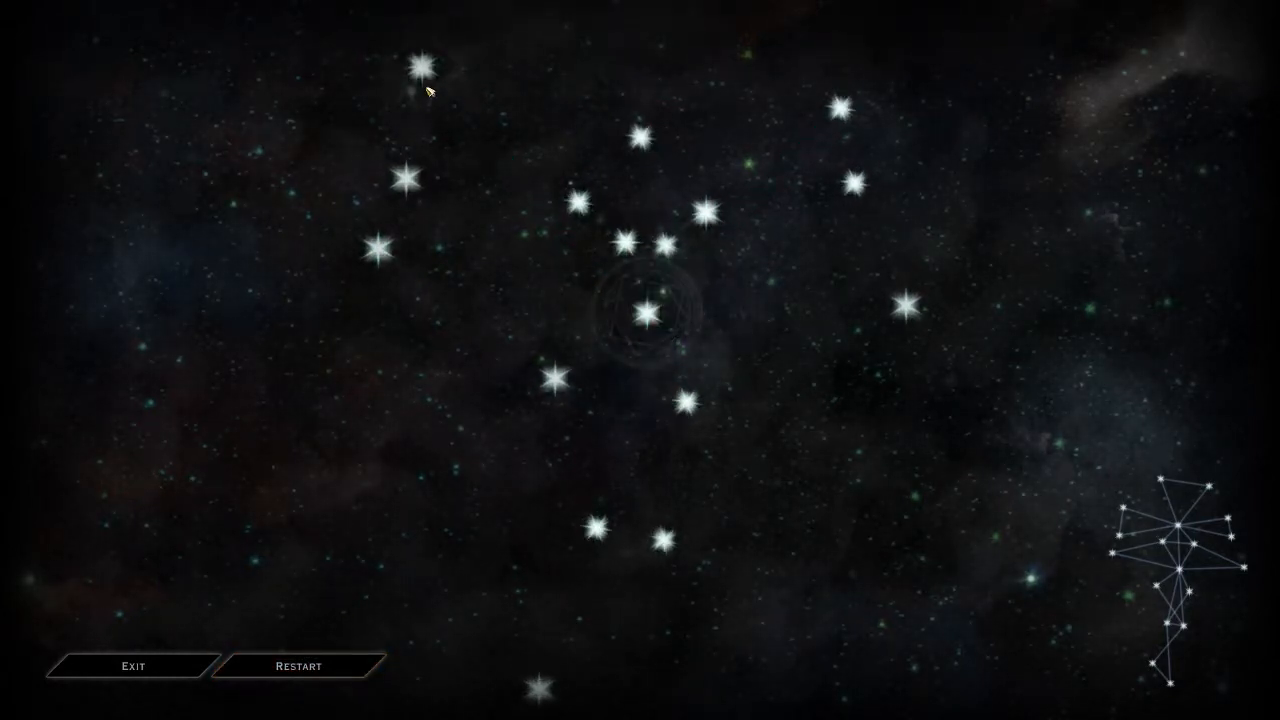
left_click(648, 312)
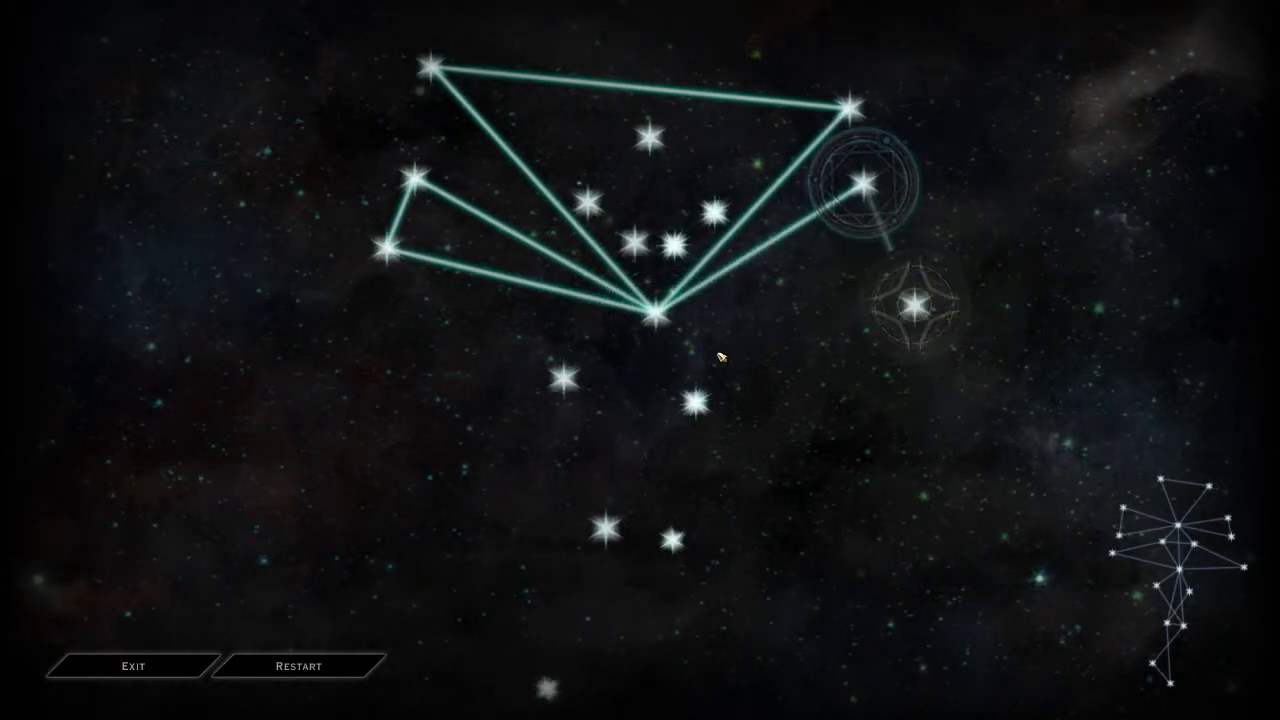
left_click(660, 310)
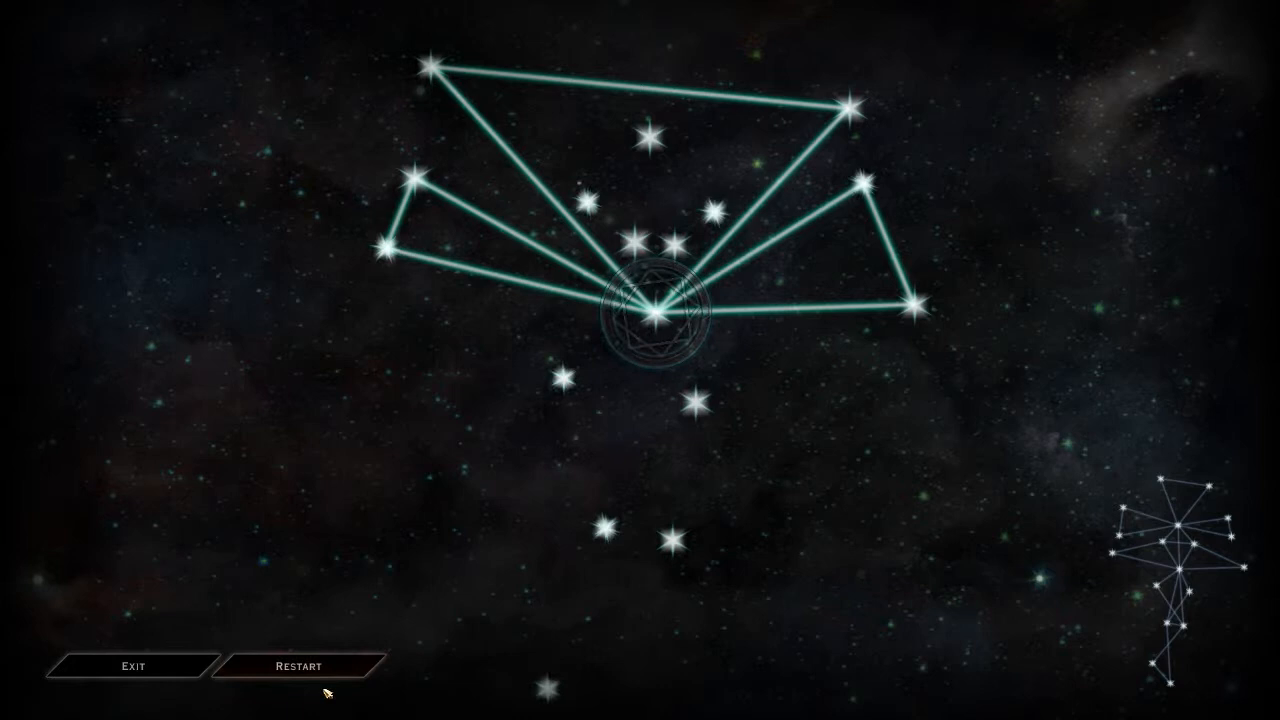
left_click(297, 665)
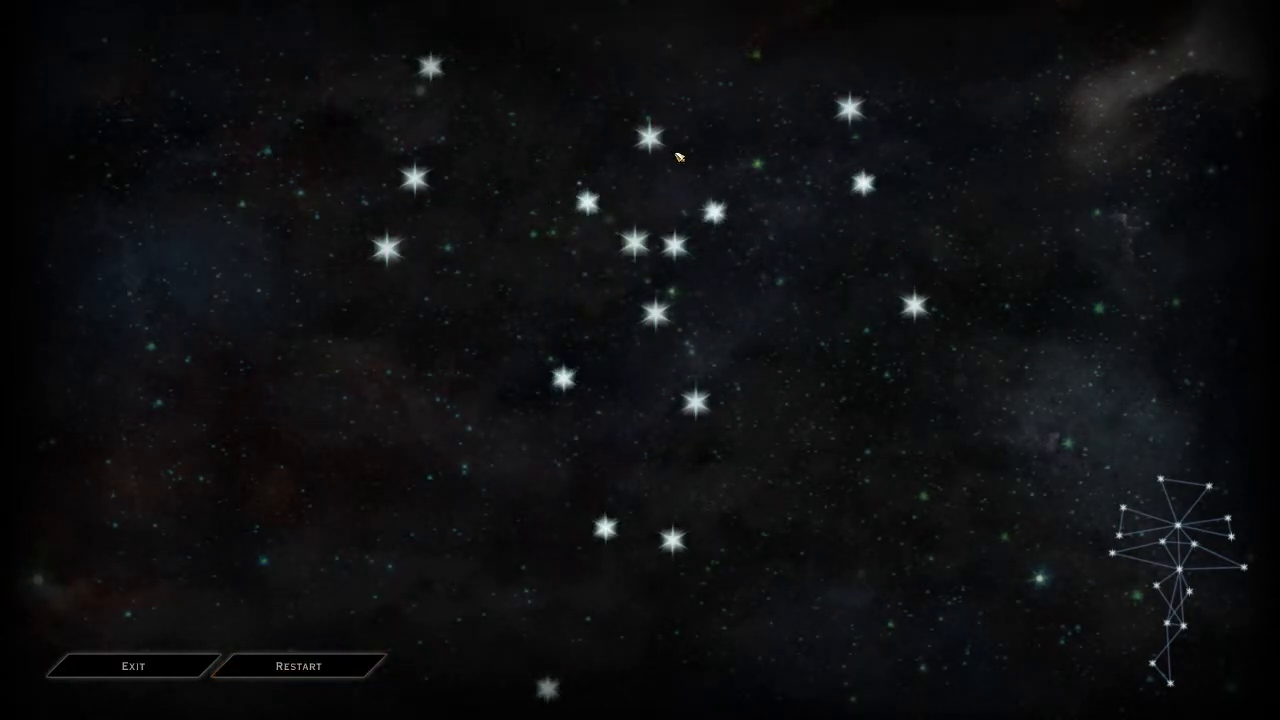
left_click(655, 307)
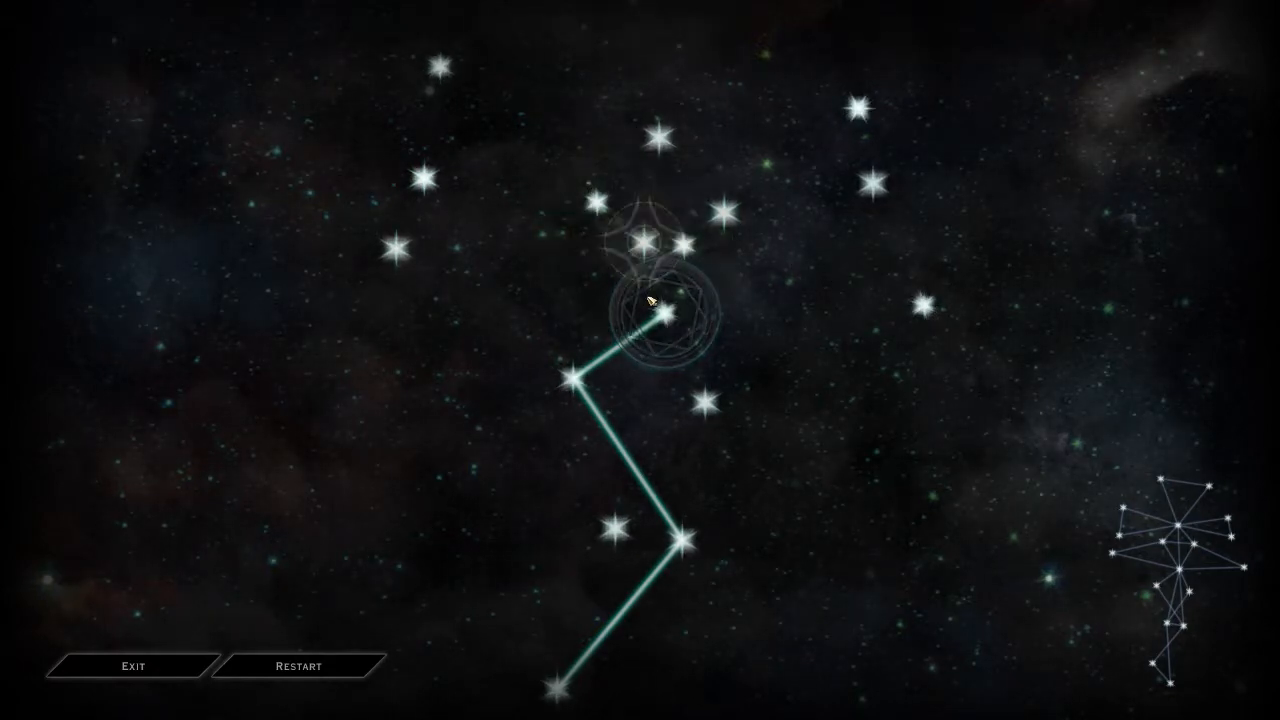
Step: Restart the Astrarium to wipe the three-link zigzag from the star field
left_click(297, 666)
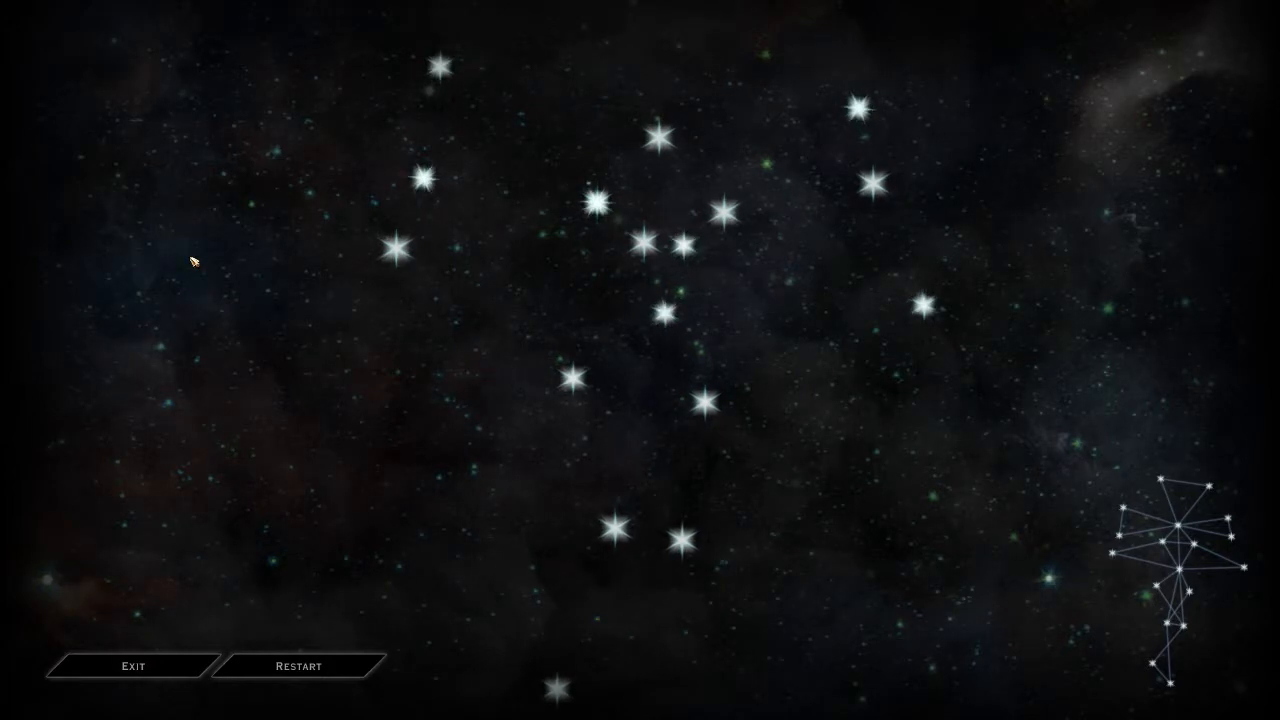
mouse_move(815, 460)
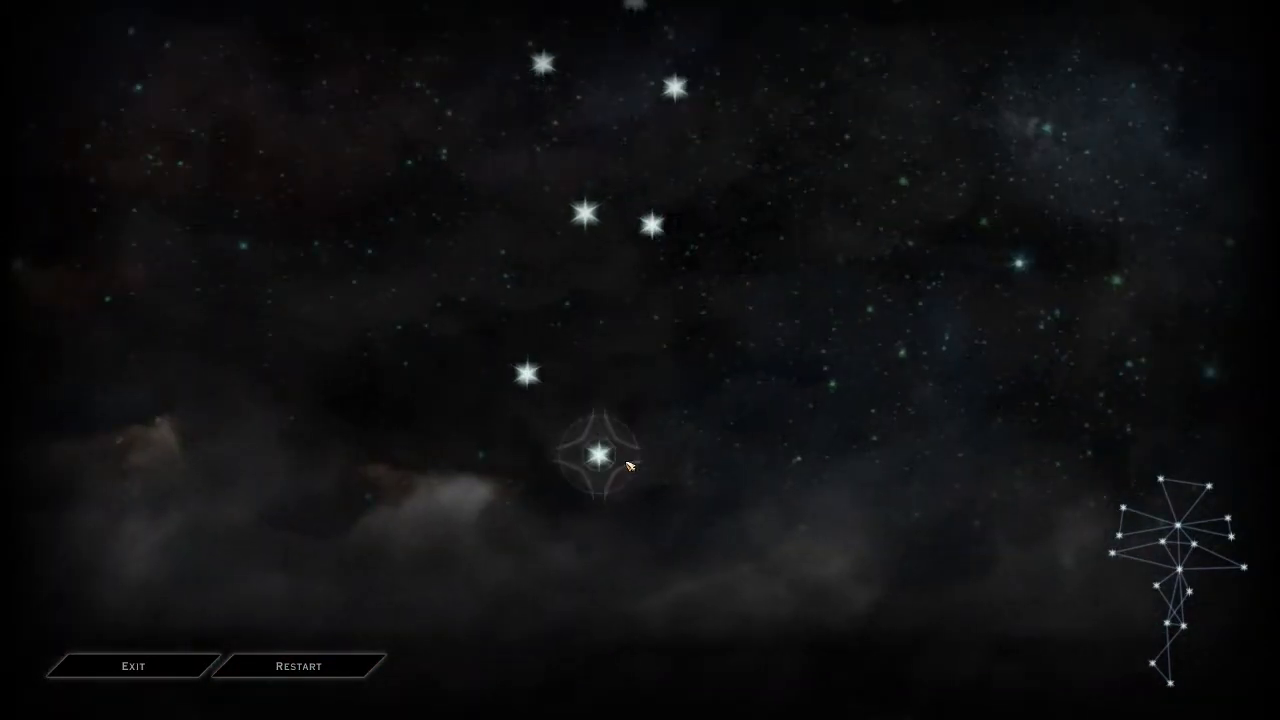
Step: Pan the sky and link stars in the lower middle group into a loop
left_click_drag(597, 461, 525, 375)
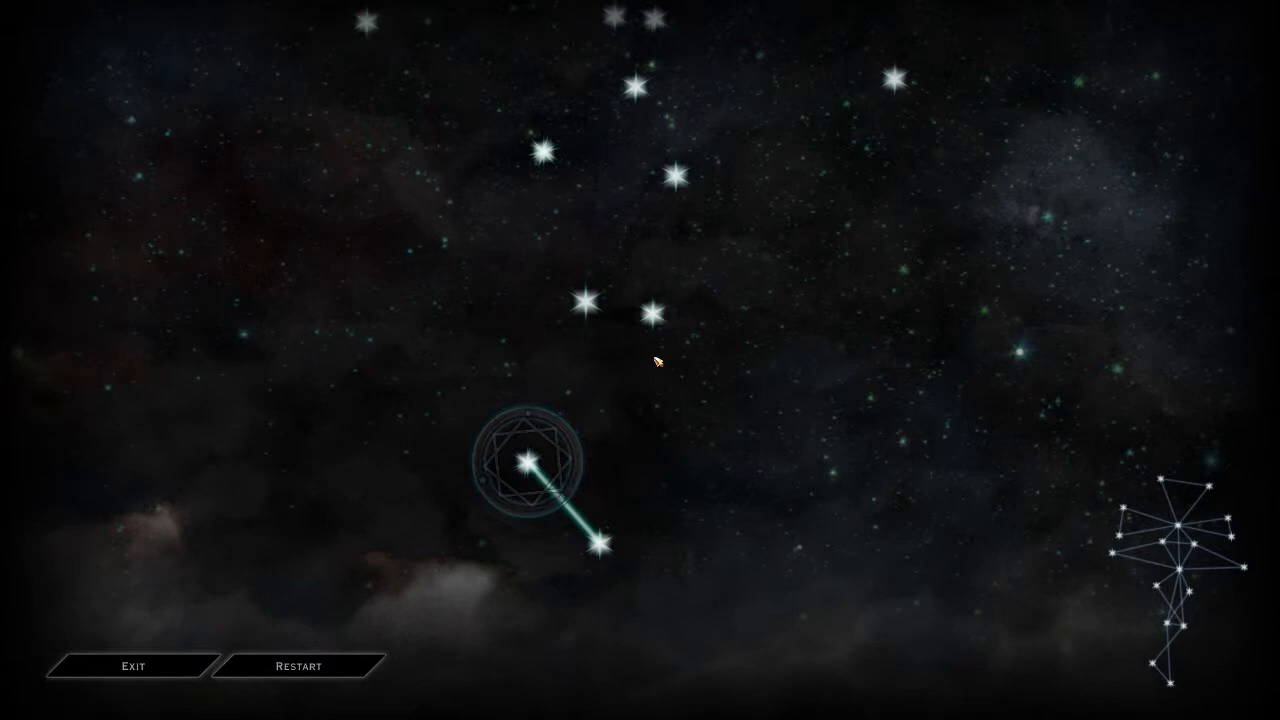
left_click(651, 311)
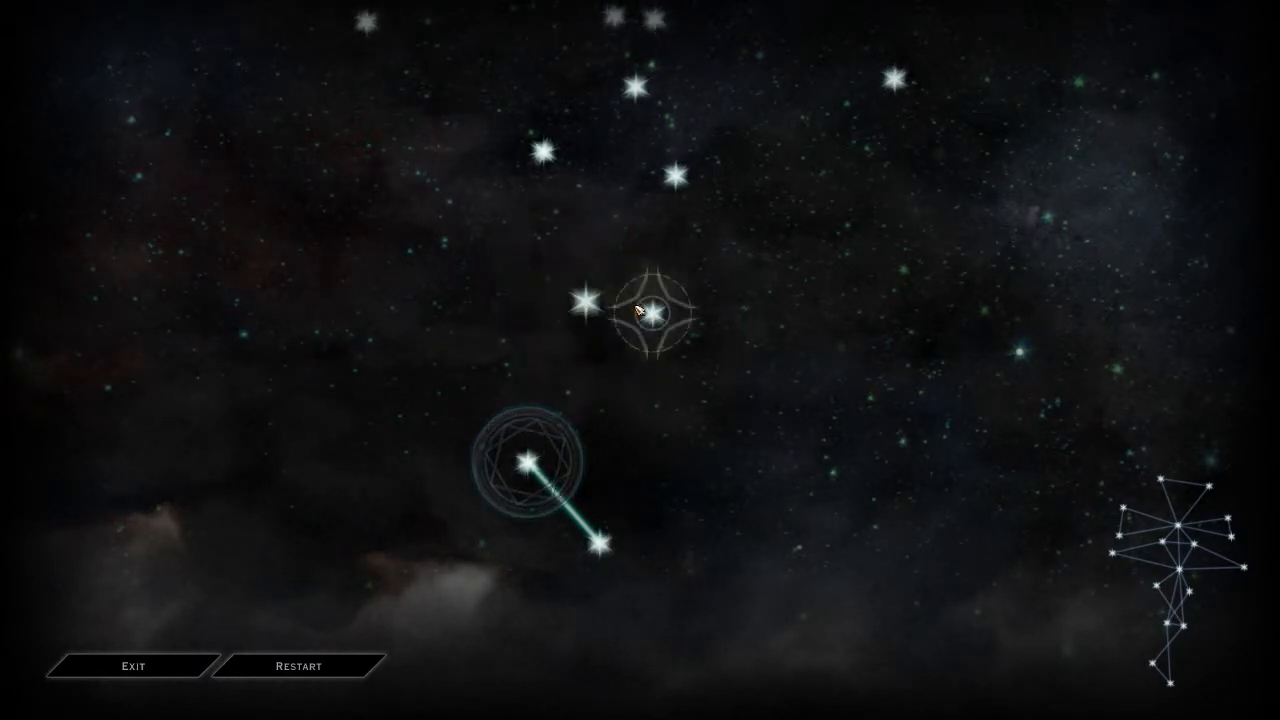
left_click(655, 310)
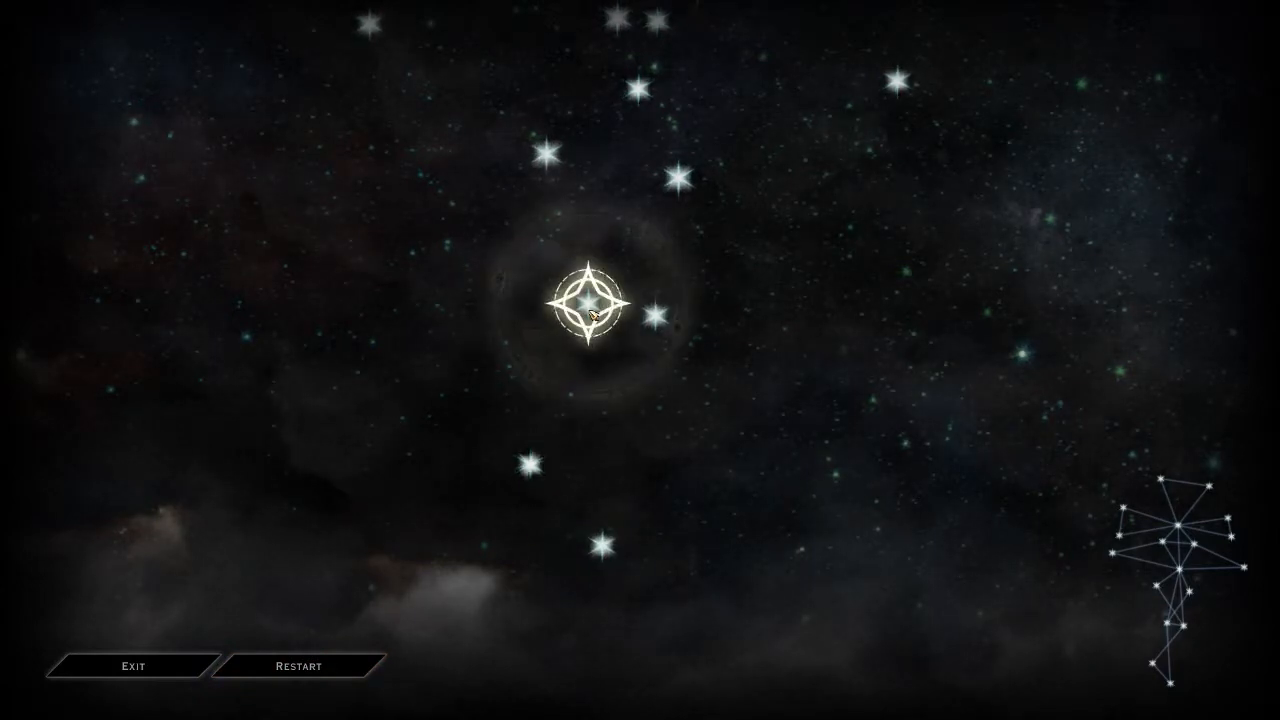
Step: Pan up and extend links to the top star and its left neighbour
left_click_drag(590, 300, 597, 550)
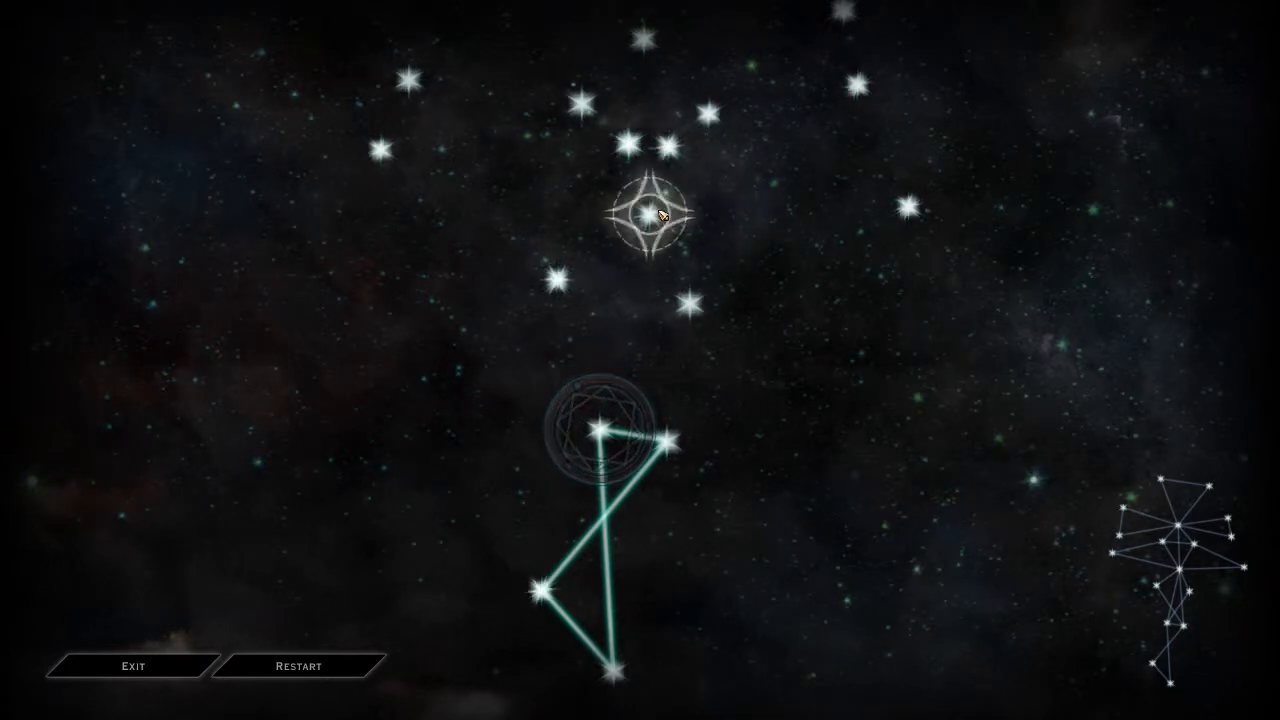
left_click(651, 216)
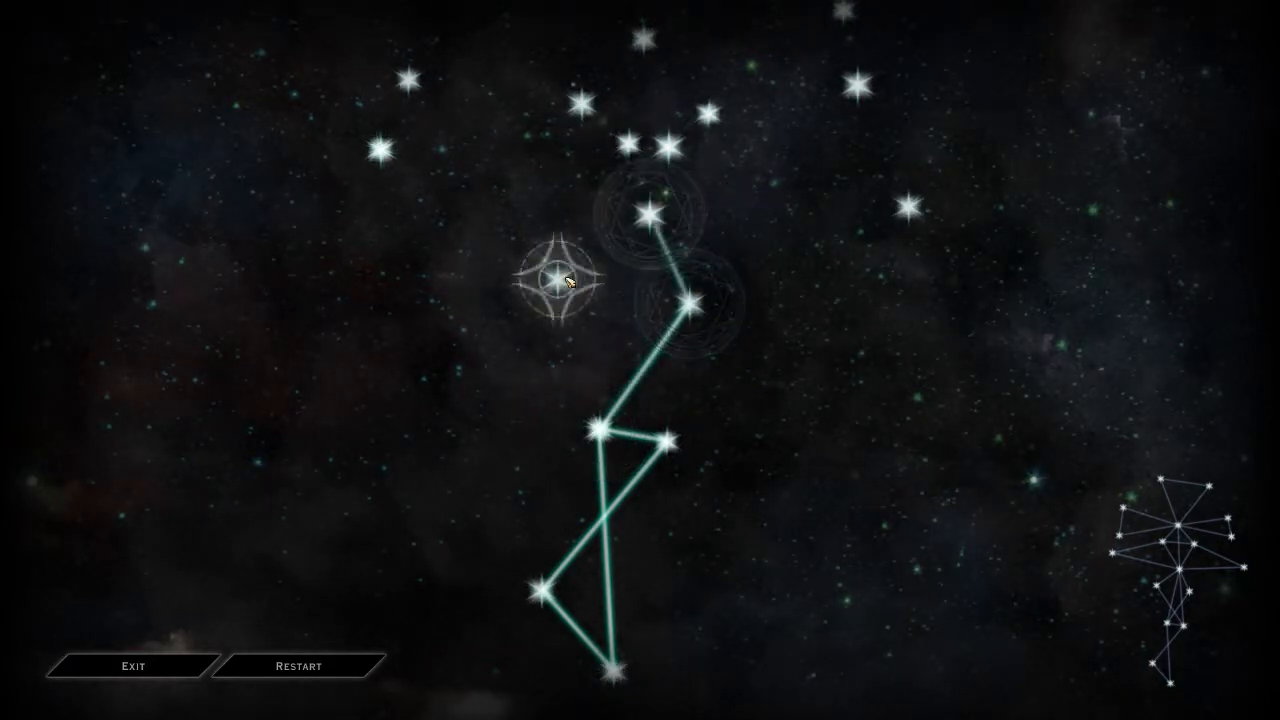
left_click(565, 280)
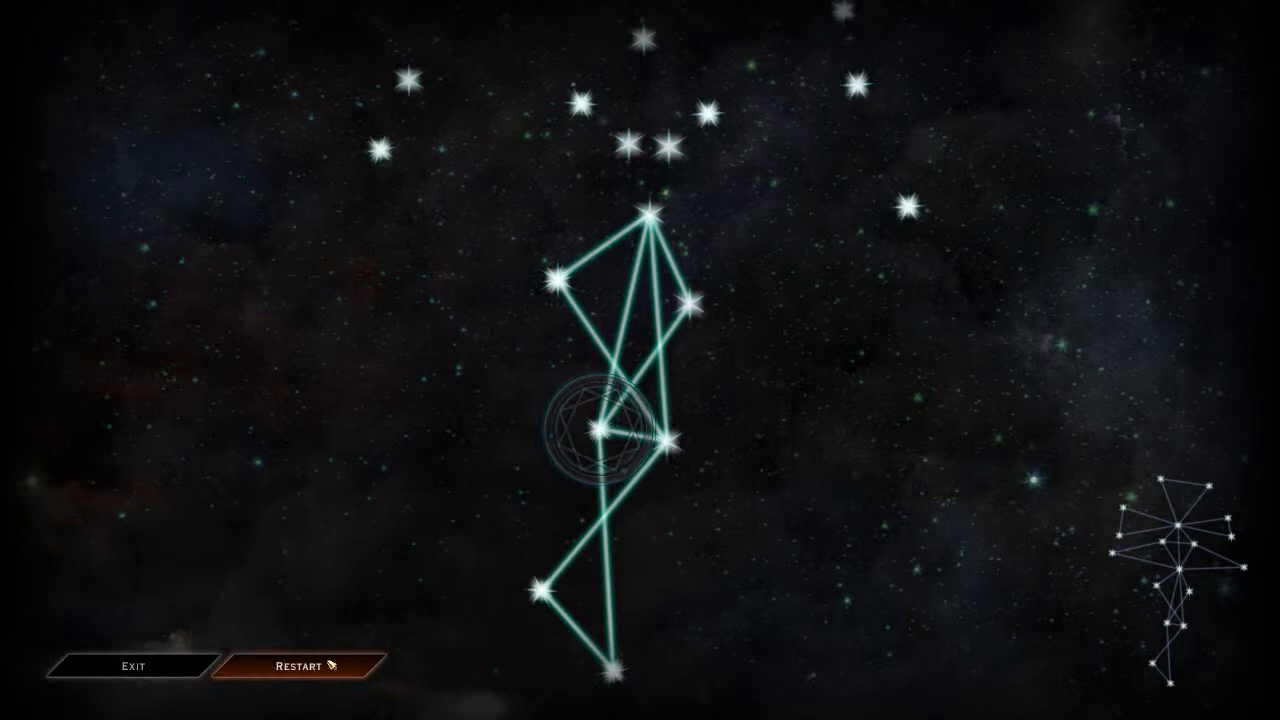
Step: Restart the puzzle and link the new lower chain to its top star
left_click(296, 665)
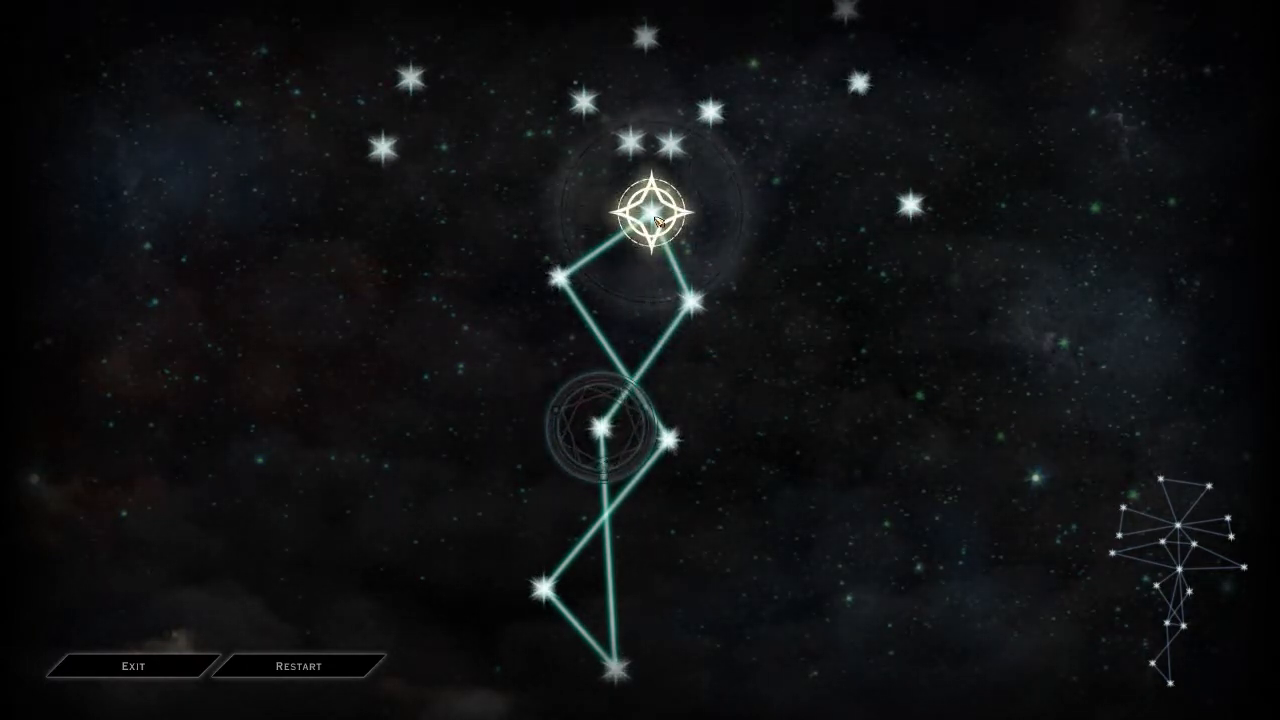
left_click(650, 210)
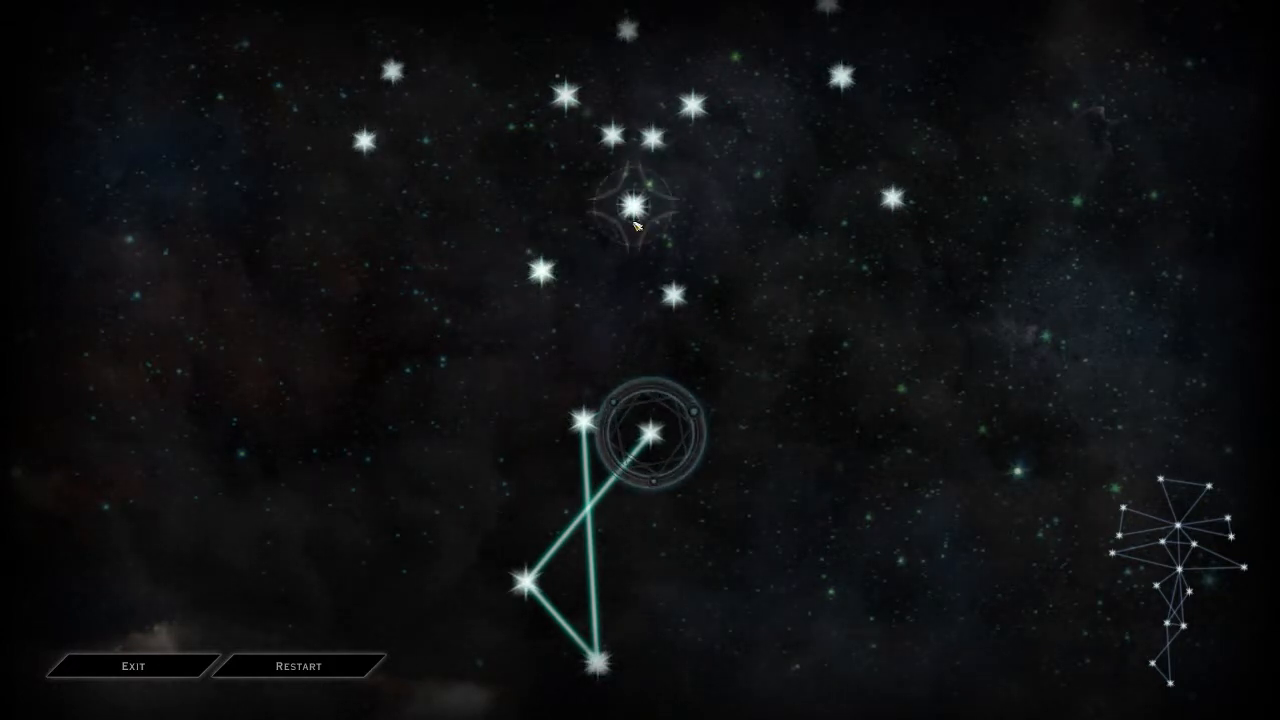
Step: Draw the zigzag chain from the bottom stars up to the star beneath the arc
left_click(635, 200)
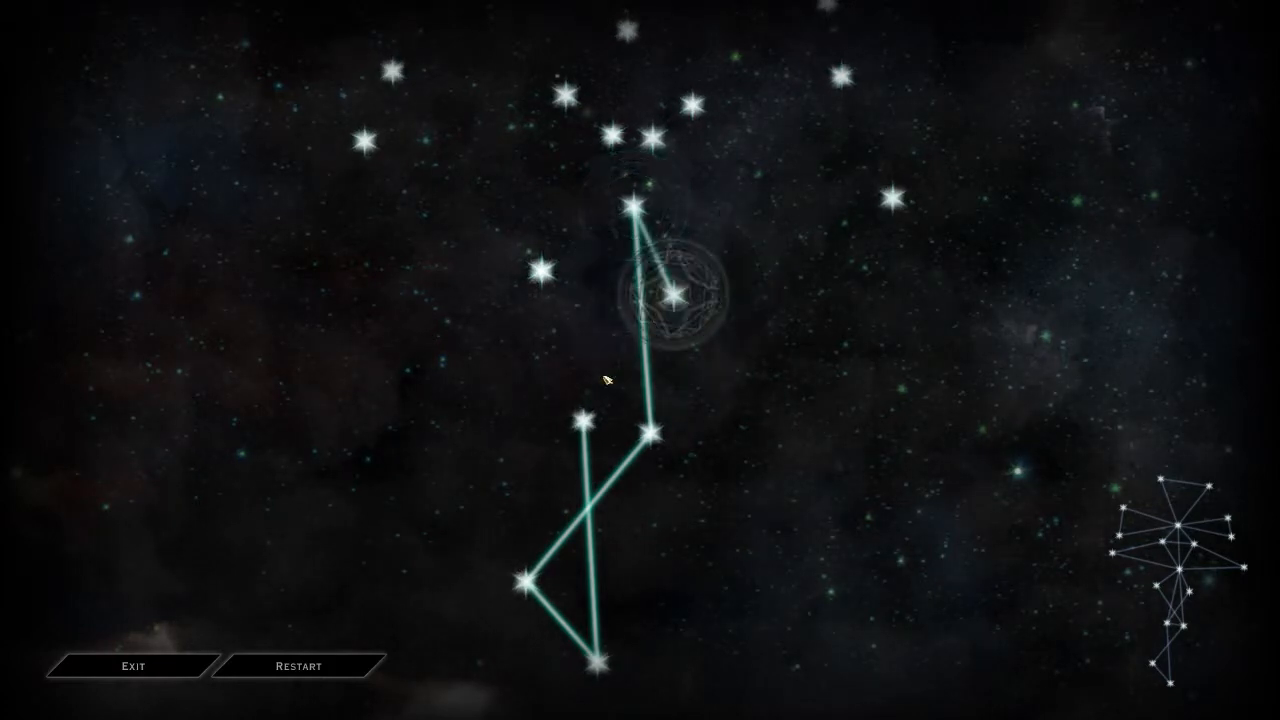
left_click(583, 425)
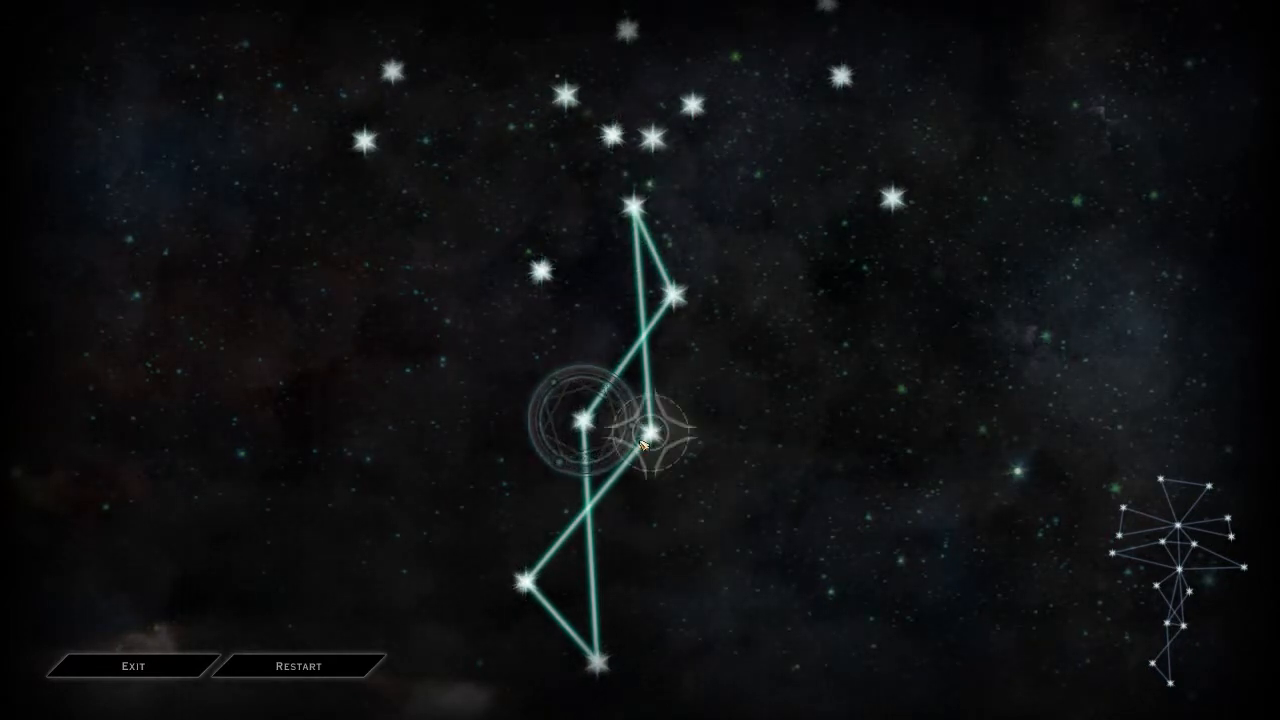
left_click(648, 443)
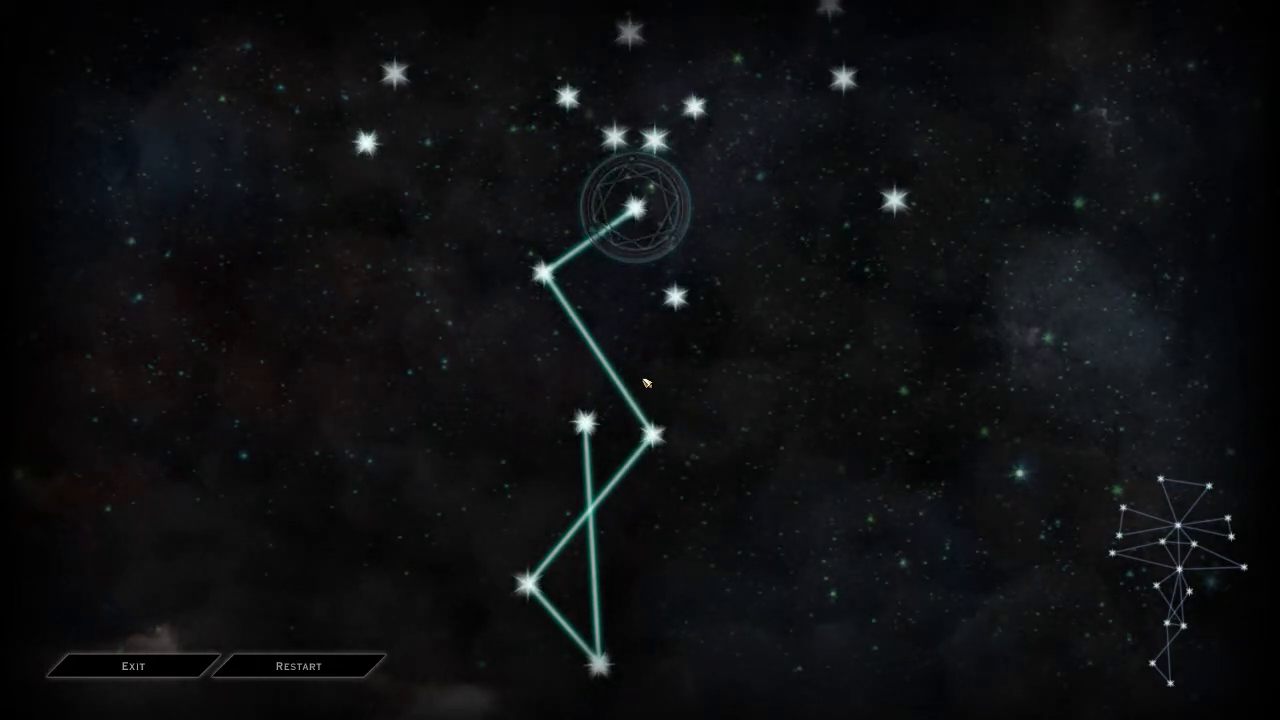
left_click(650, 435)
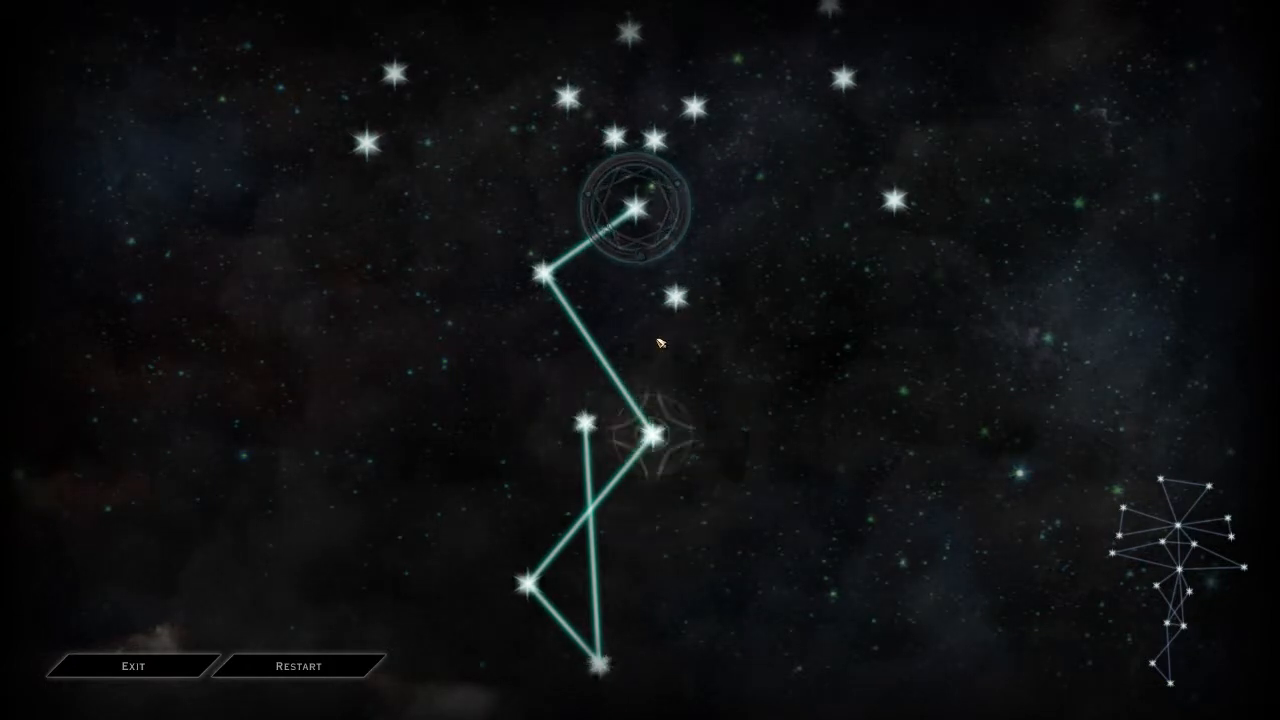
left_click(655, 436)
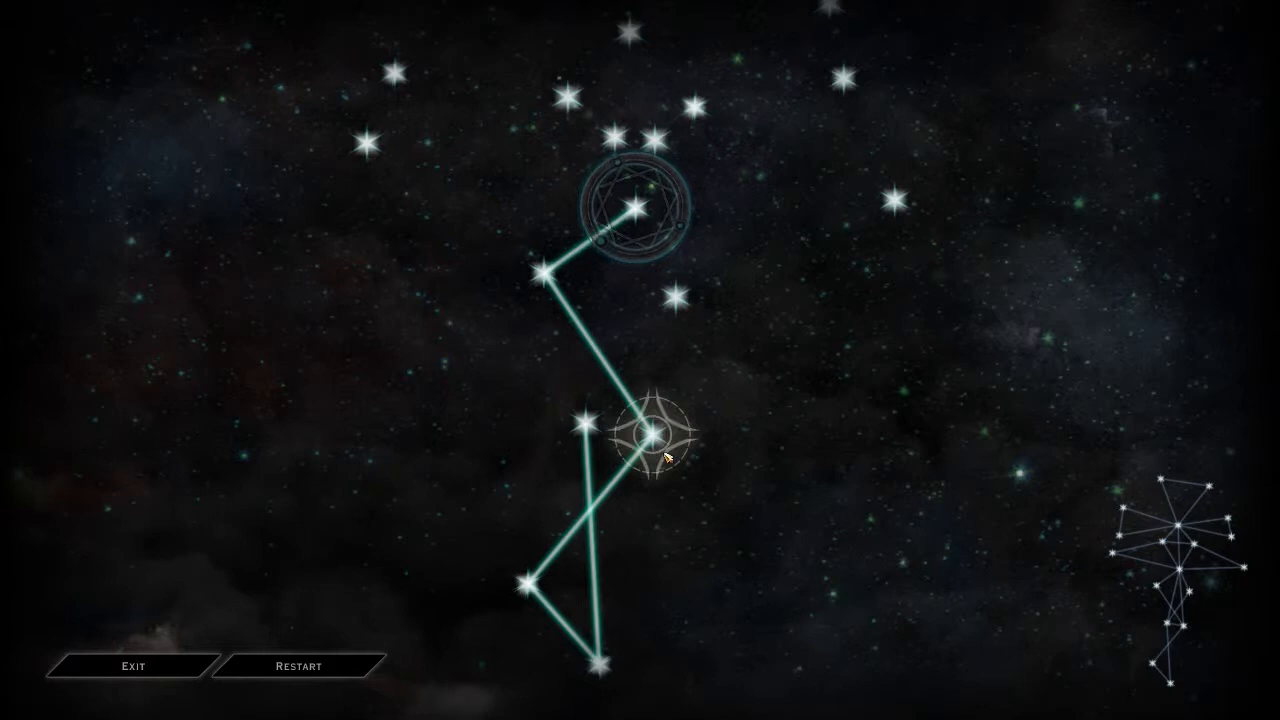
left_click(655, 437)
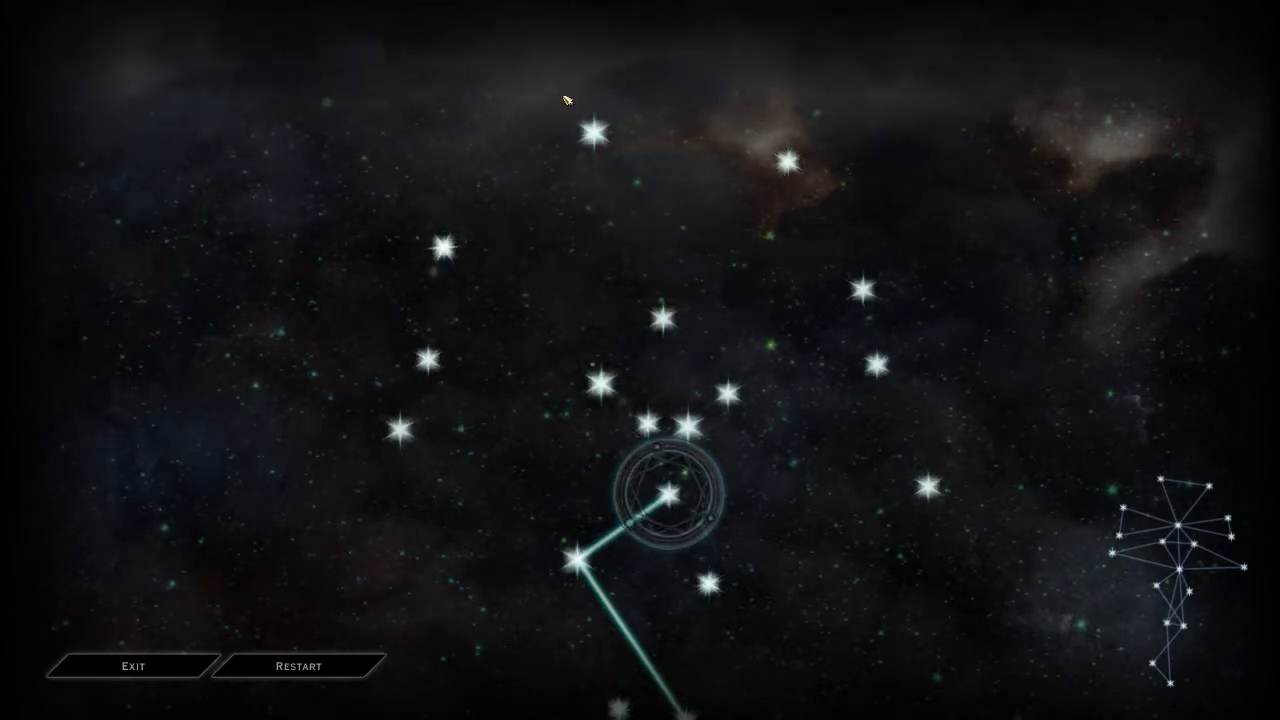
Step: Link the central star to the far-left star, then back to the star above centre
left_click(665, 320)
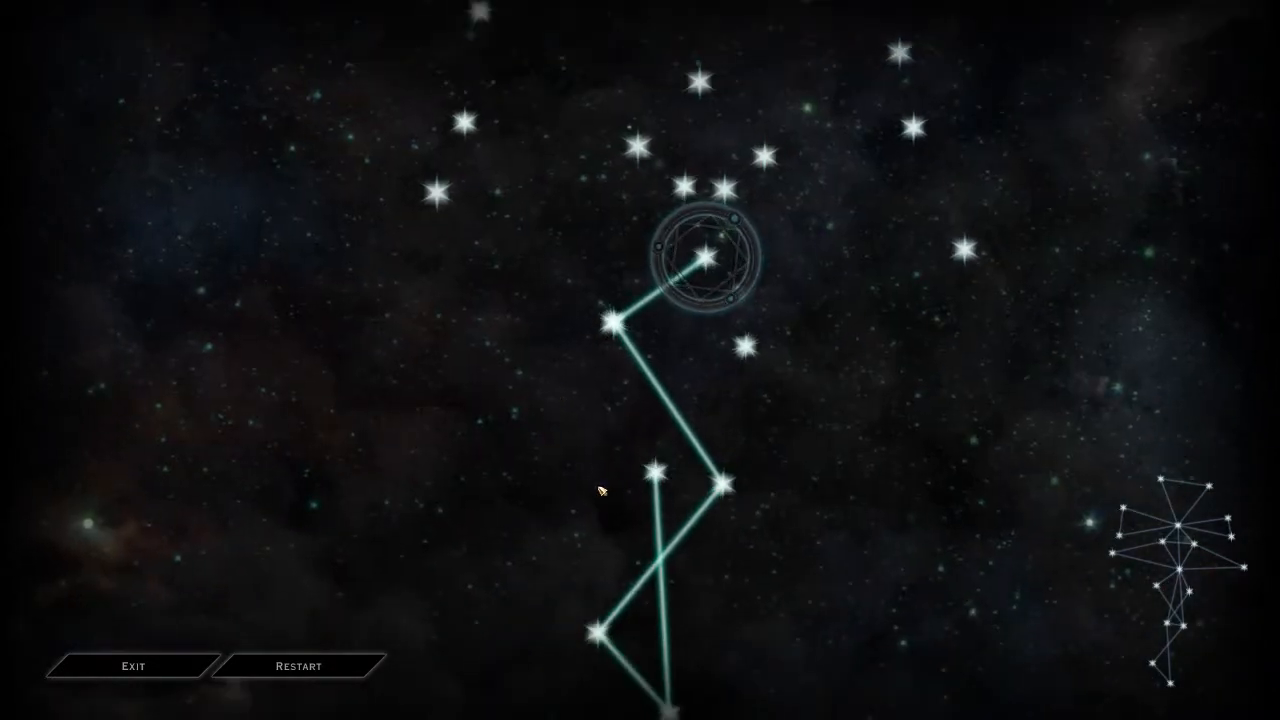
left_click(655, 475)
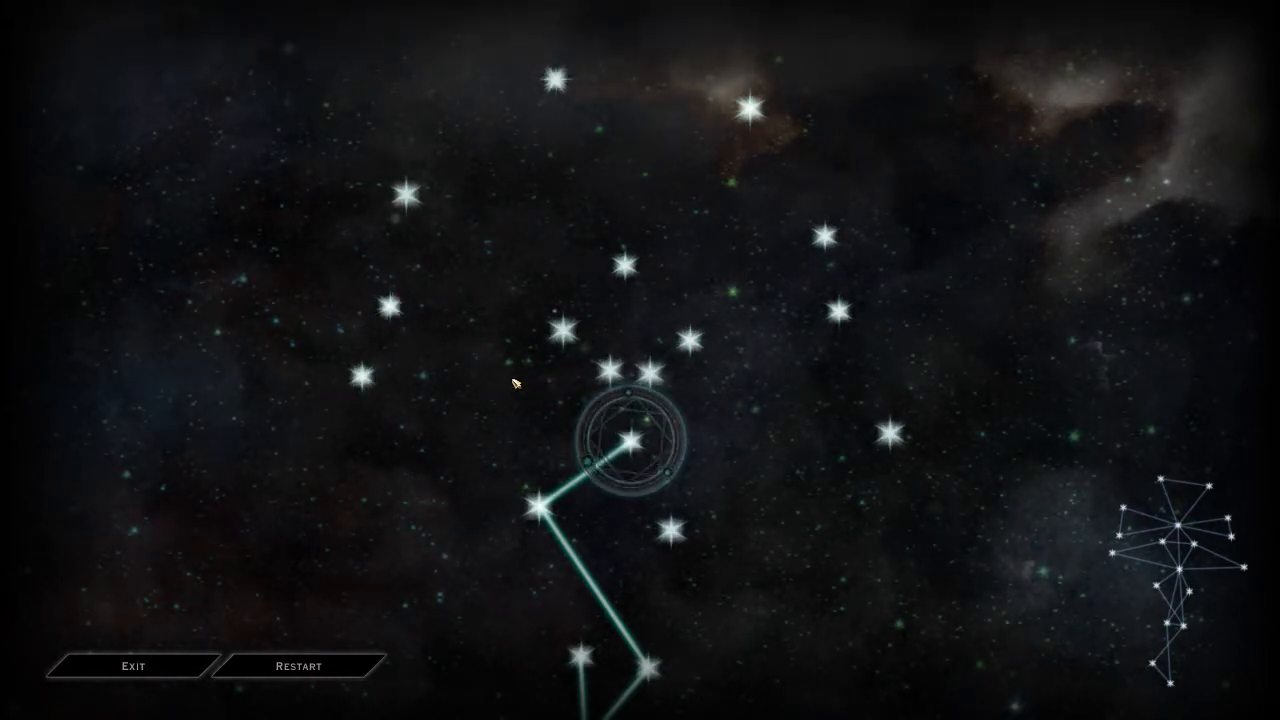
left_click(355, 375)
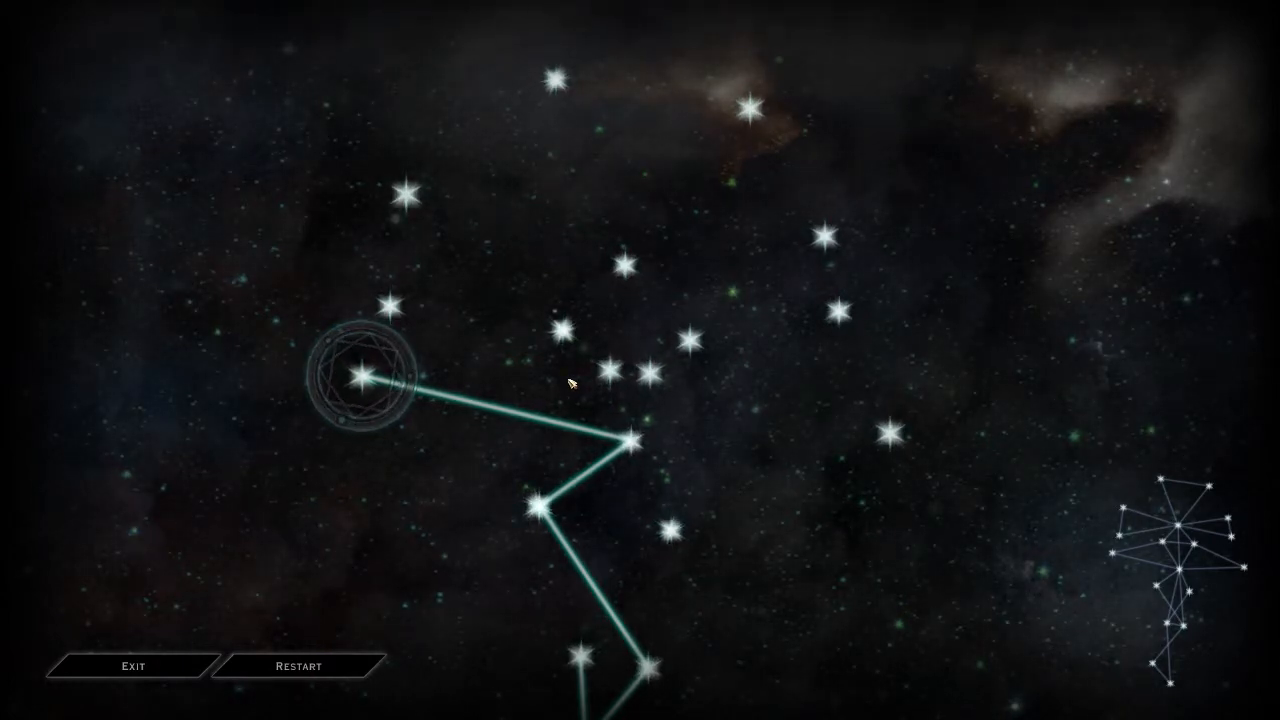
left_click(565, 320)
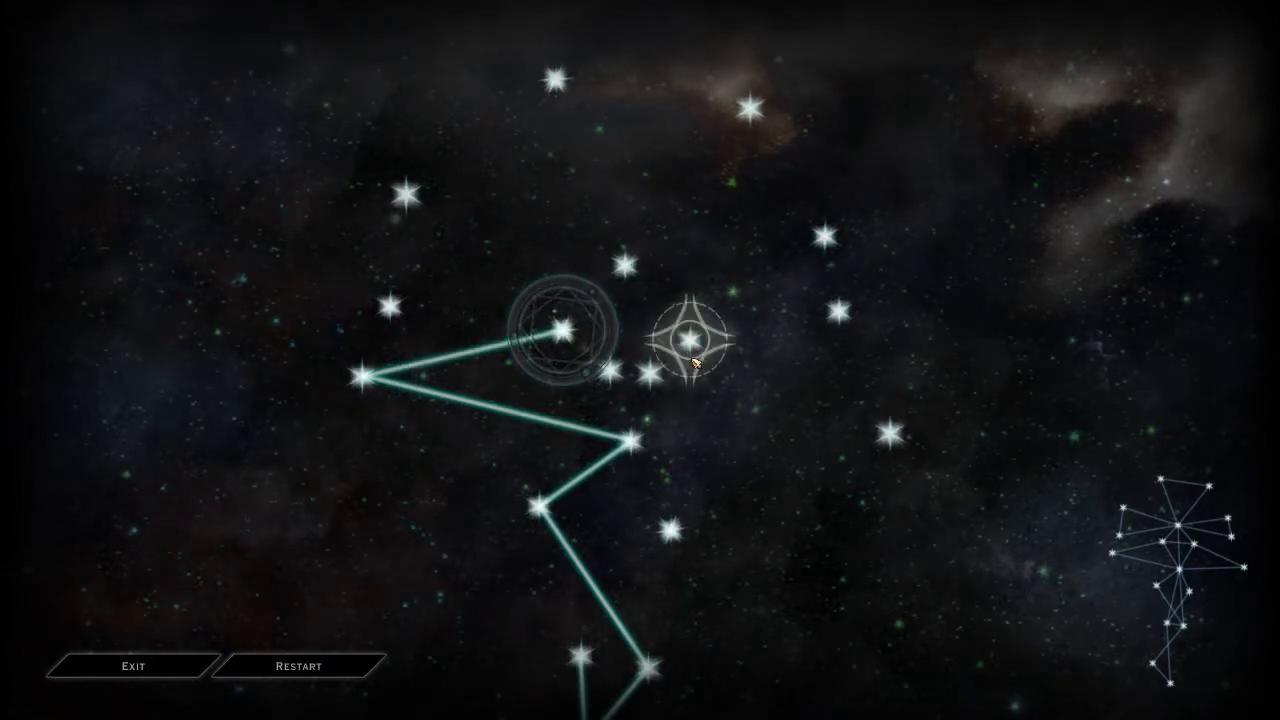
left_click(695, 340)
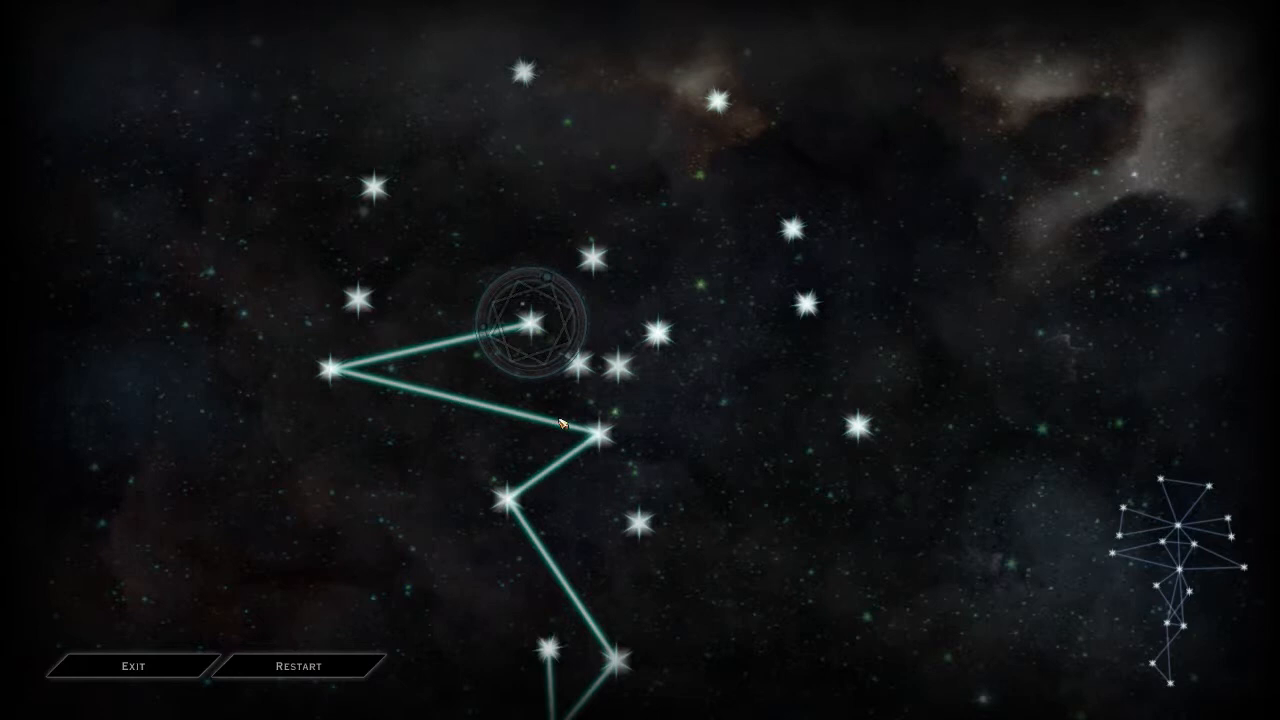
Step: Trace the remaining upper stars and fan links down from the central star
left_click(590, 440)
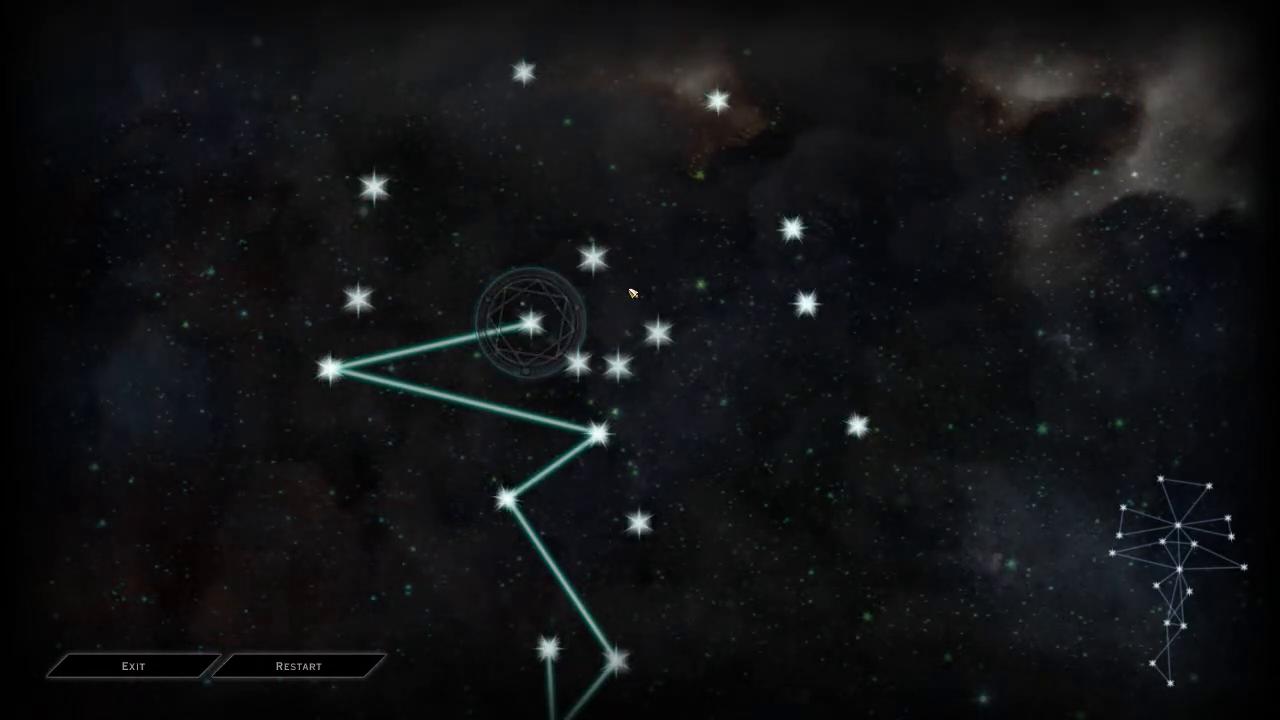
left_click(600, 435)
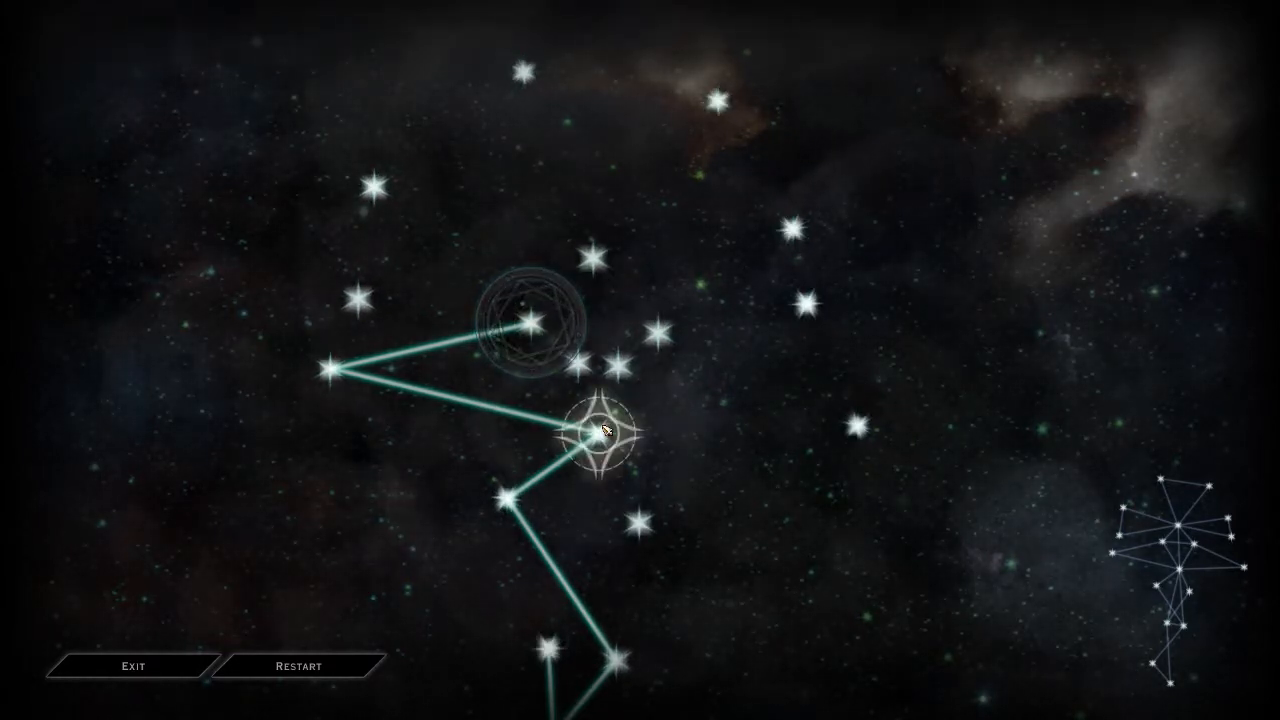
left_click(600, 432)
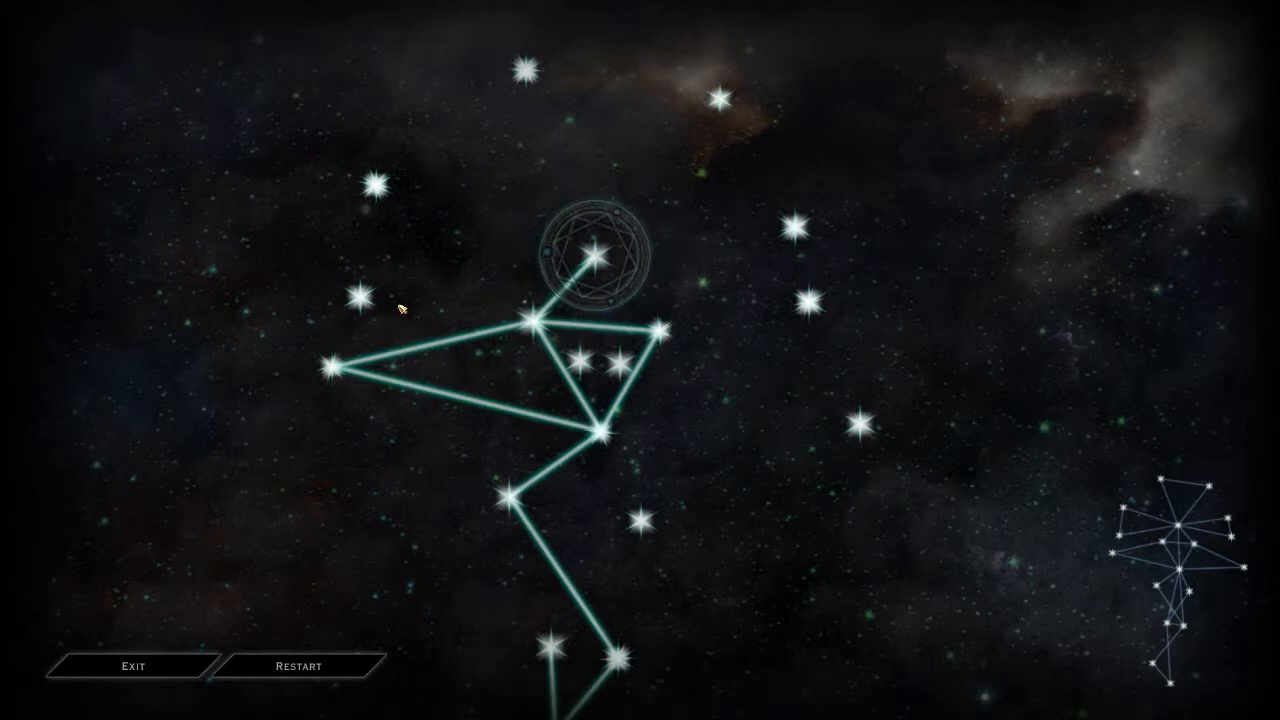
left_click(362, 295)
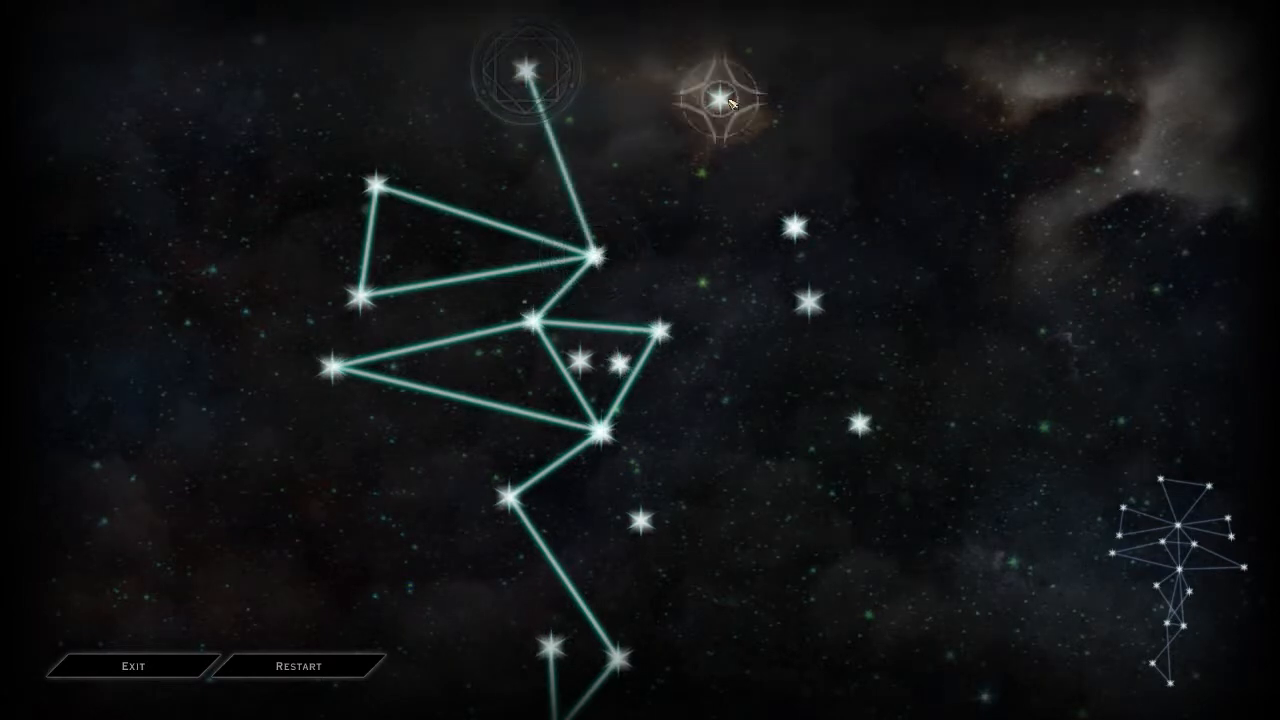
left_click(728, 95)
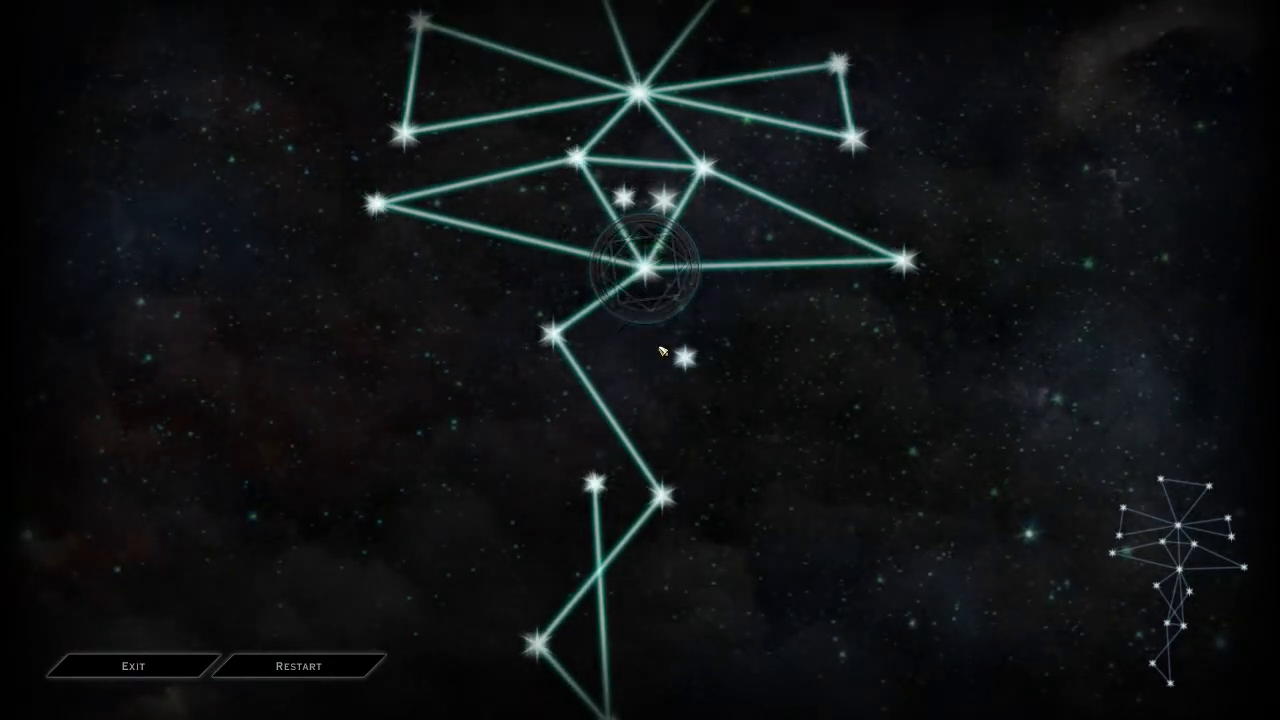
left_click(585, 485)
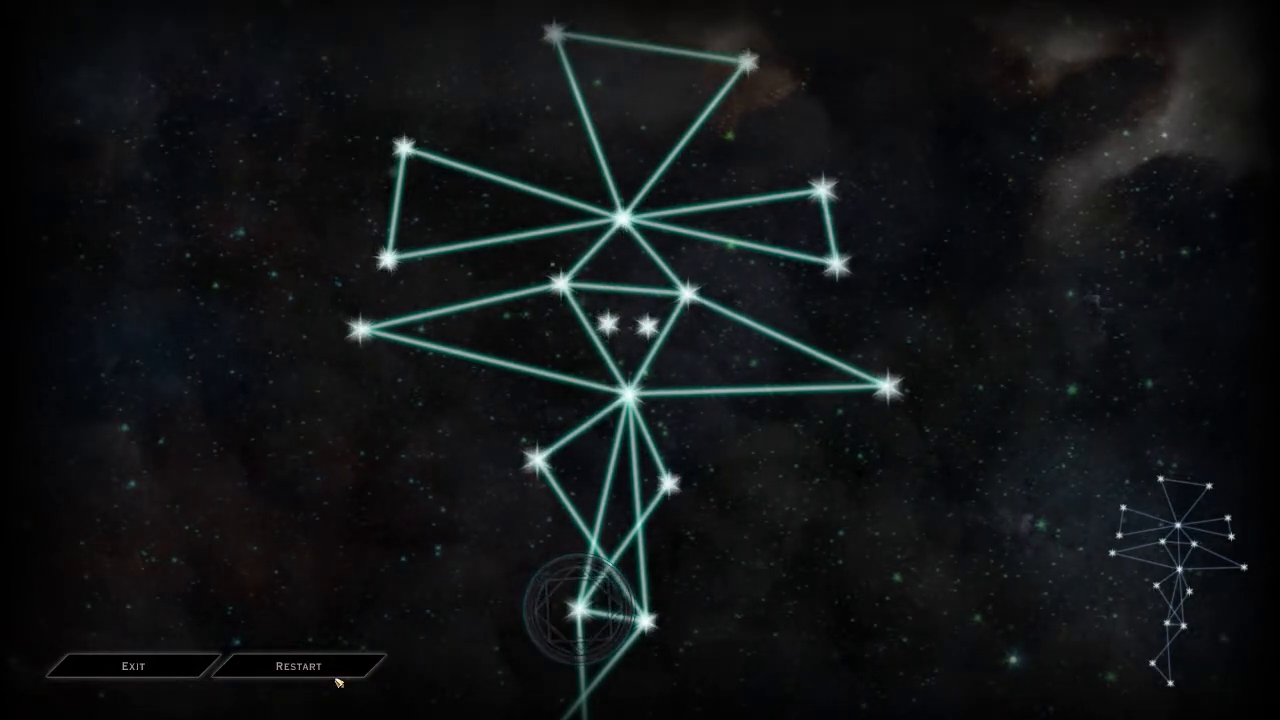
Step: Restart the Astrarium and redraw a short chain toward a star above centre
left_click(297, 665)
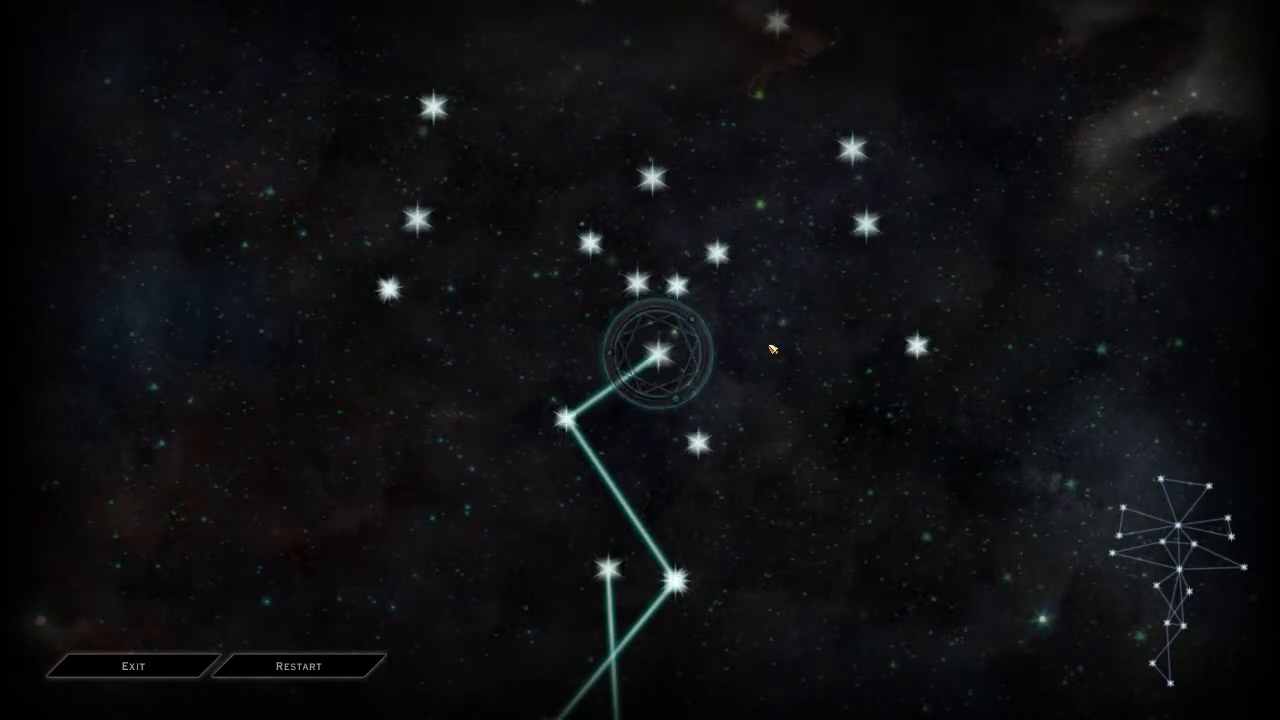
left_click(648, 176)
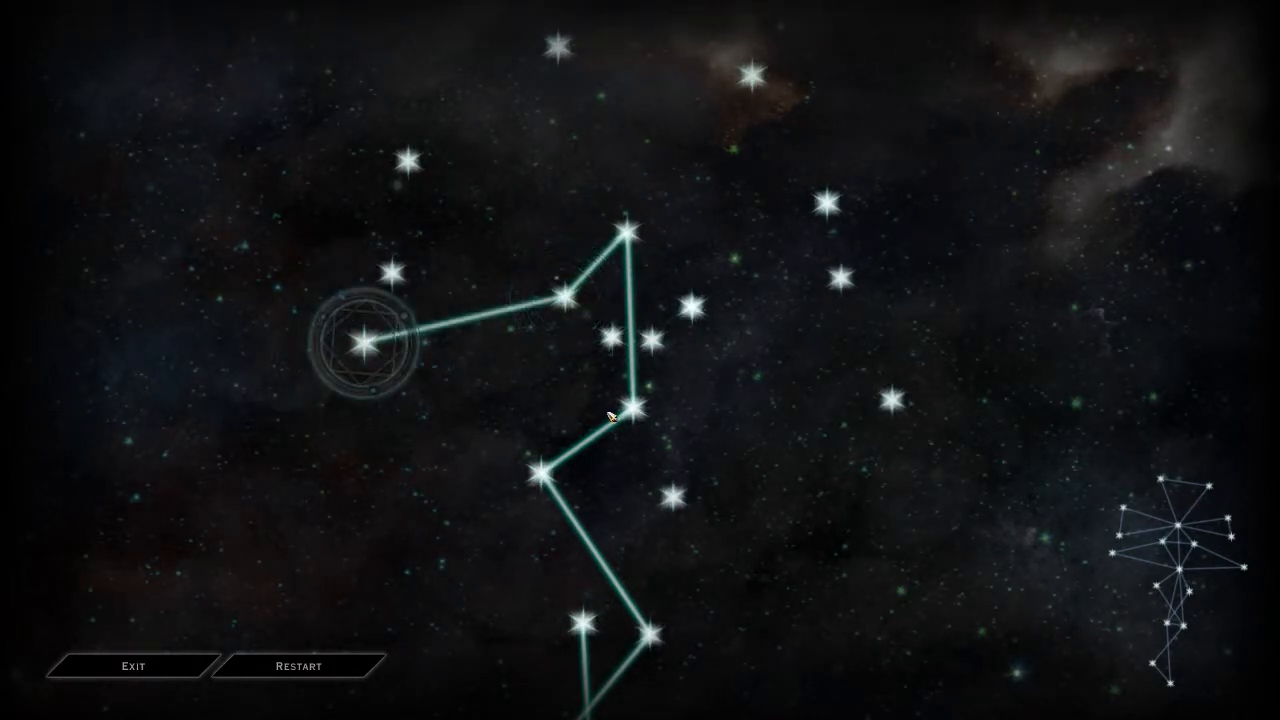
left_click(618, 415)
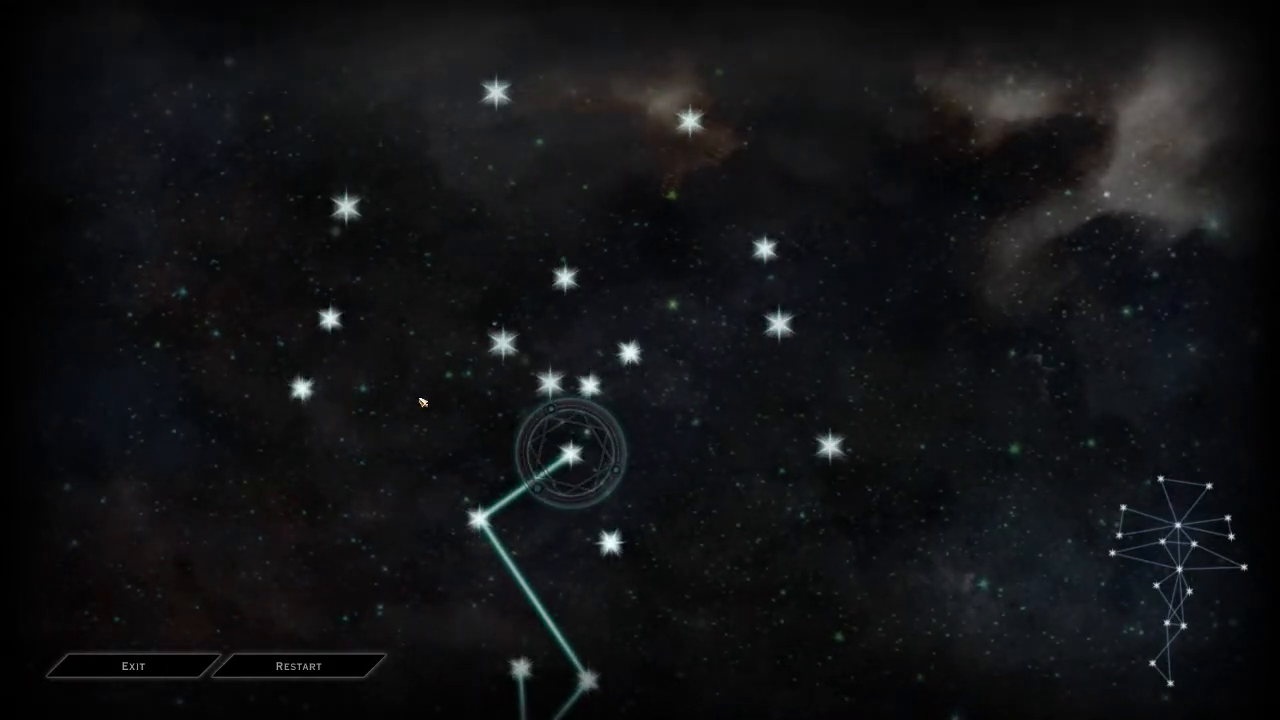
Step: Link the central star to the far-left and above-right stars, then undo those links
left_click(548, 377)
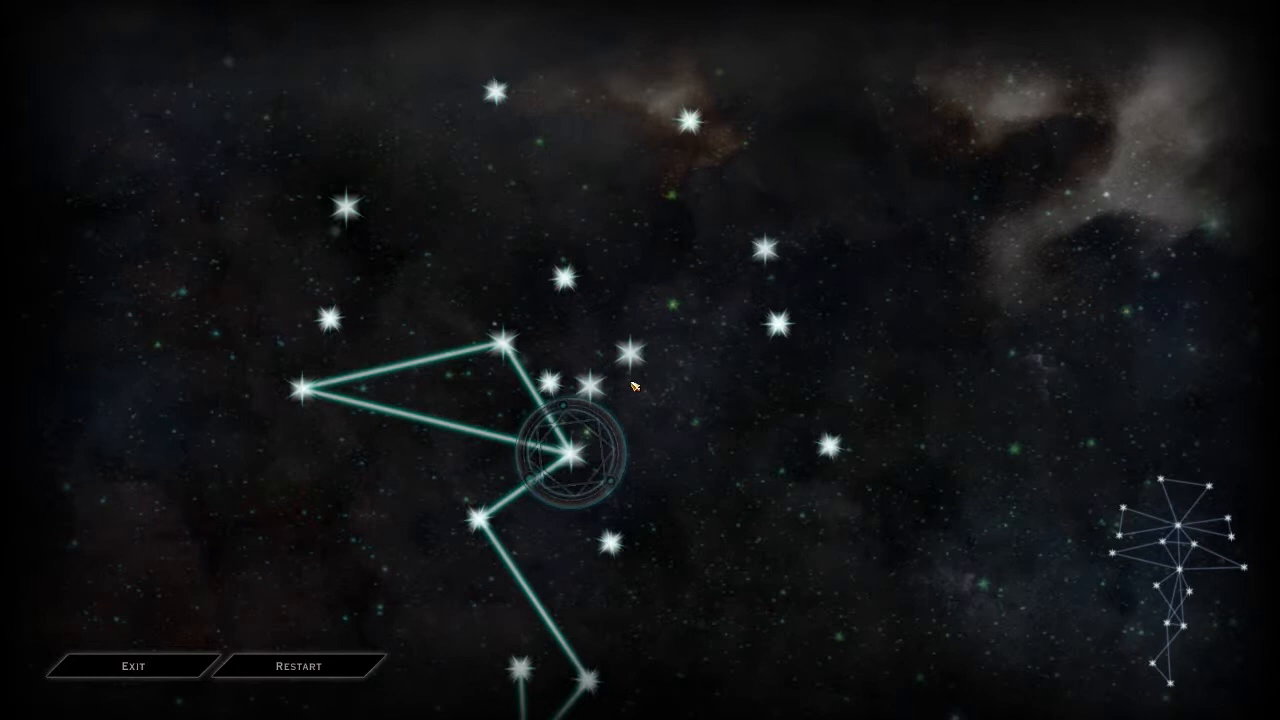
left_click(632, 358)
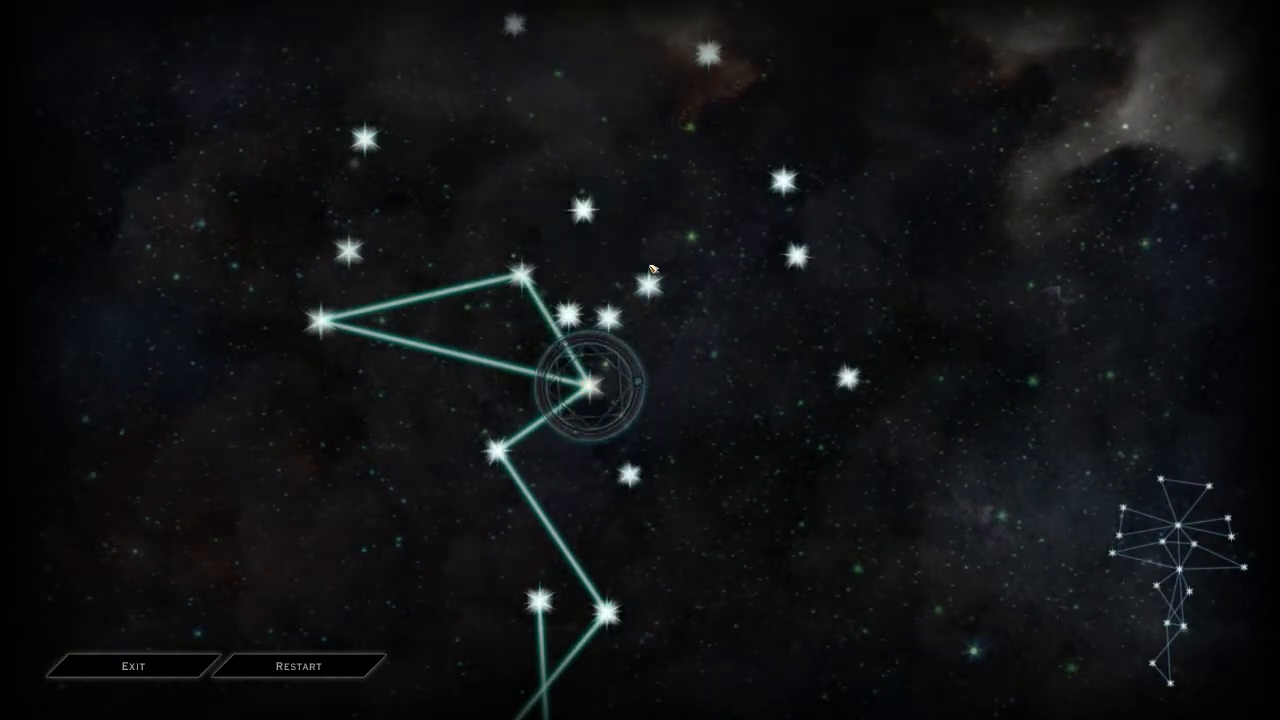
left_click(645, 287)
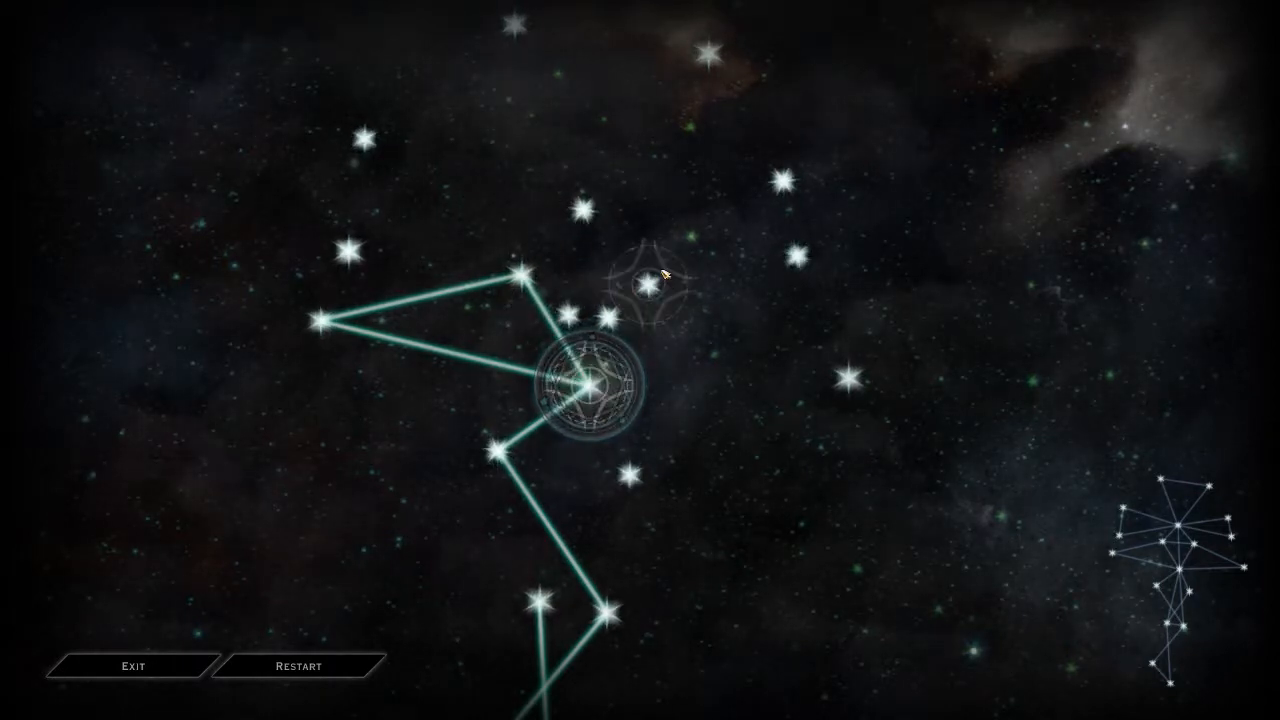
left_click(660, 280)
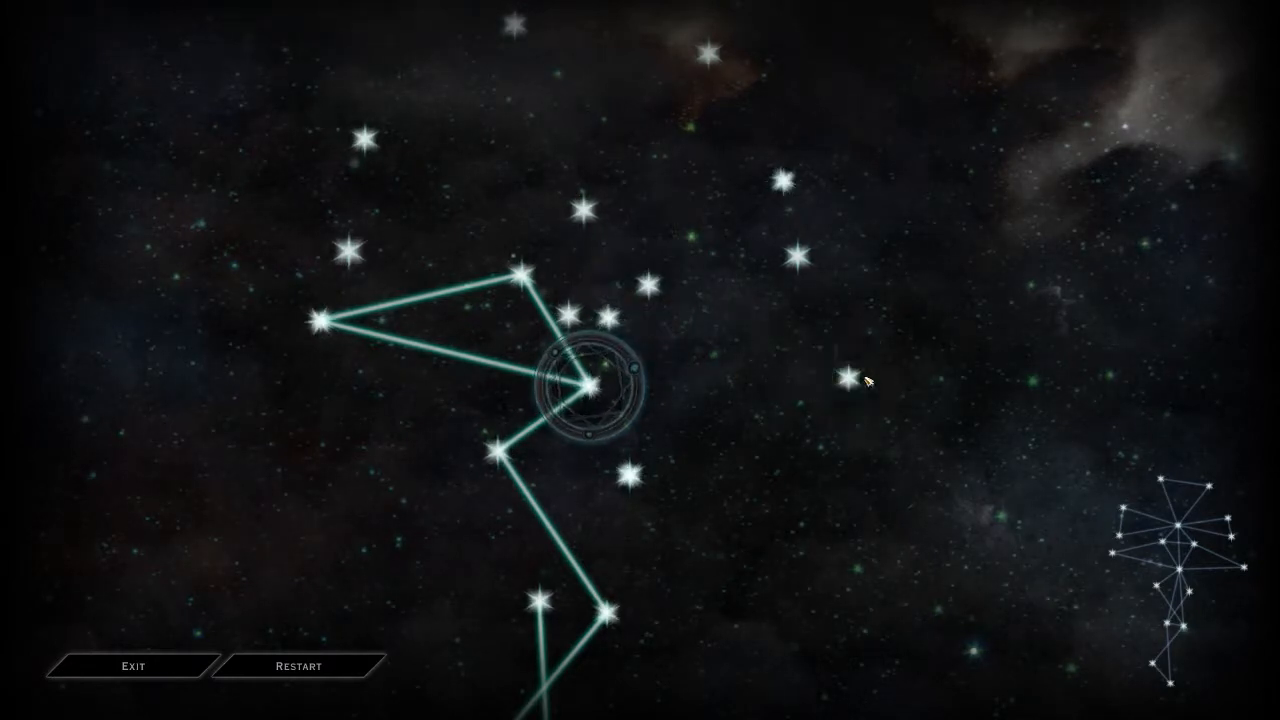
left_click(855, 382)
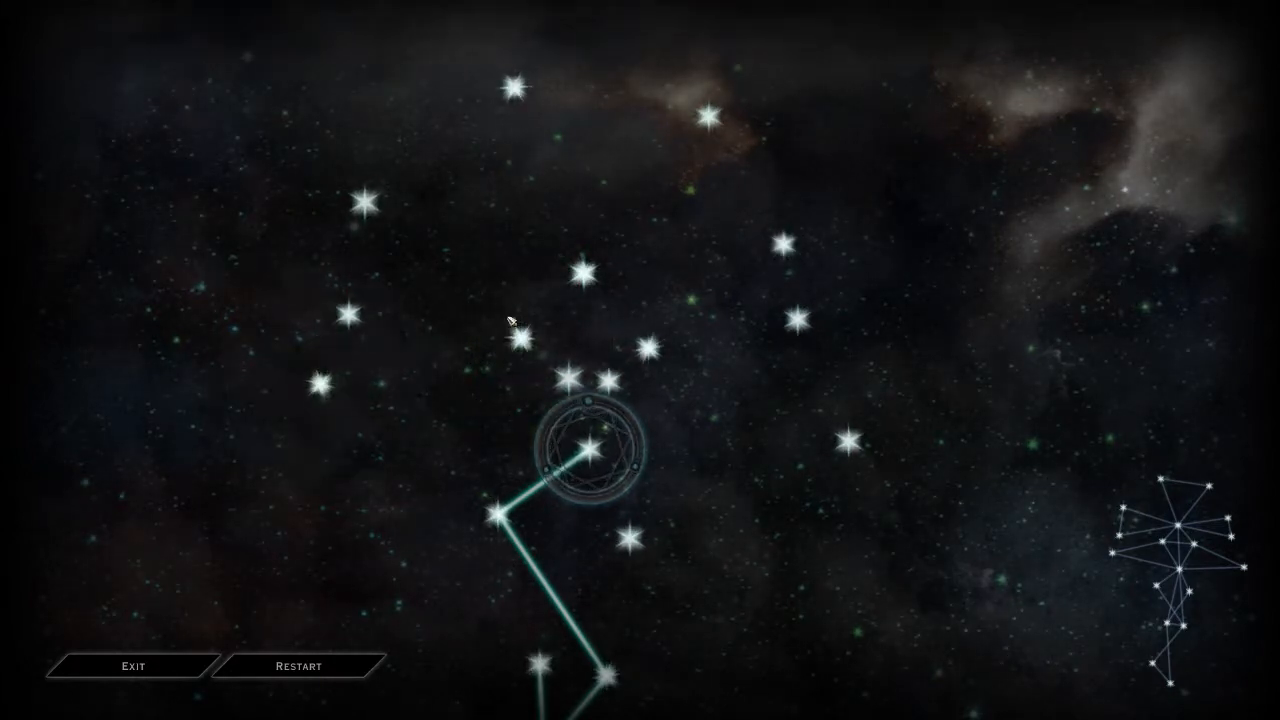
left_click(650, 350)
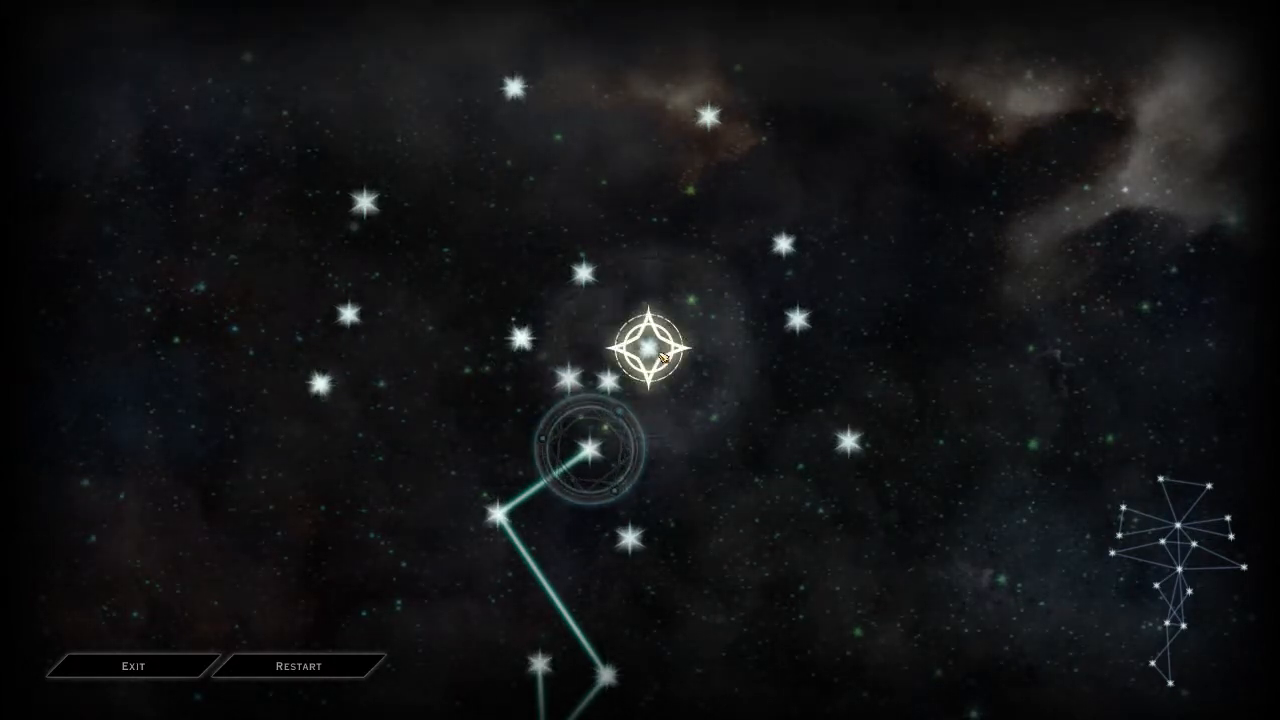
left_click(645, 350)
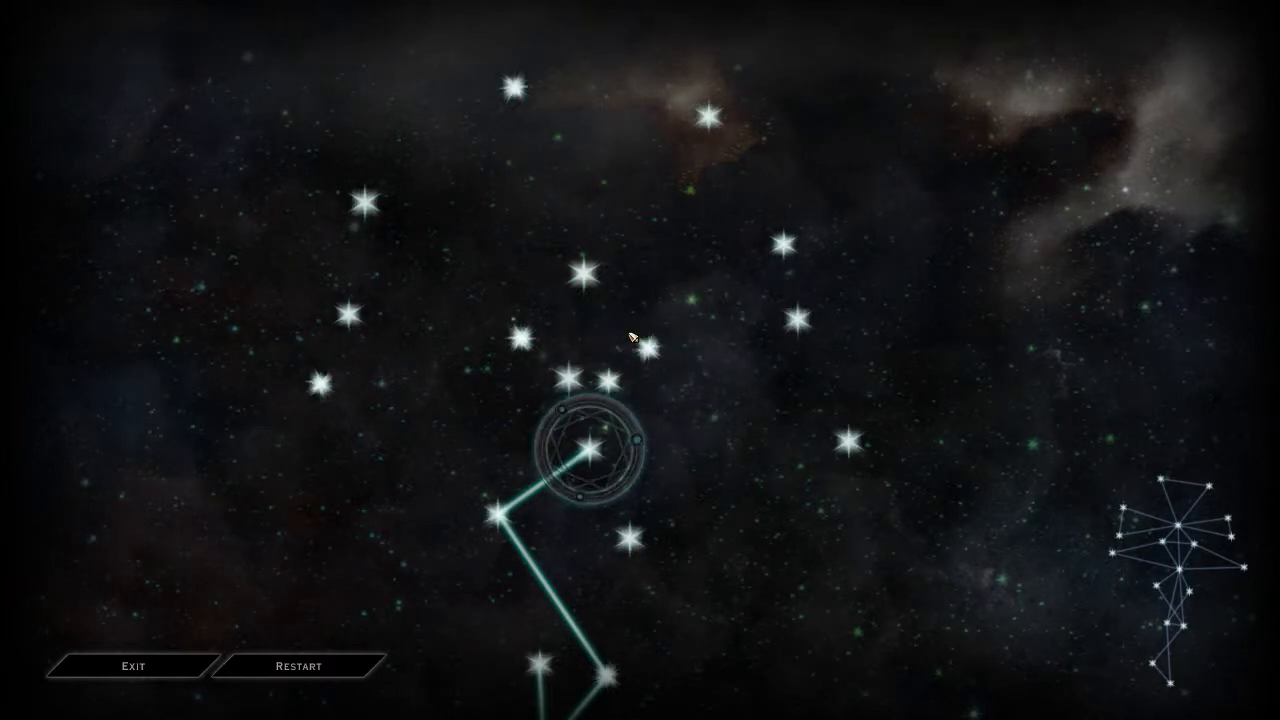
left_click(847, 440)
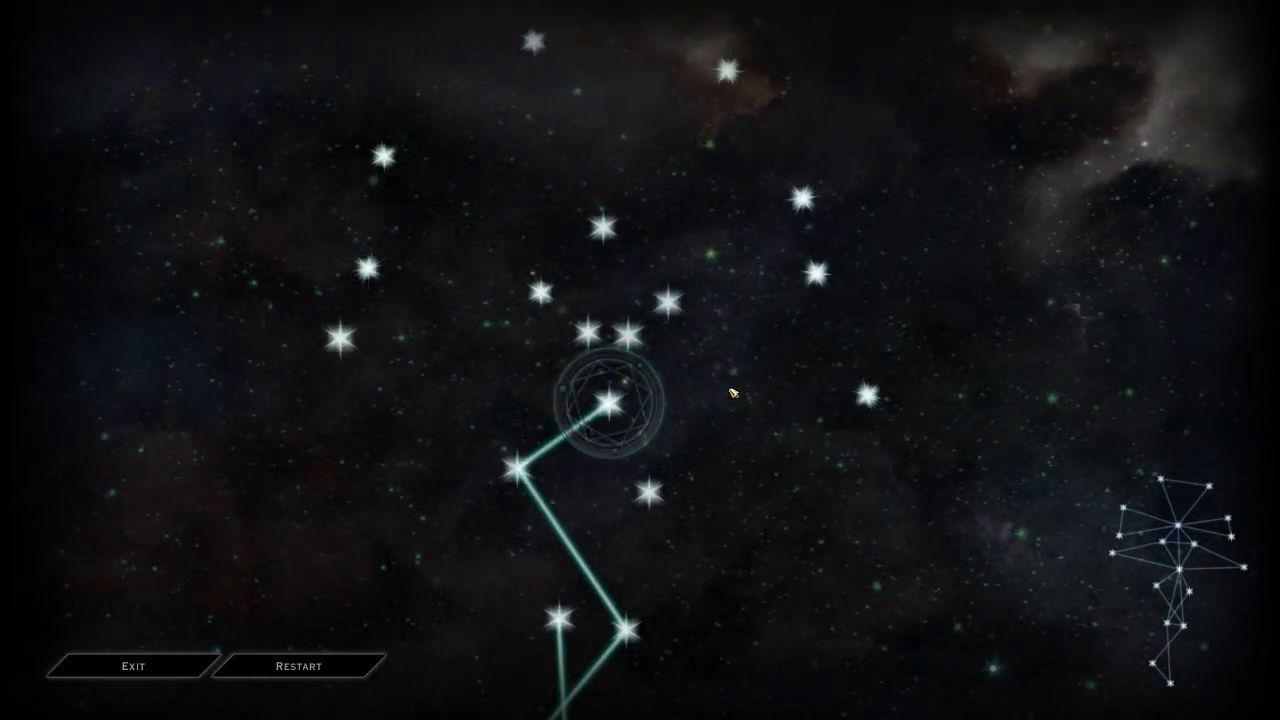
left_click(665, 300)
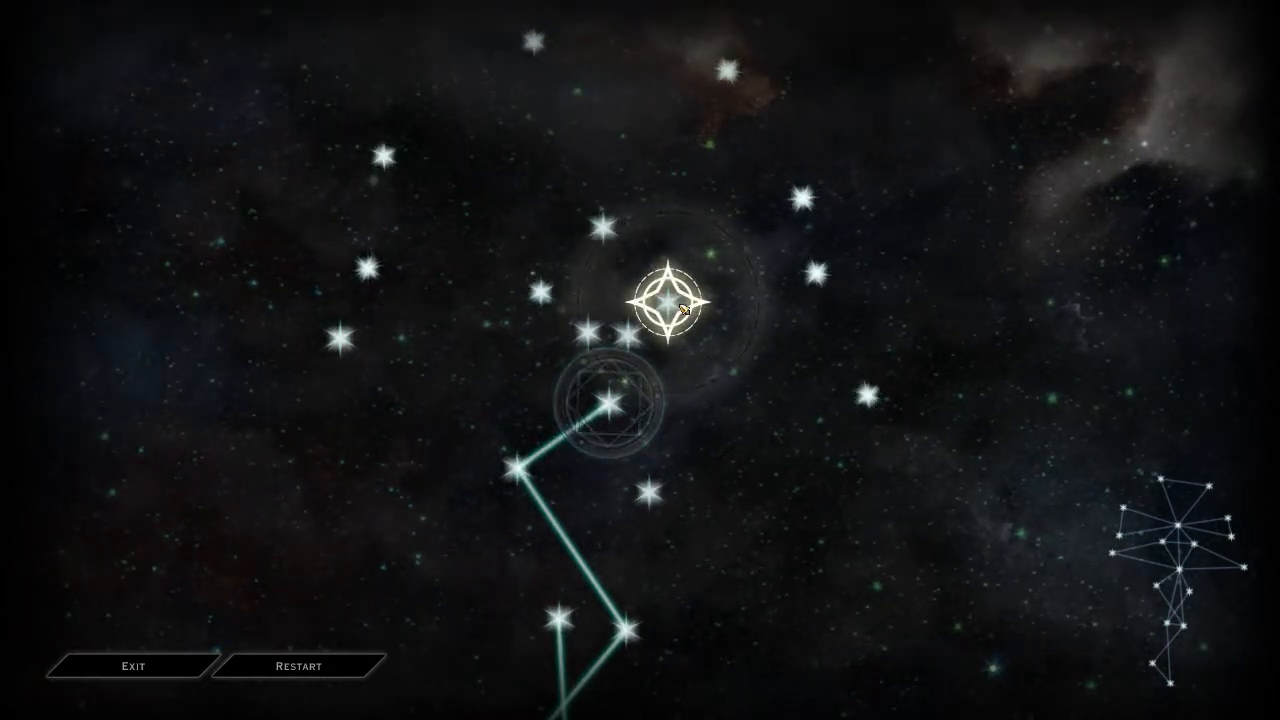
Step: Drag a cross of links between the upper stars, then clear it
left_click_drag(670, 300, 540, 290)
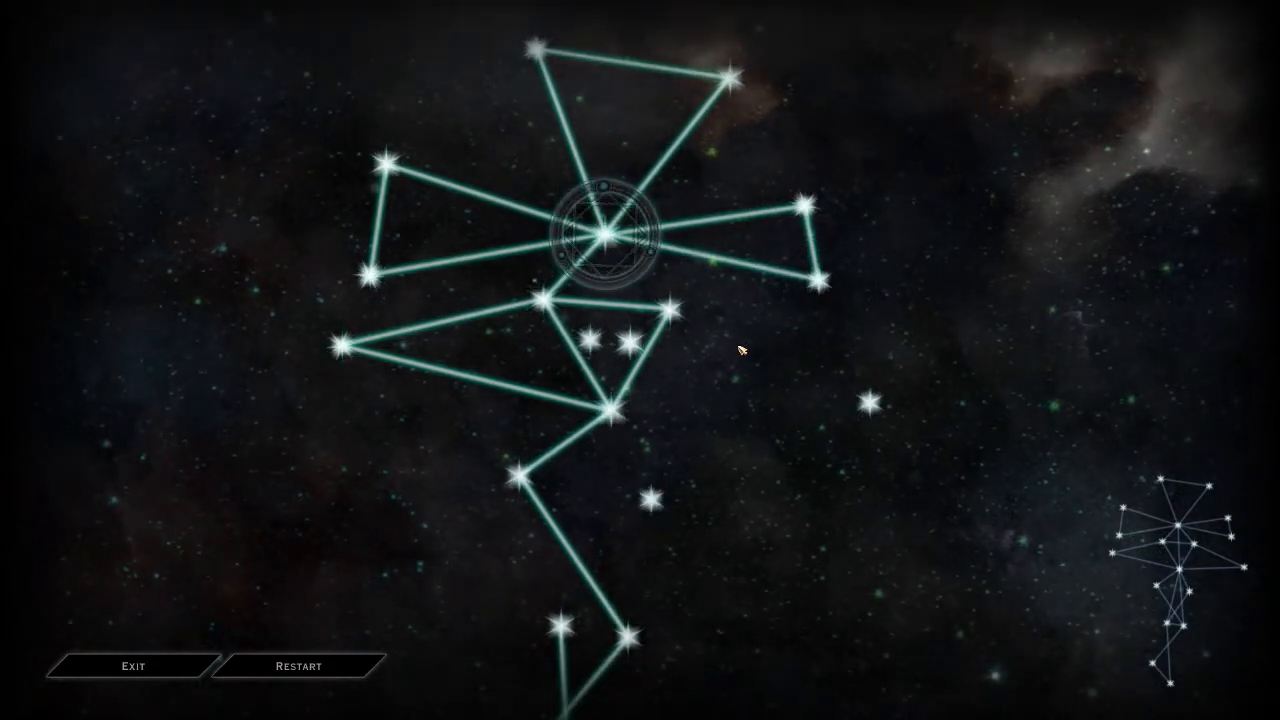
left_click(668, 303)
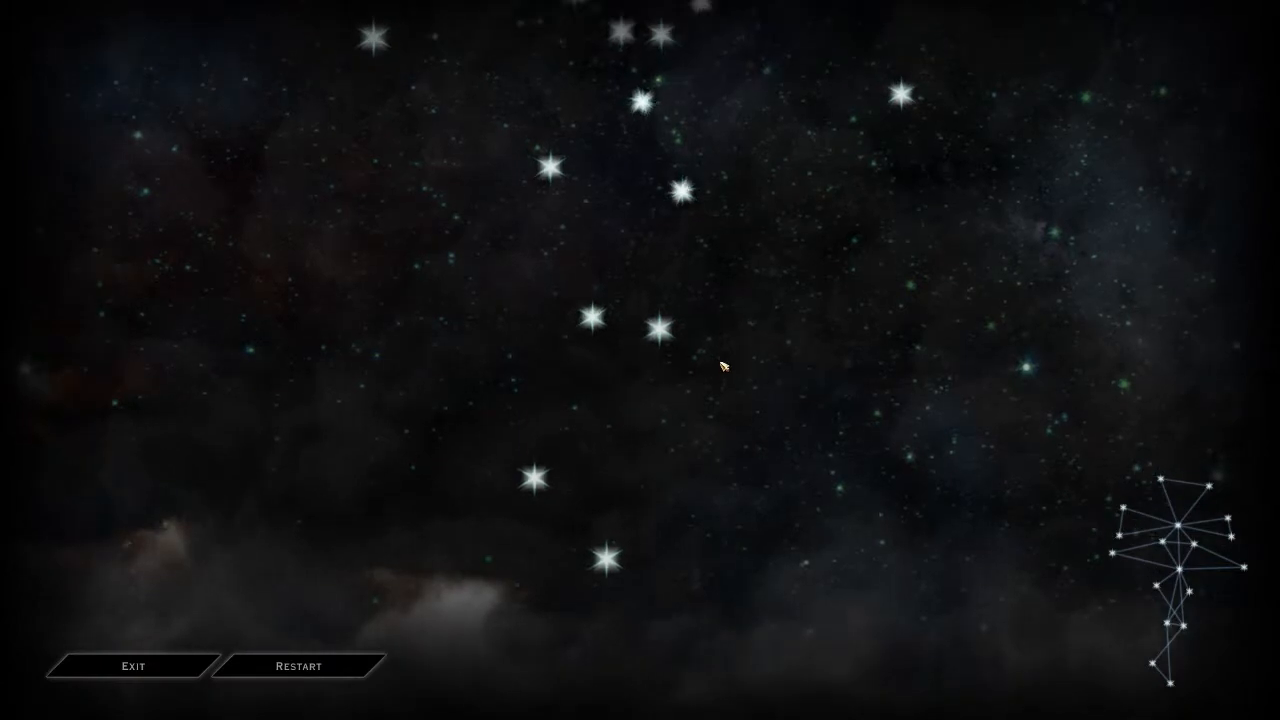
left_click(610, 555)
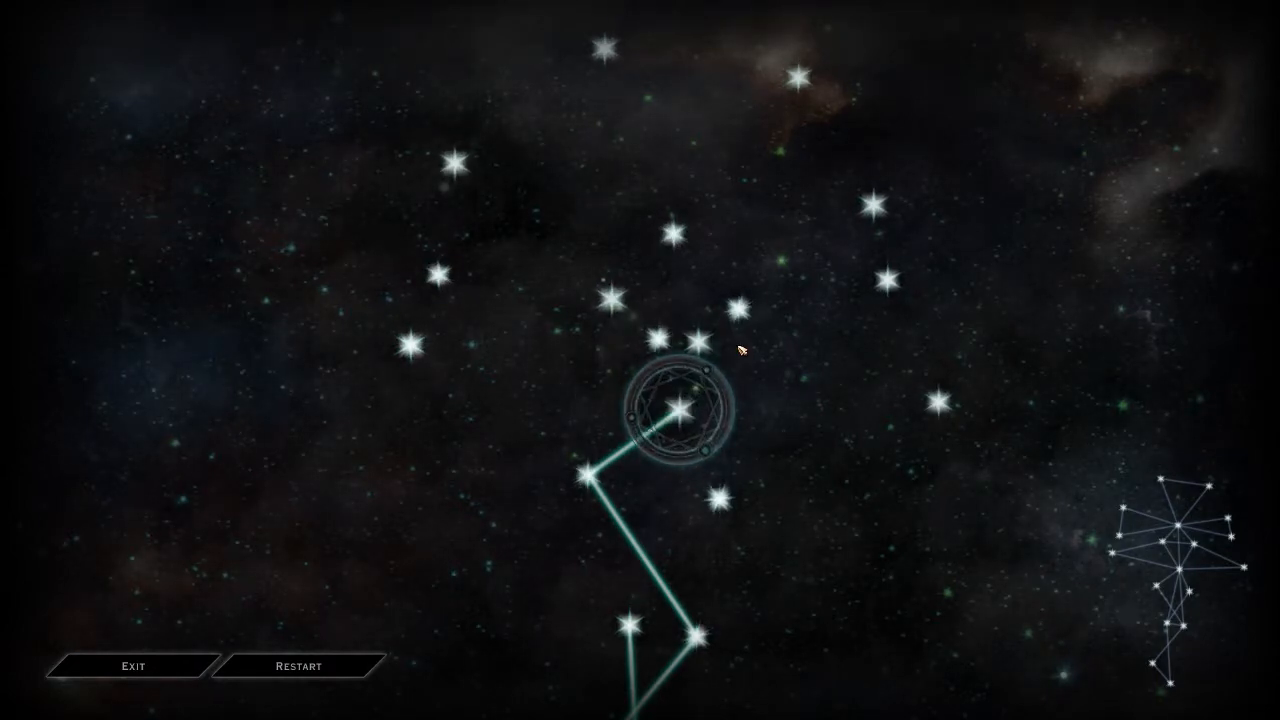
left_click(740, 308)
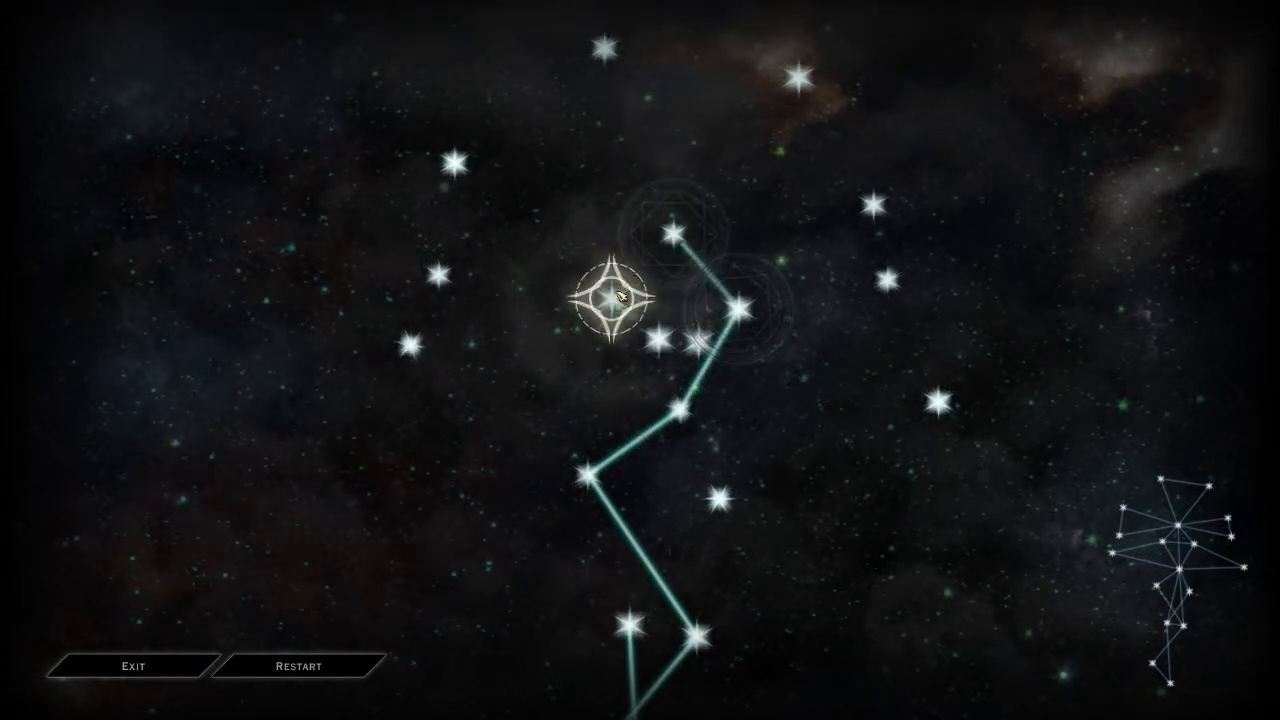
left_click(605, 297)
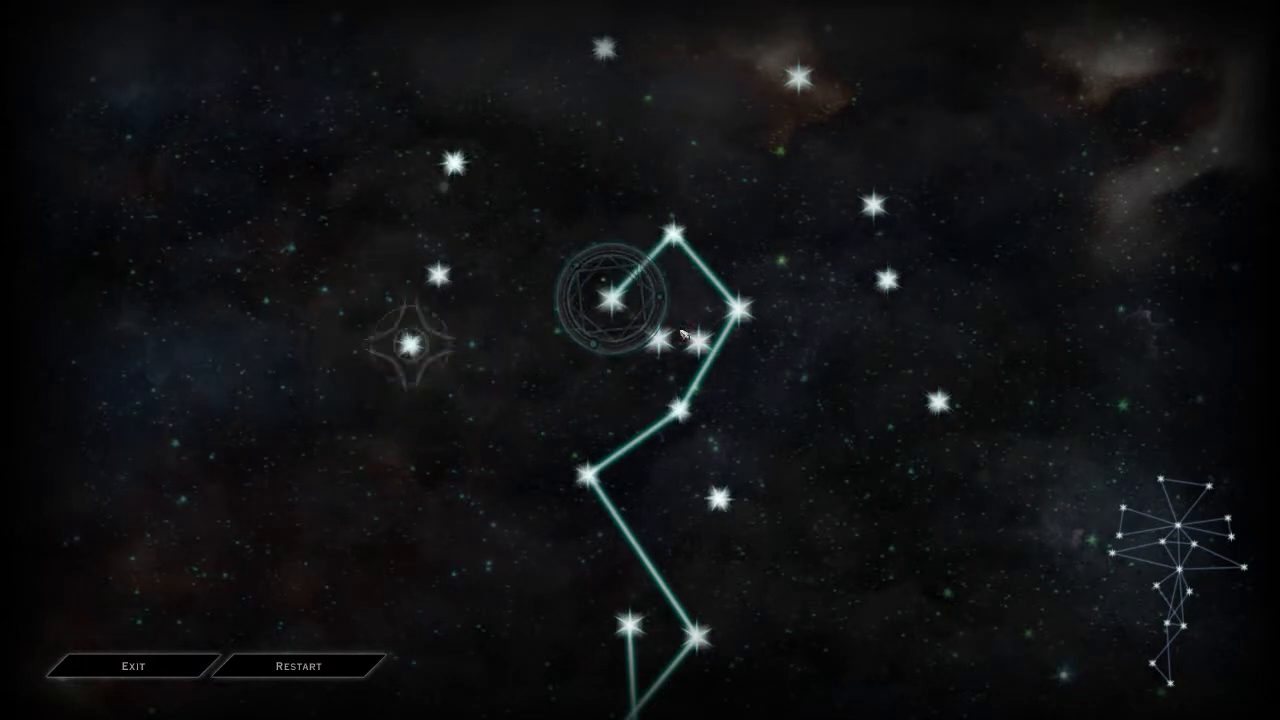
left_click(730, 305)
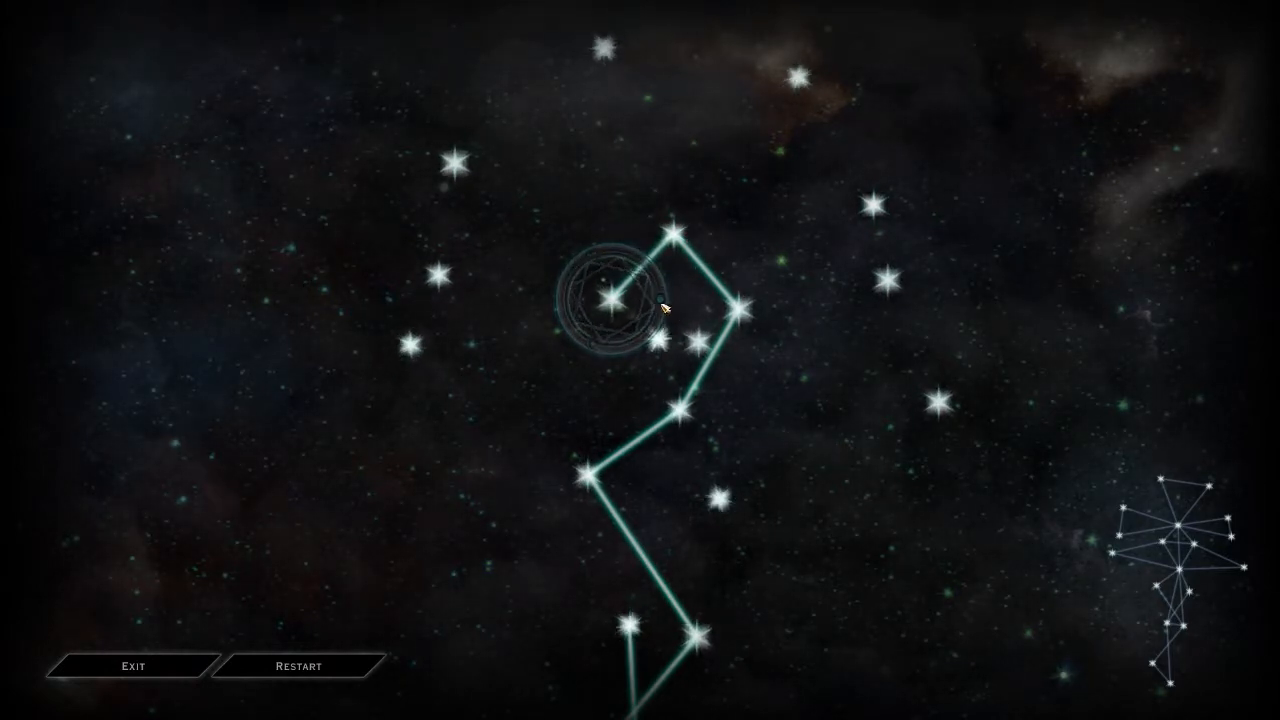
left_click(745, 305)
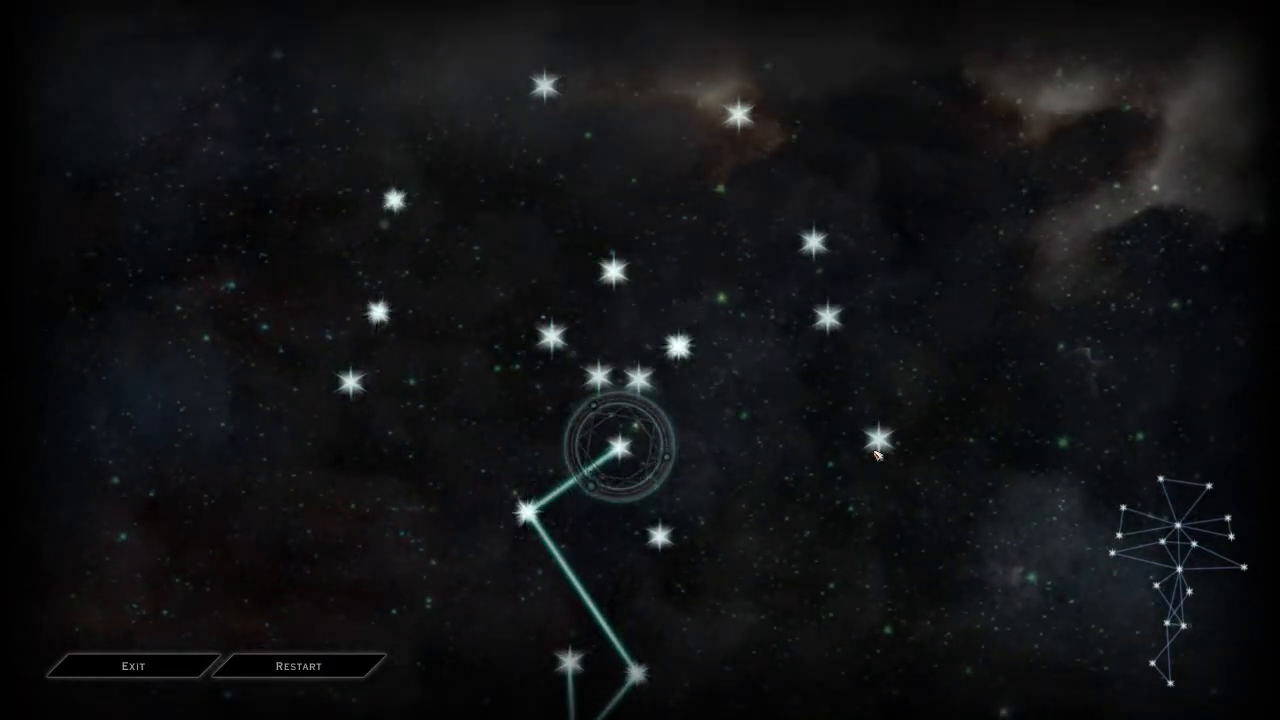
Step: Join the chain star to the central hub, fanning teal links to the upper stars
left_click(555, 330)
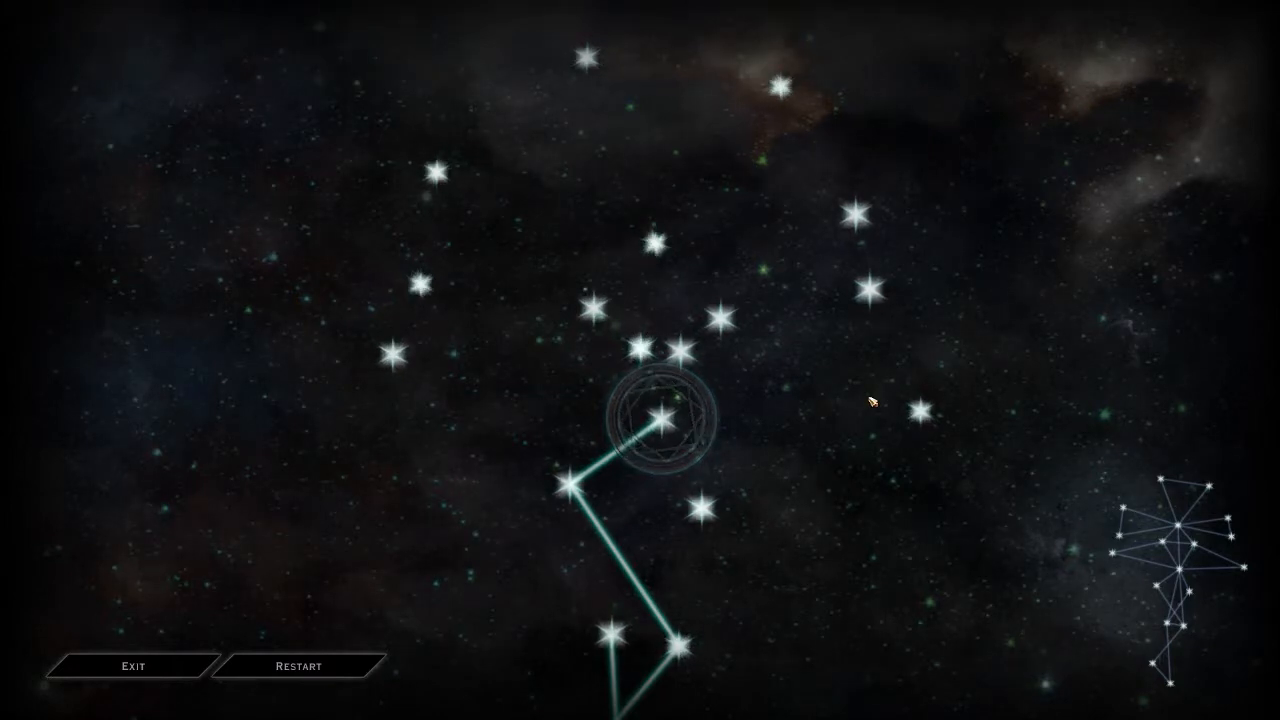
left_click(655, 243)
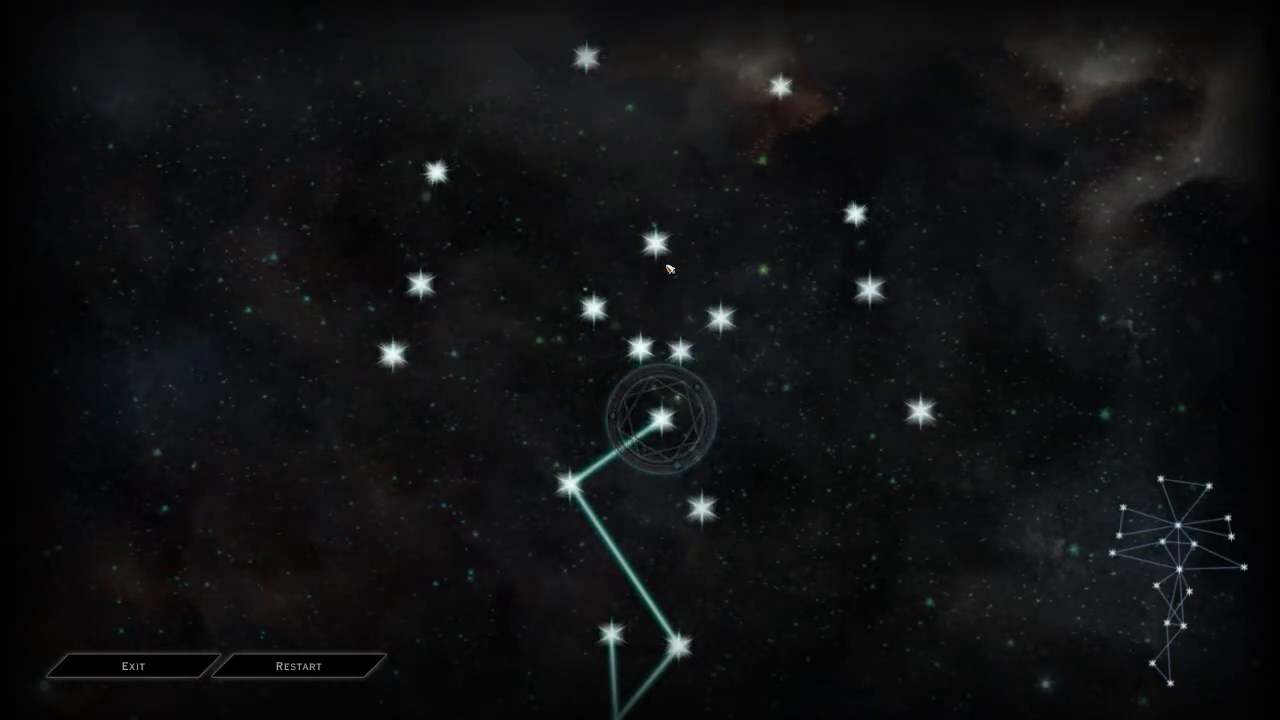
left_click(655, 240)
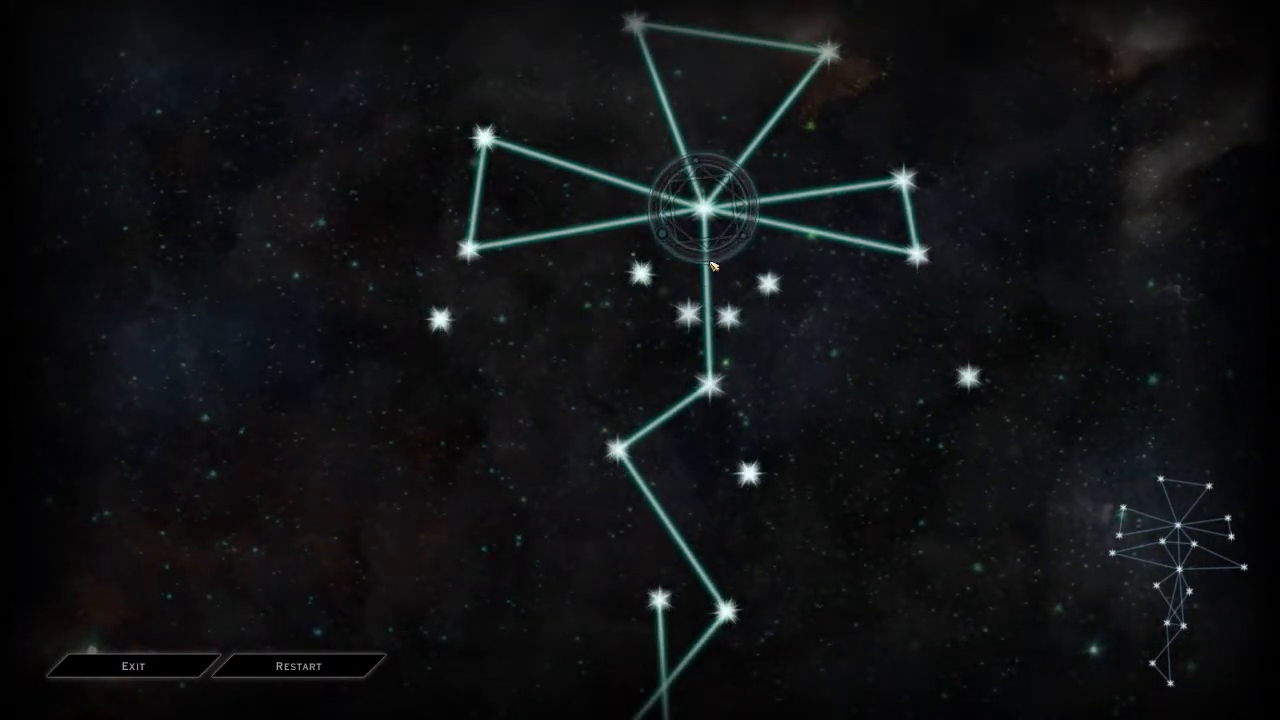
left_click(712, 385)
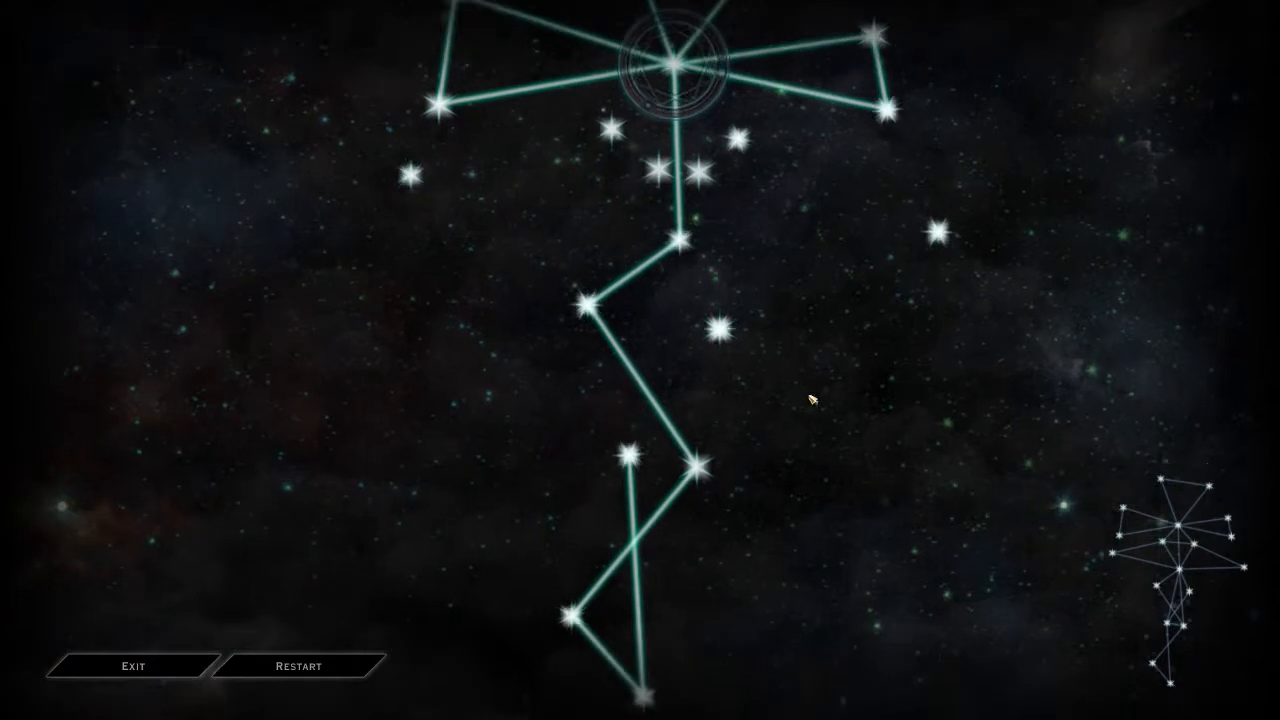
left_click(683, 238)
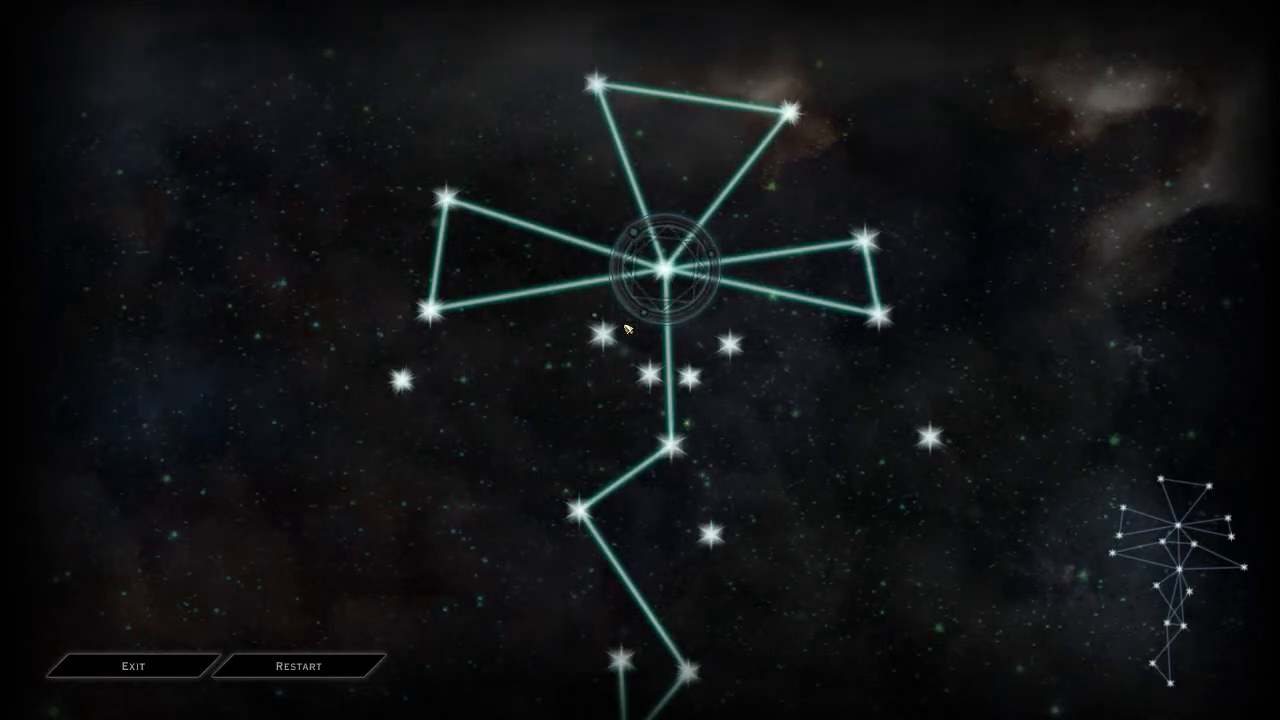
Step: Link the lowest stars into a triangle below-left of the hub, then connect a star to its right
left_click(600, 335)
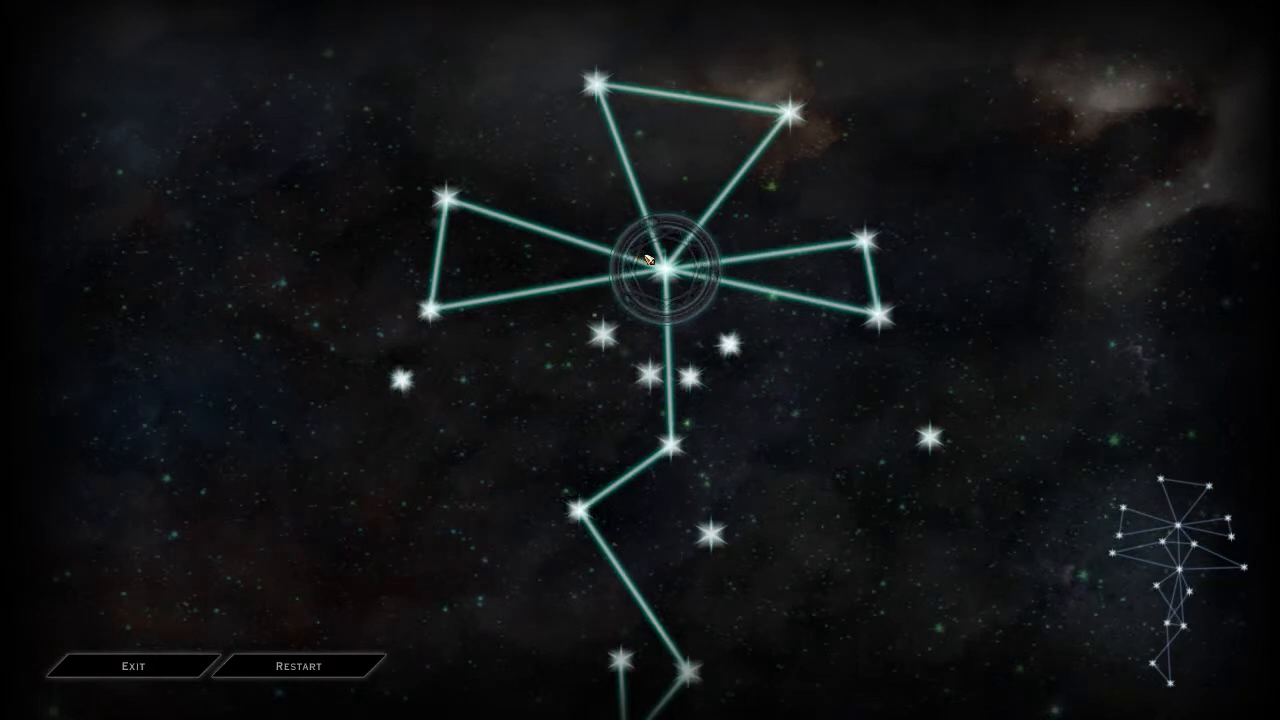
left_click(670, 443)
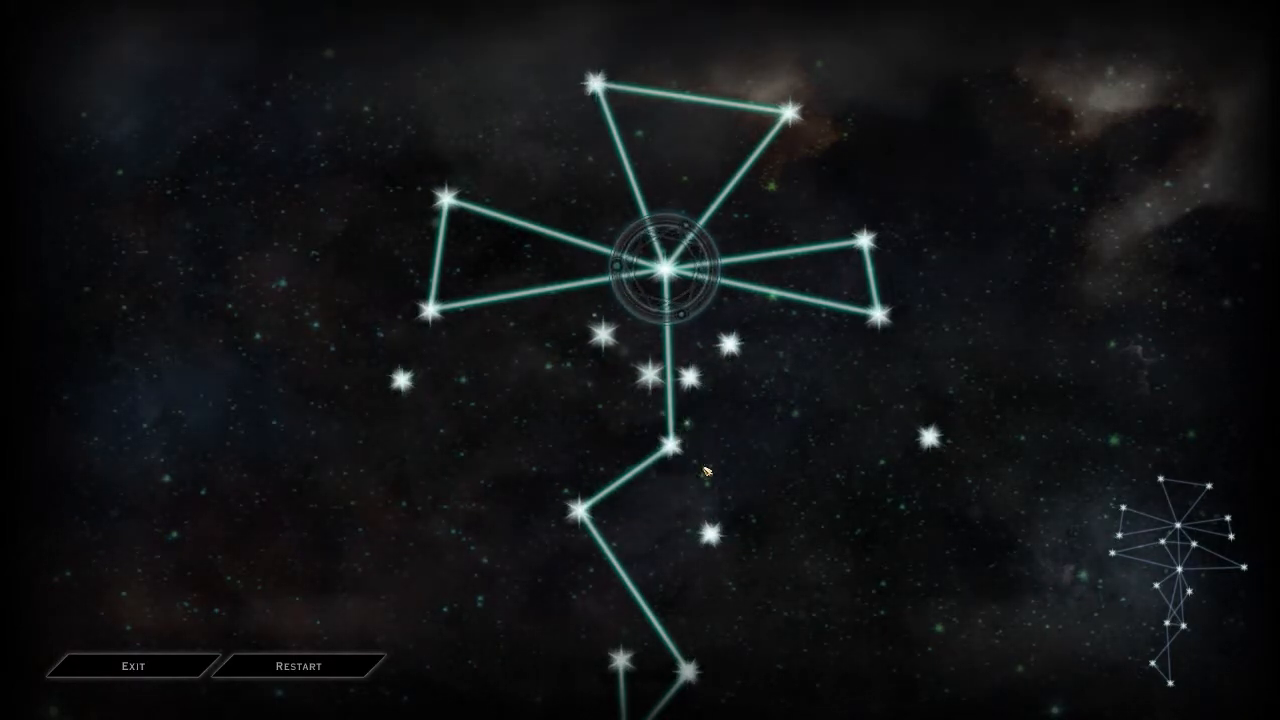
left_click(648, 380)
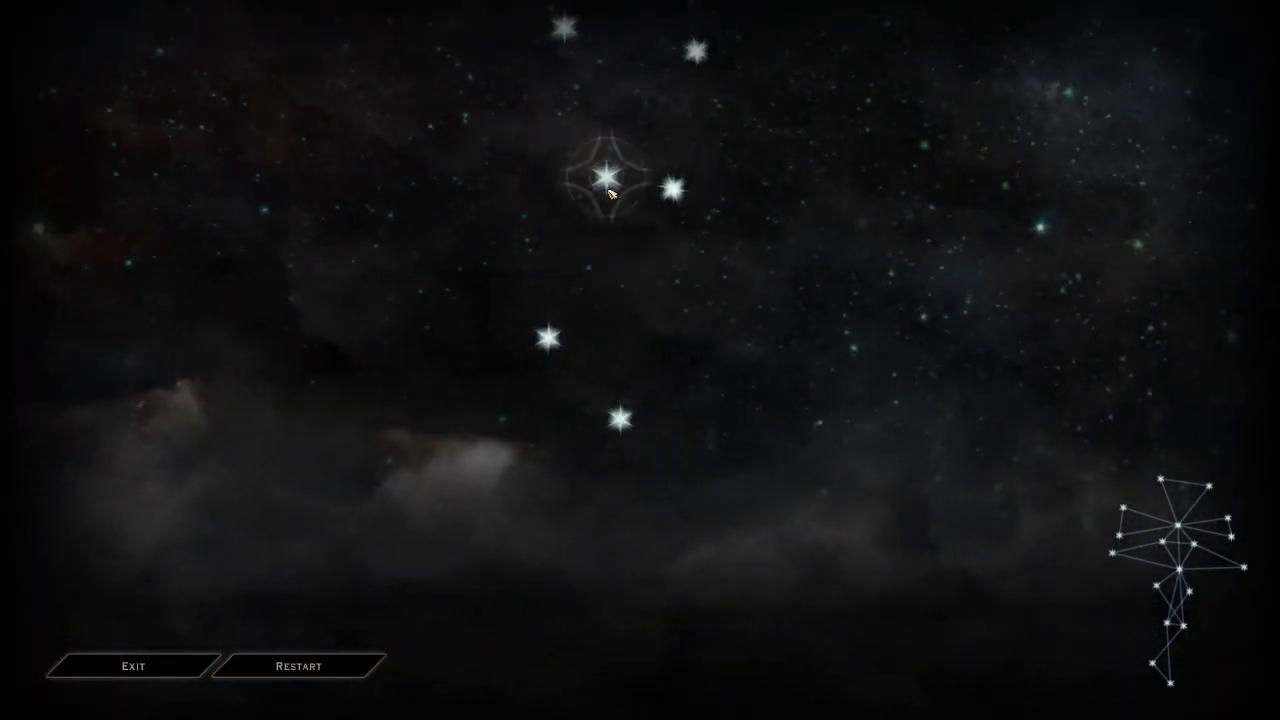
left_click_drag(603, 185, 618, 418)
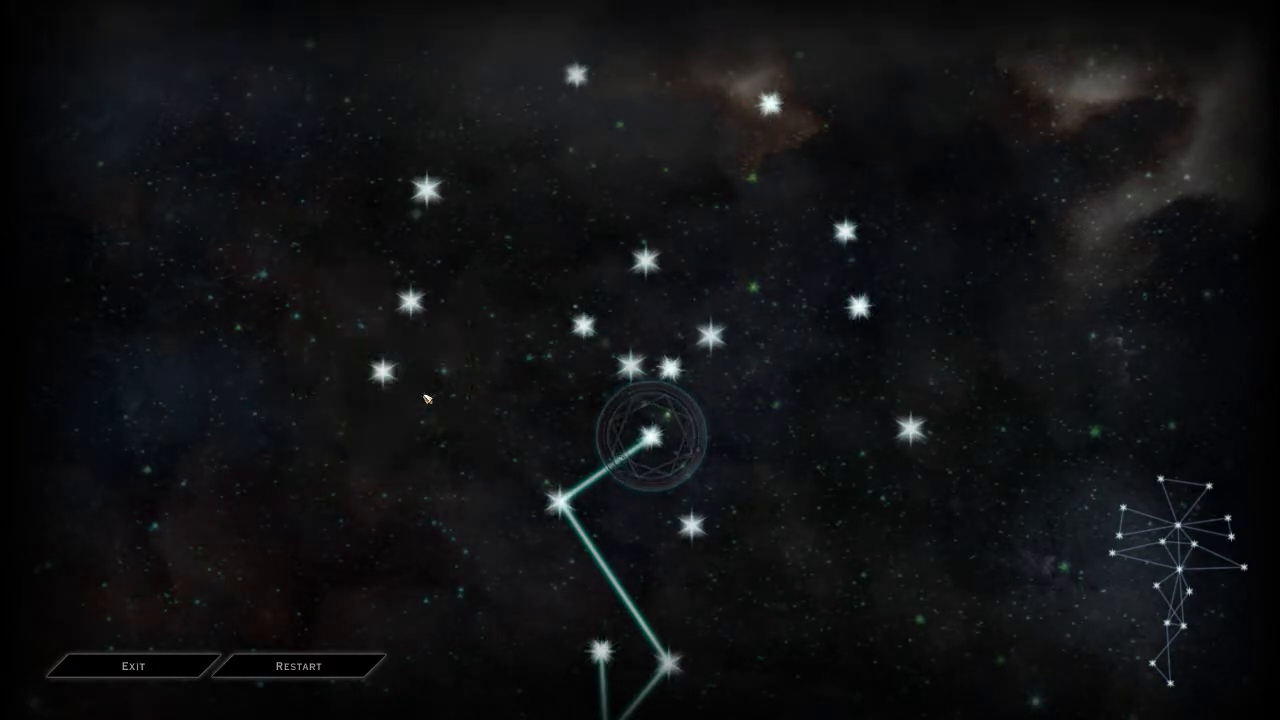
left_click(650, 435)
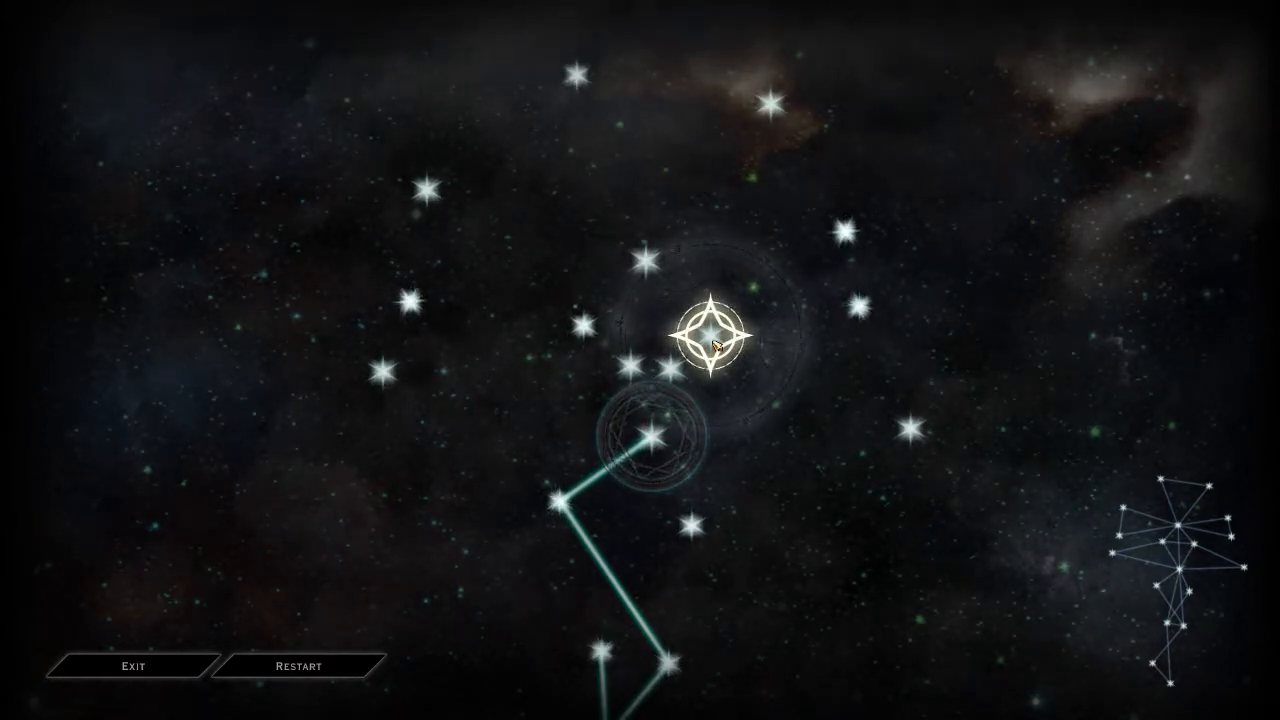
left_click(712, 345)
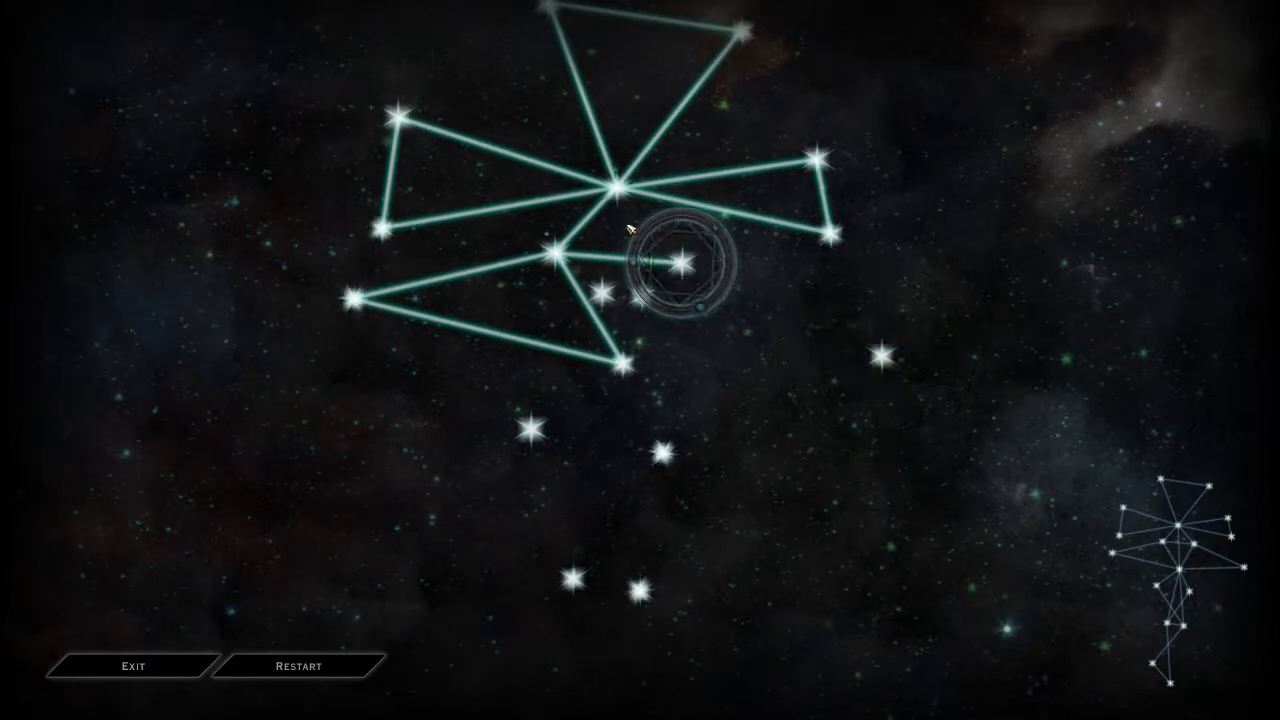
Step: Extend the line to the next upper star, forming a second triangle beneath the hub
left_click(615, 185)
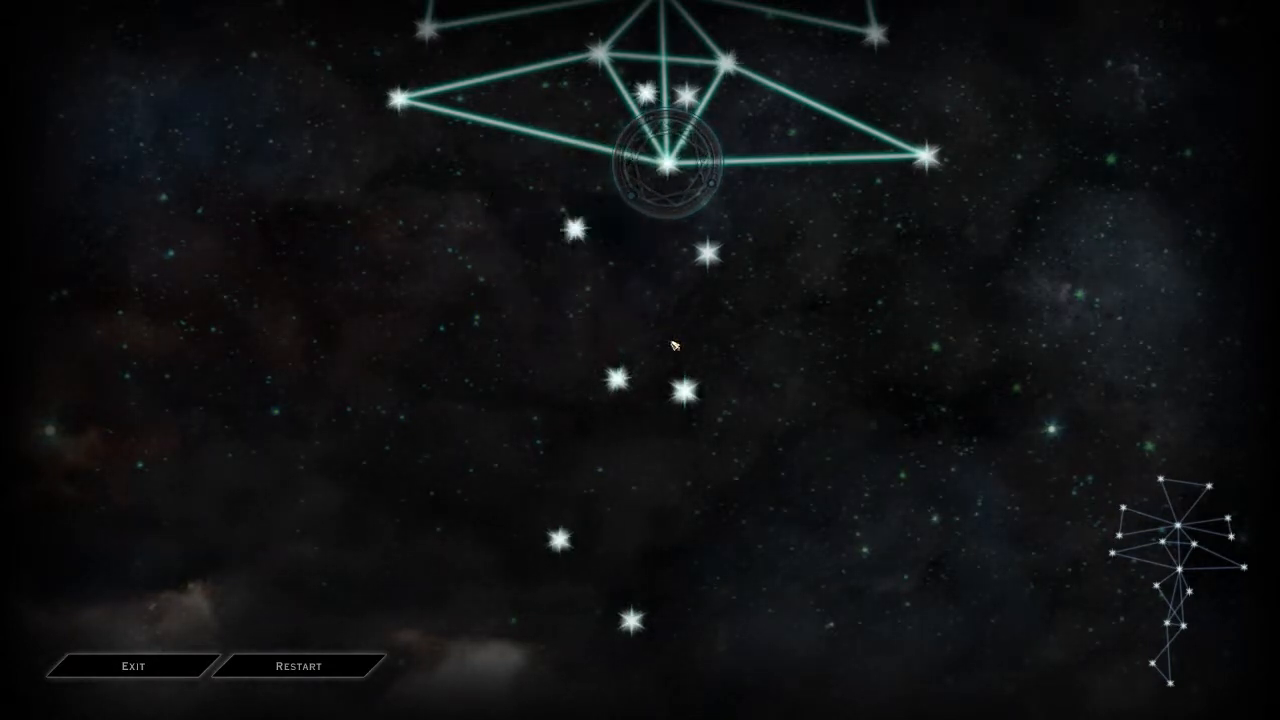
Step: Reselect the hub star and click the lower stars, clearing the links below the hub
left_click(665, 160)
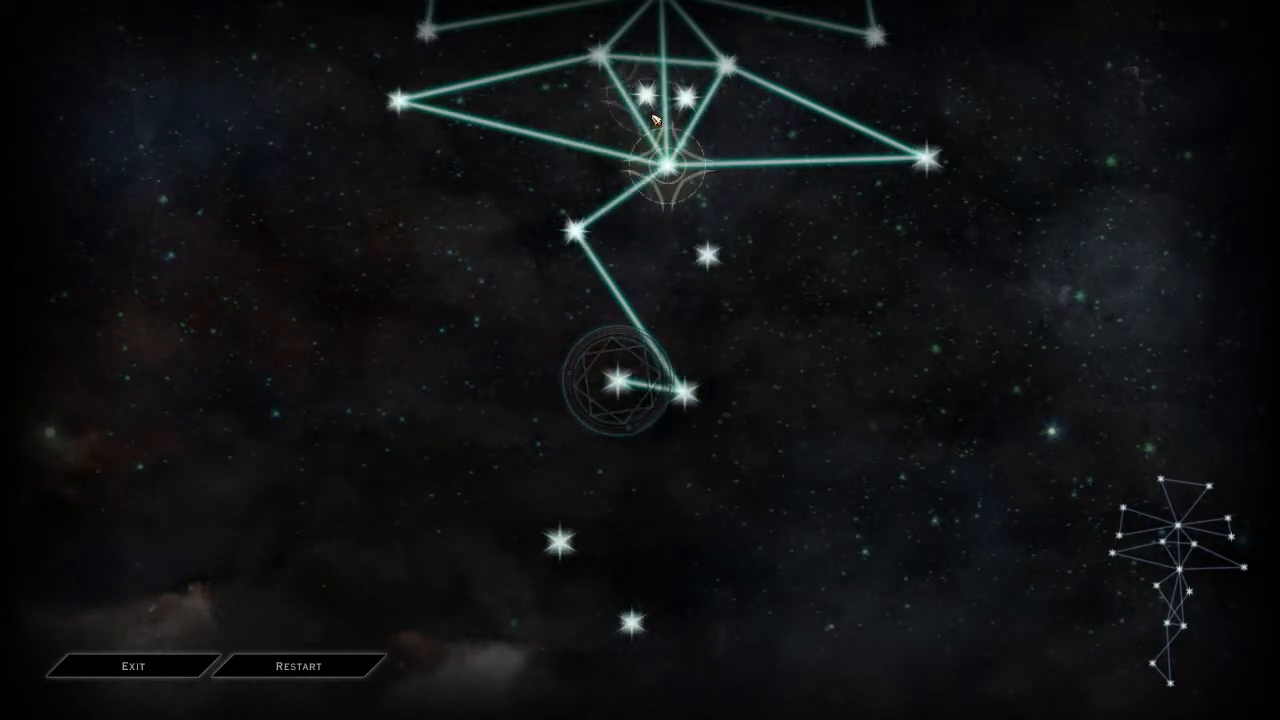
left_click(685, 390)
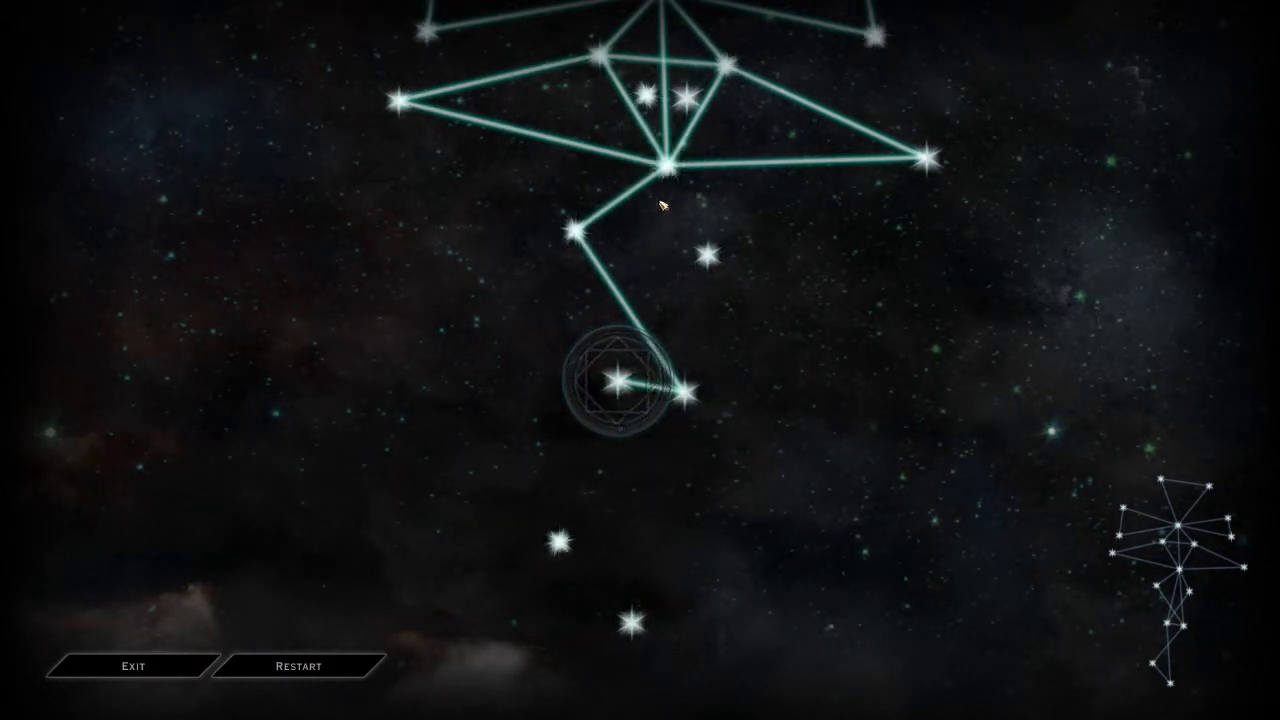
left_click(667, 160)
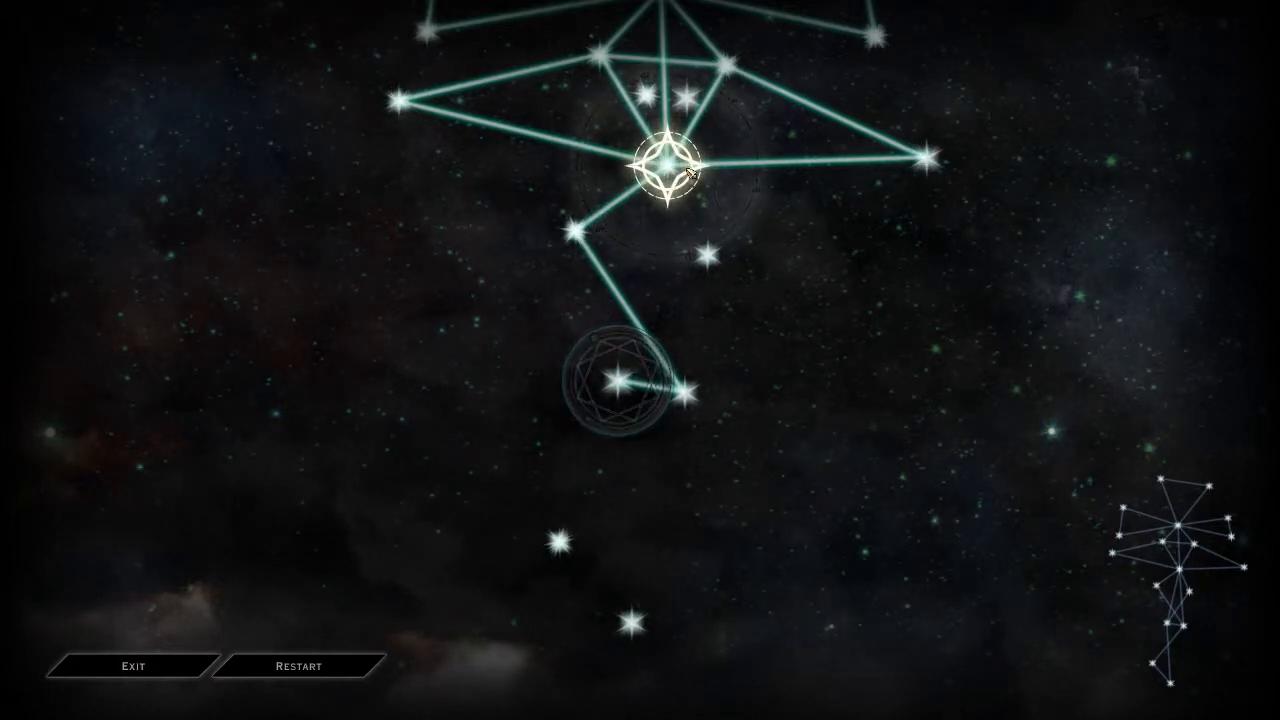
left_click(667, 165)
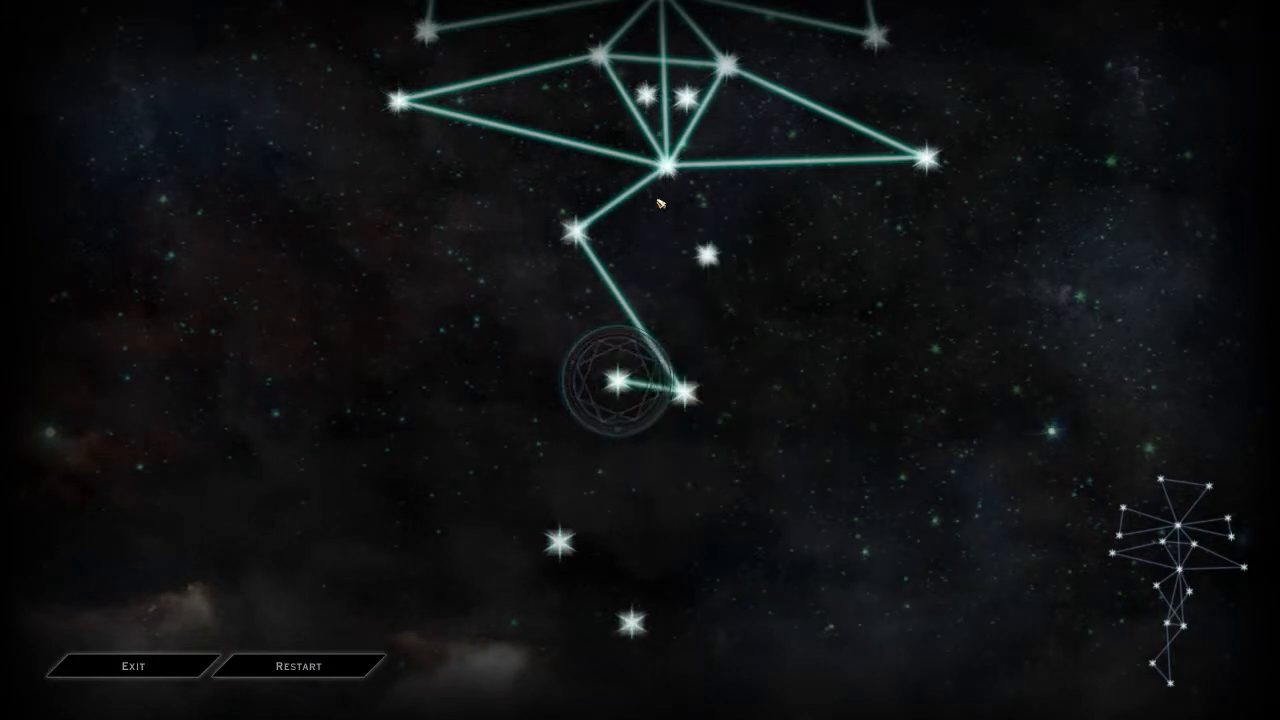
left_click(615, 385)
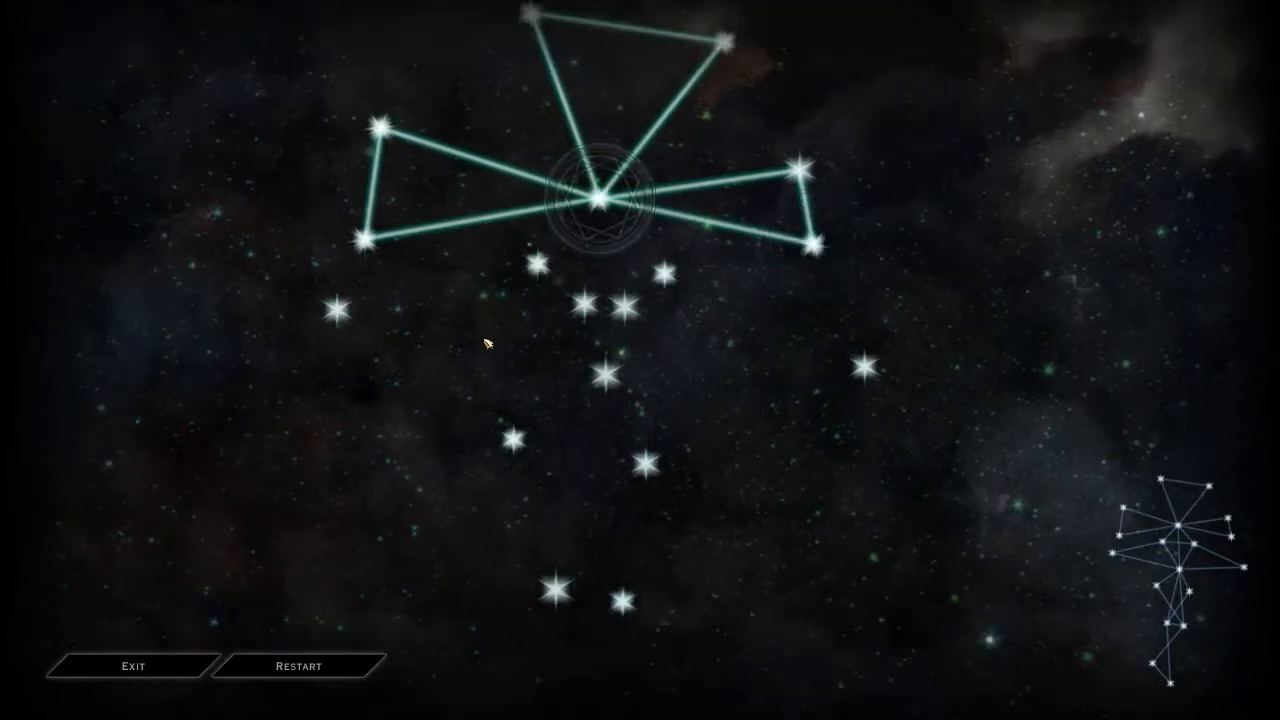
Step: Click two lower stars without adding links, leaving the upper fan standing alone
left_click(533, 267)
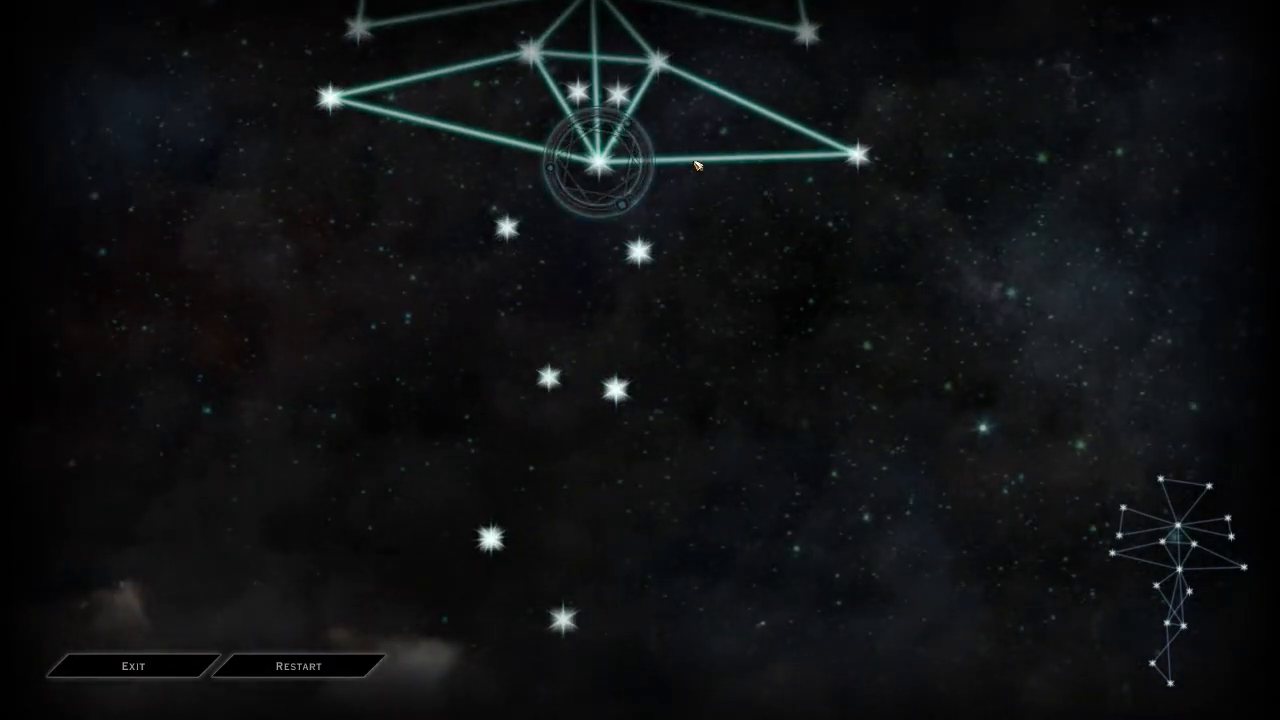
left_click(547, 378)
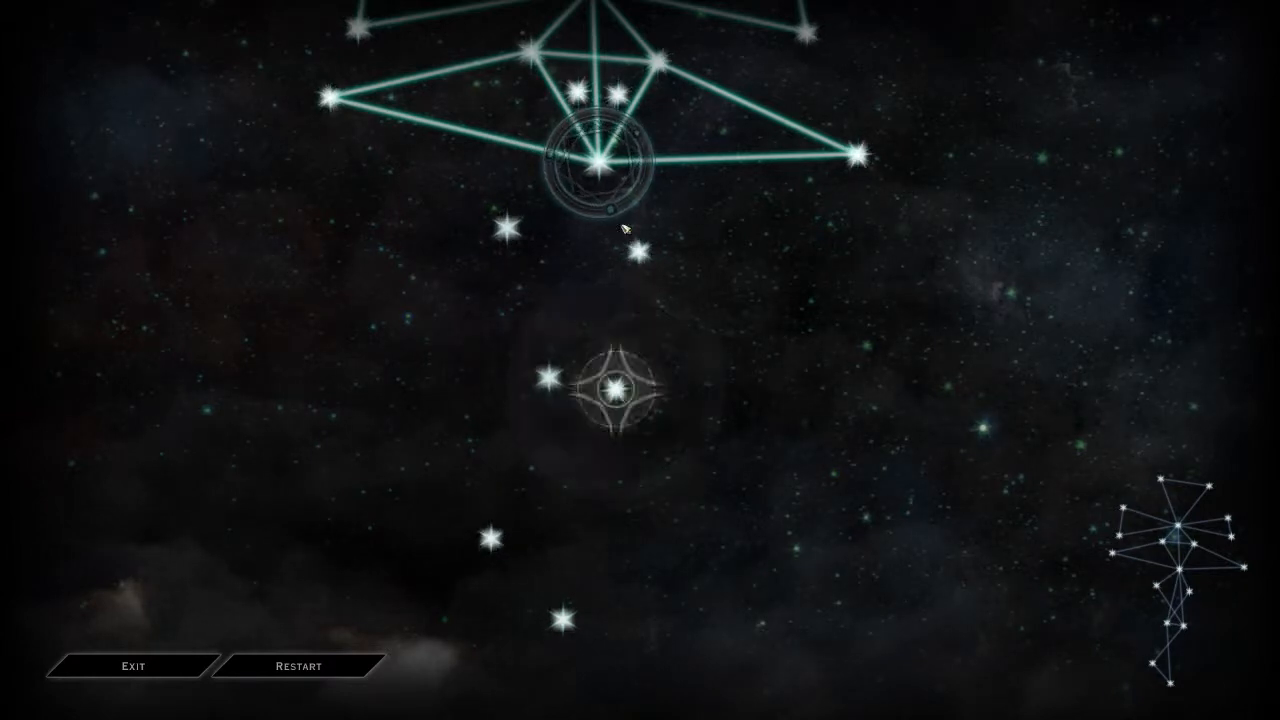
left_click(618, 390)
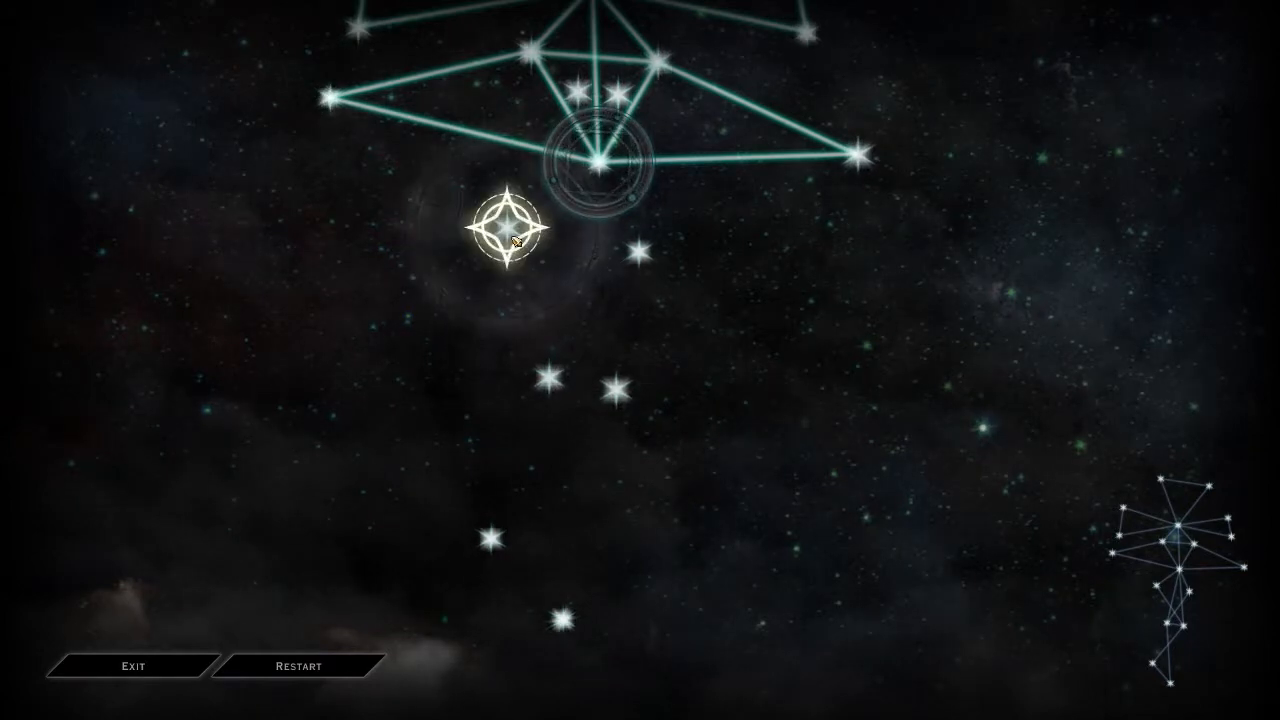
left_click(510, 230)
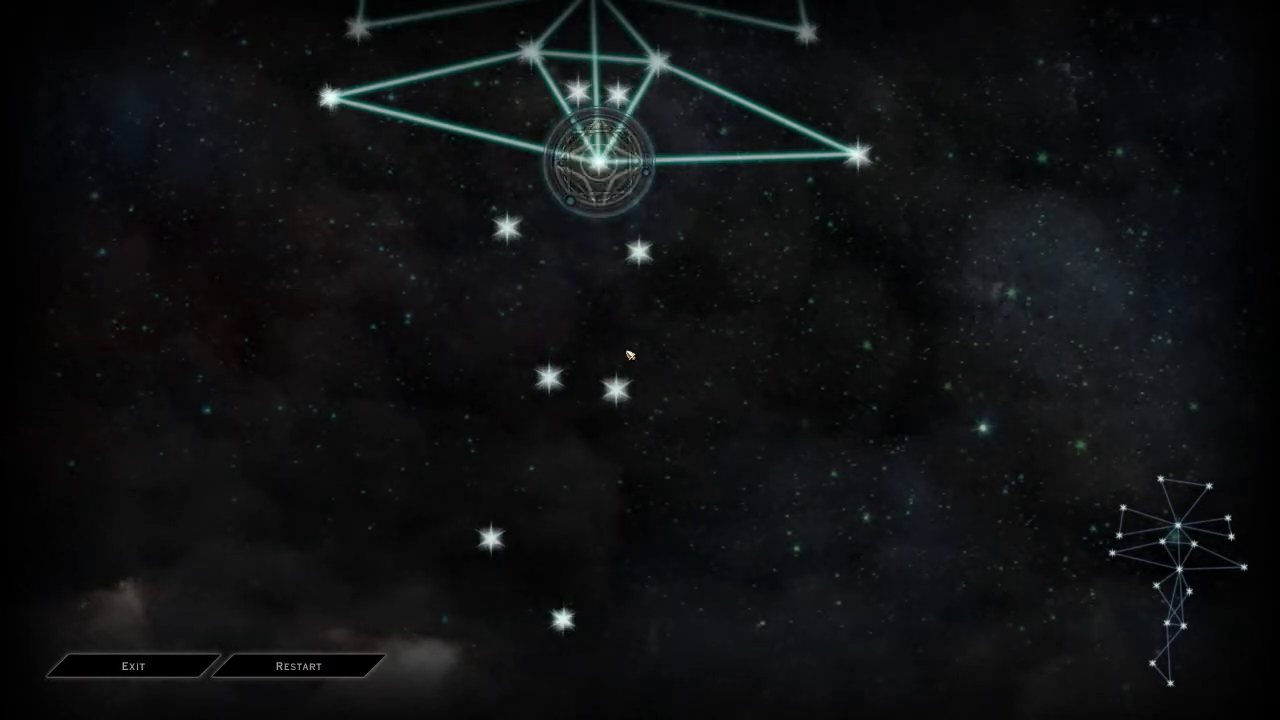
left_click(553, 378)
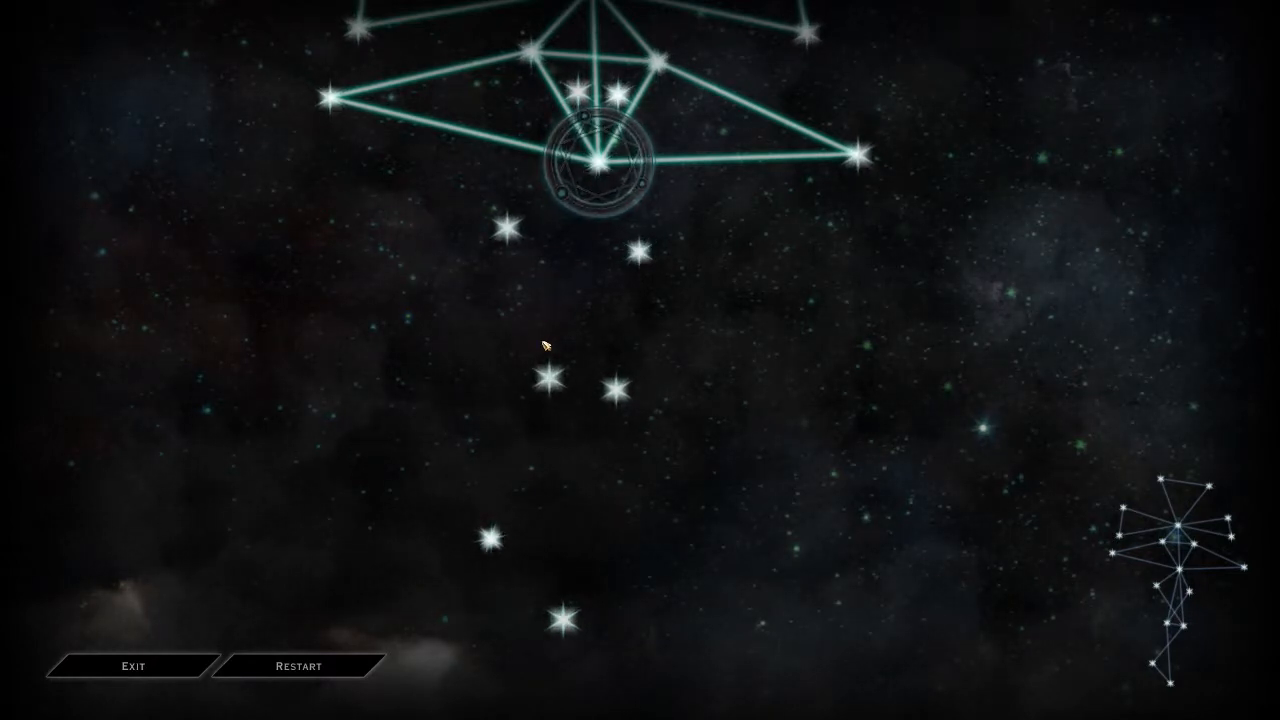
mouse_move(595, 420)
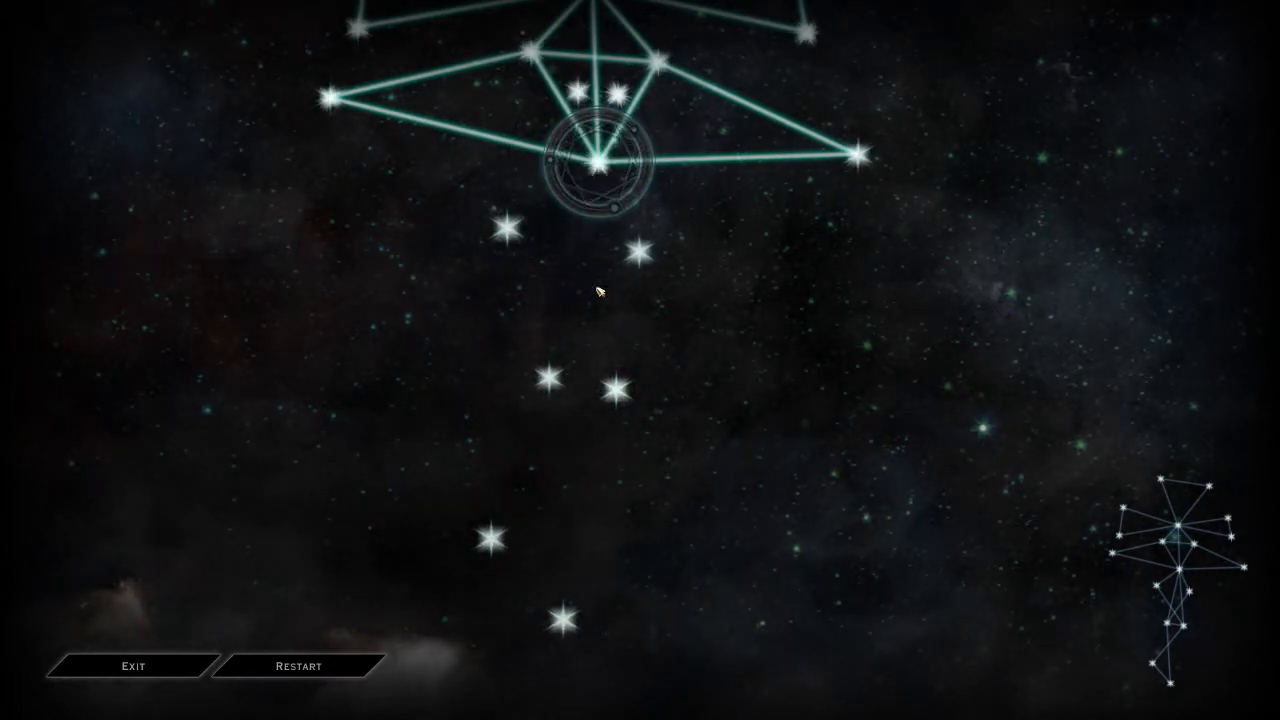
left_click(600, 290)
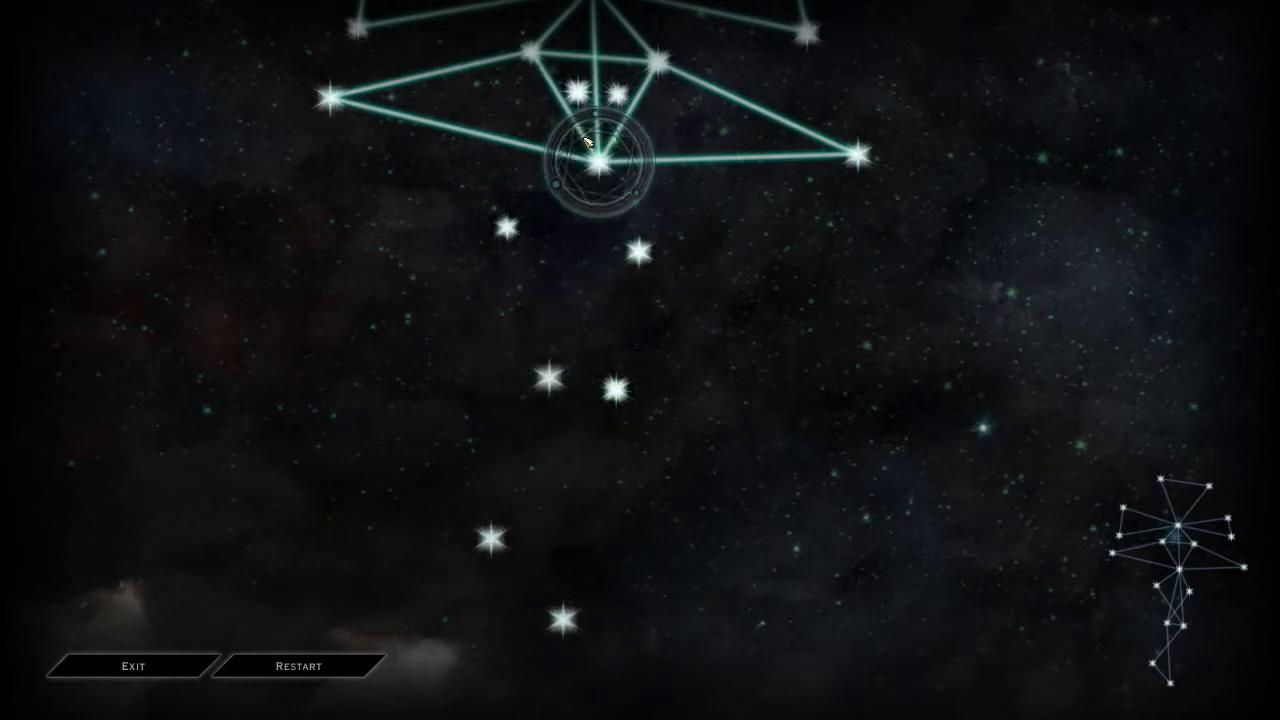
left_click(555, 390)
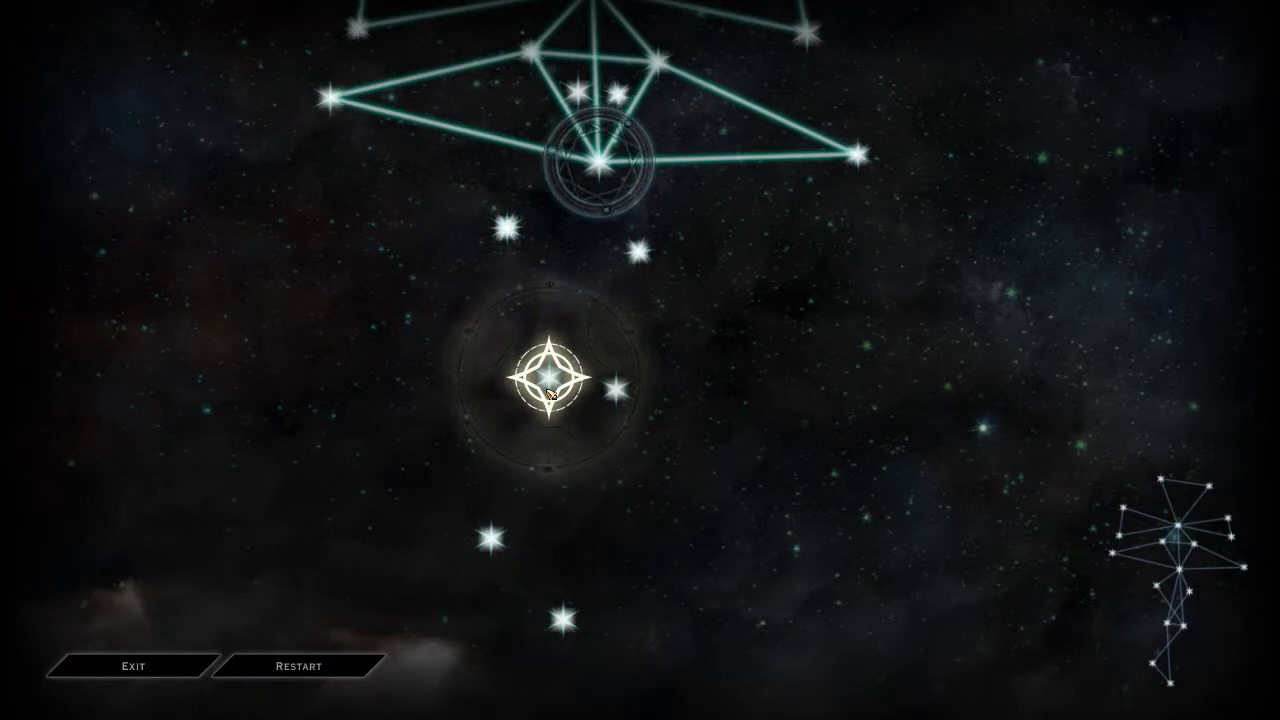